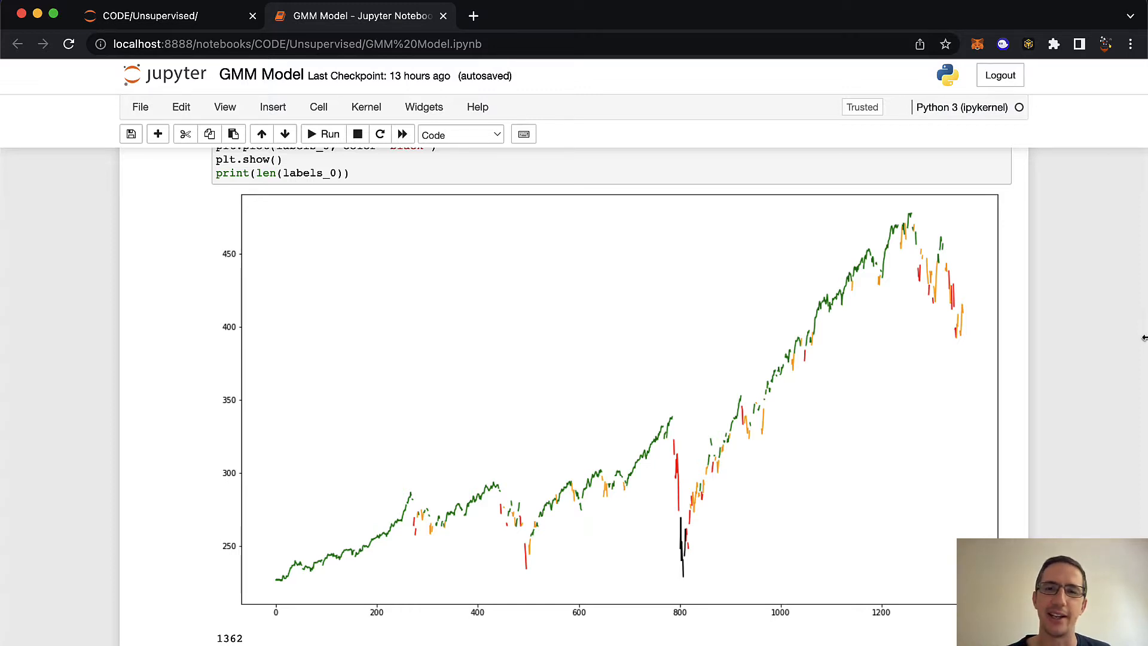
mouse_move(952, 534)
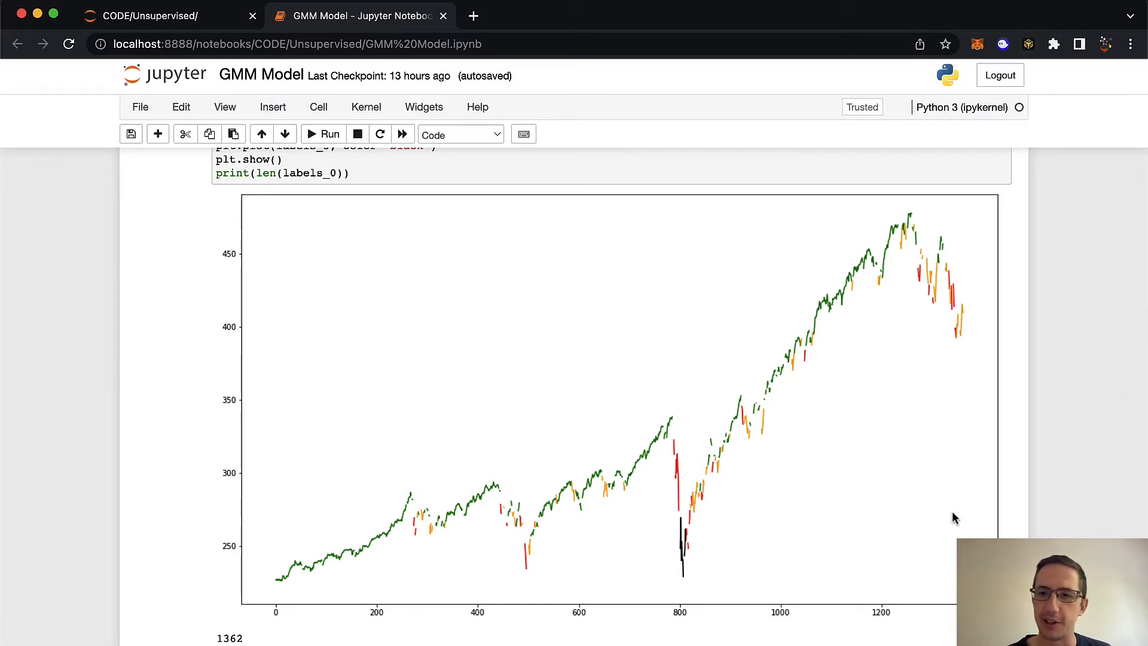
Step: Scroll down to the 'Review equity curve and metrics' cell and its Sharpe ratio results
scroll("down", 3)
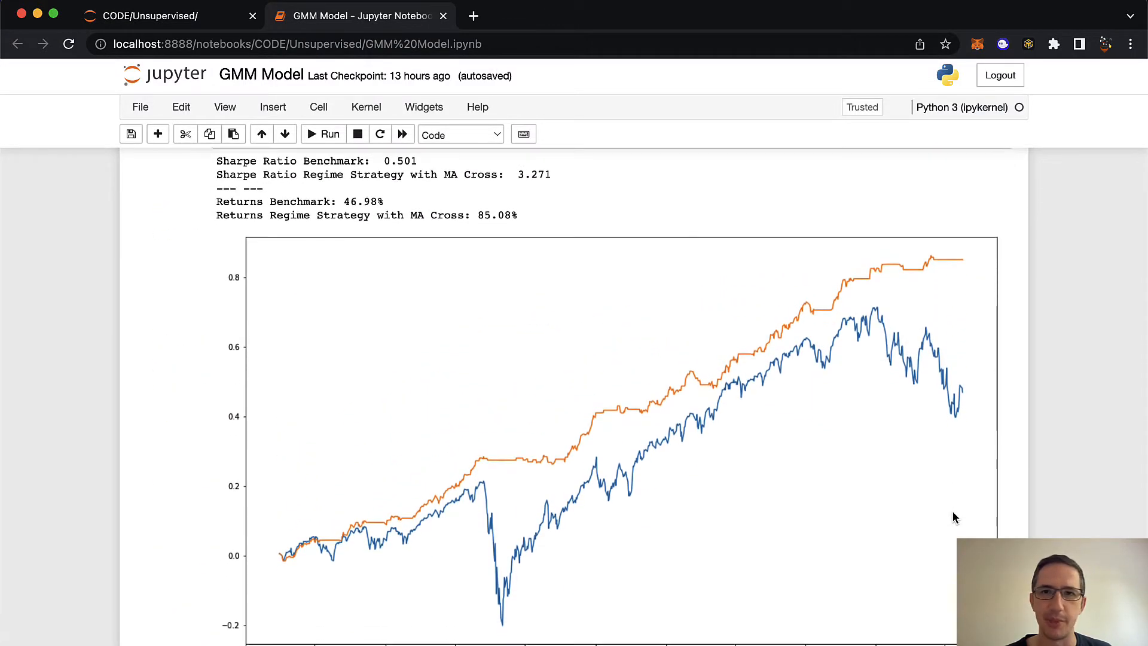
scroll("down", 3)
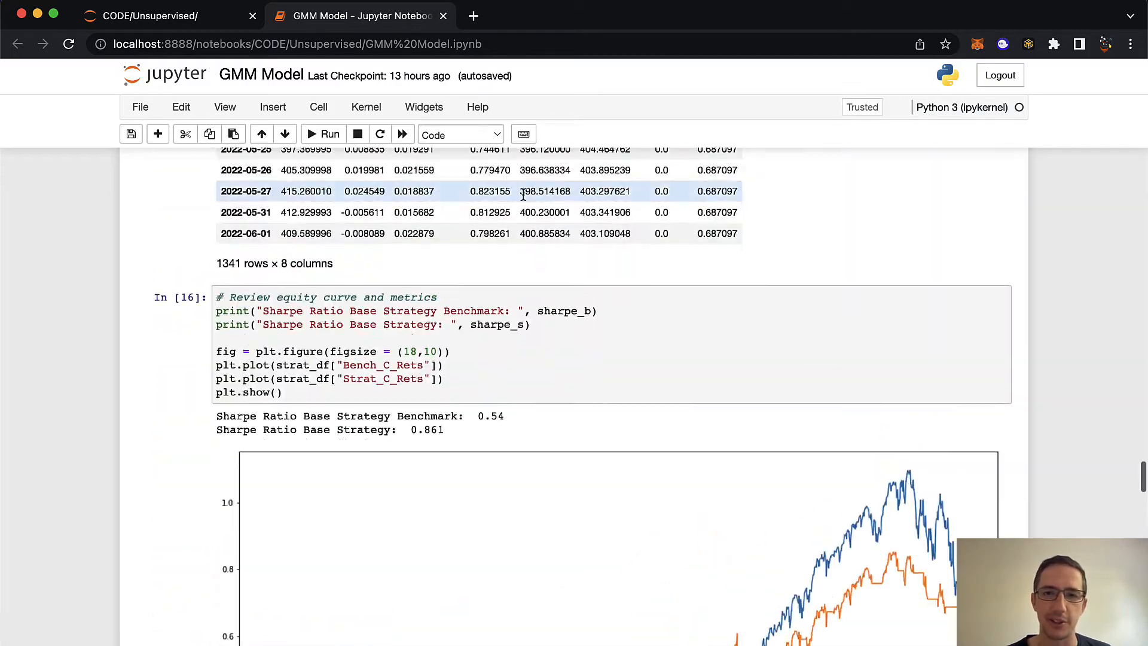
Step: Scroll back to the top of the GMM Model notebook at the Imports cell
scroll("down", 3)
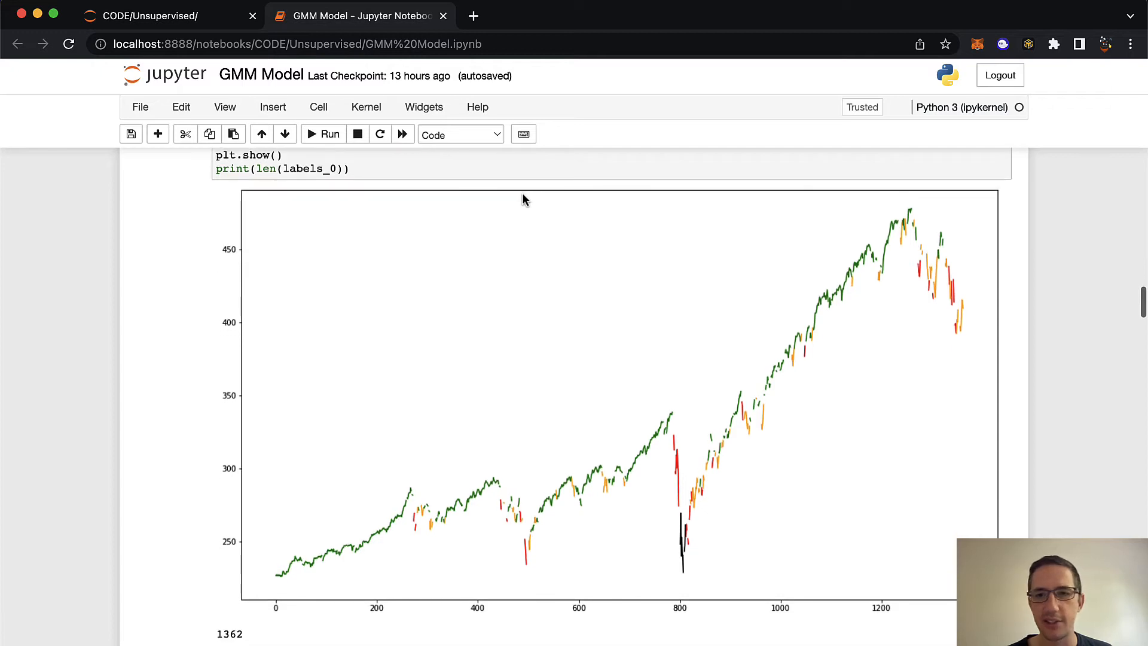
mouse_move(1006, 243)
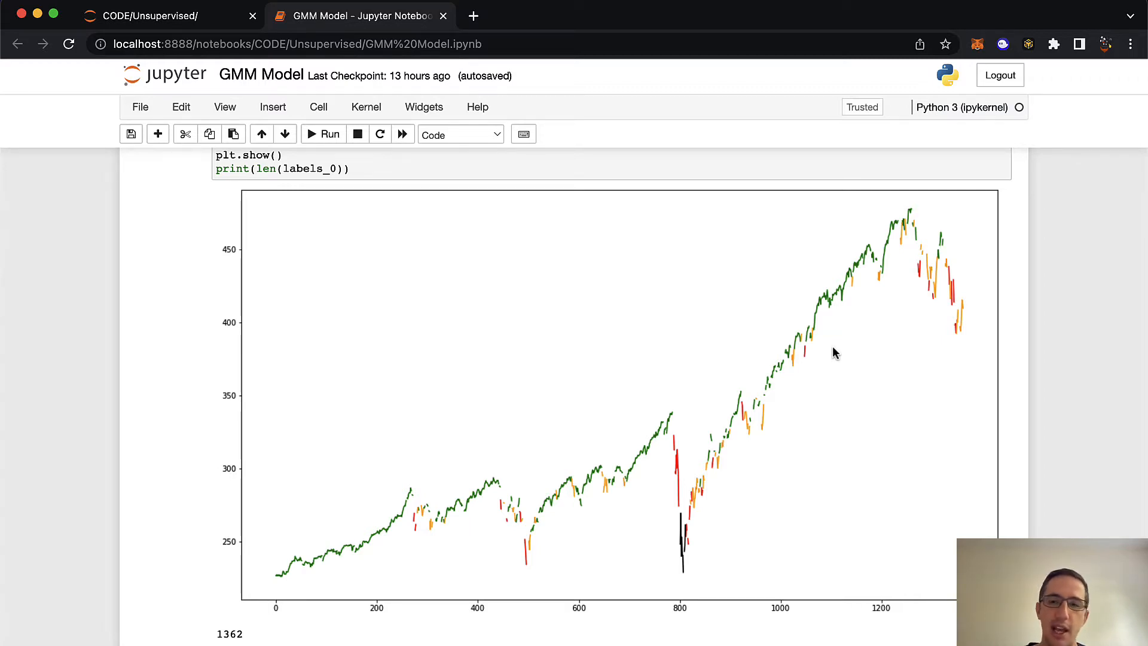
scroll("down", 3)
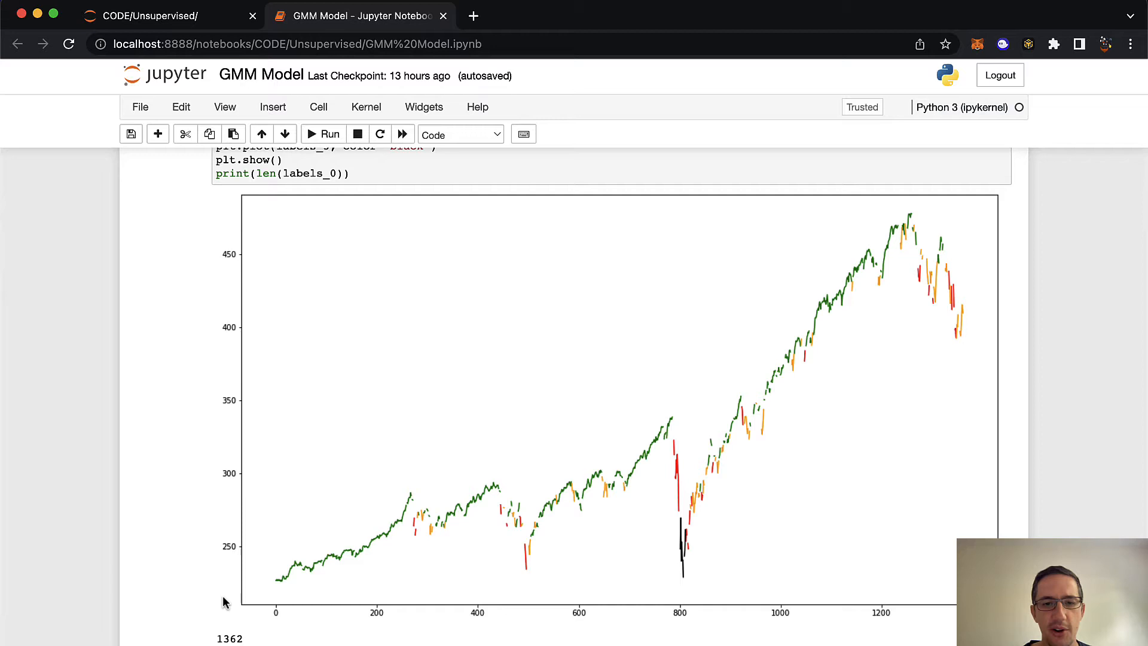
mouse_move(947, 296)
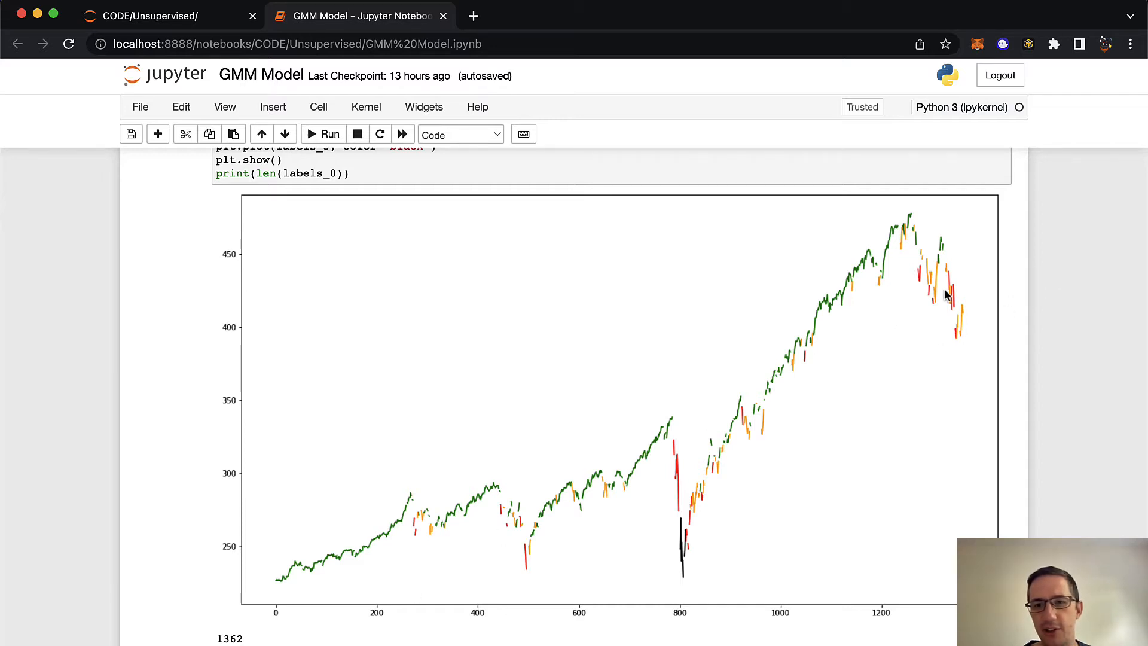
mouse_move(1094, 233)
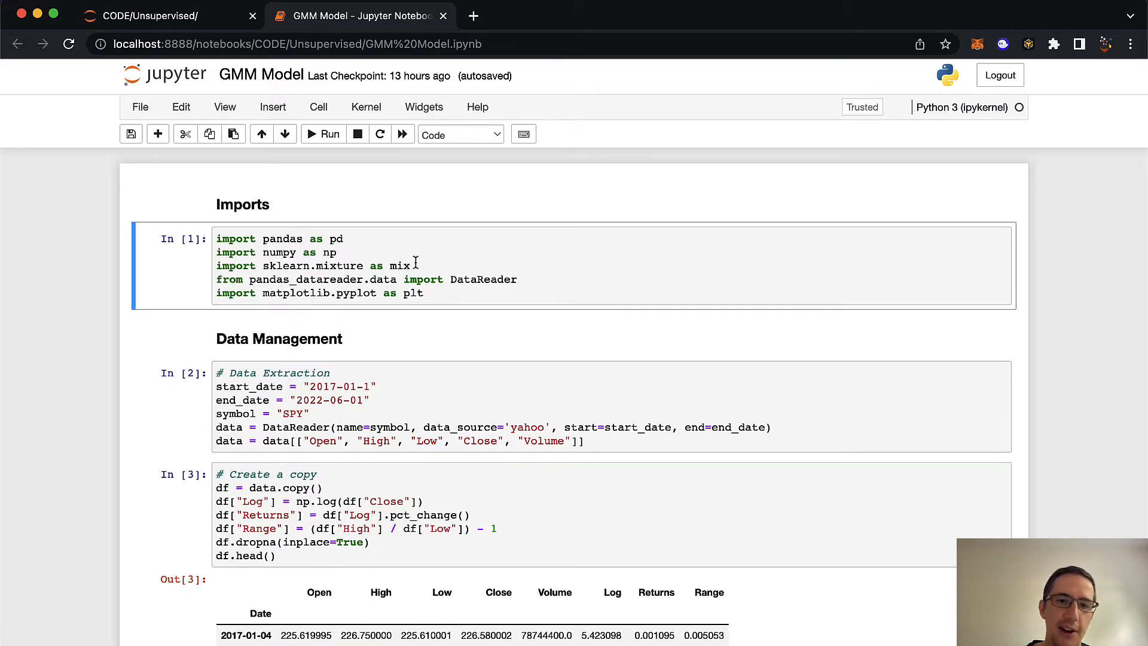
left_click(431, 266)
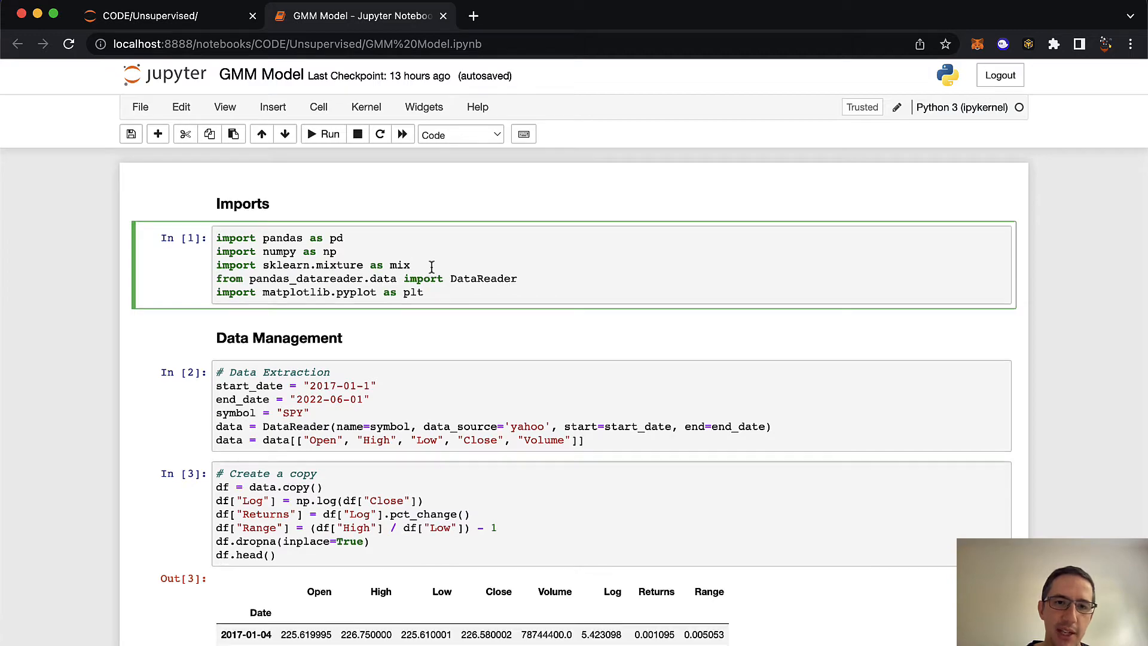
scroll("down", 3)
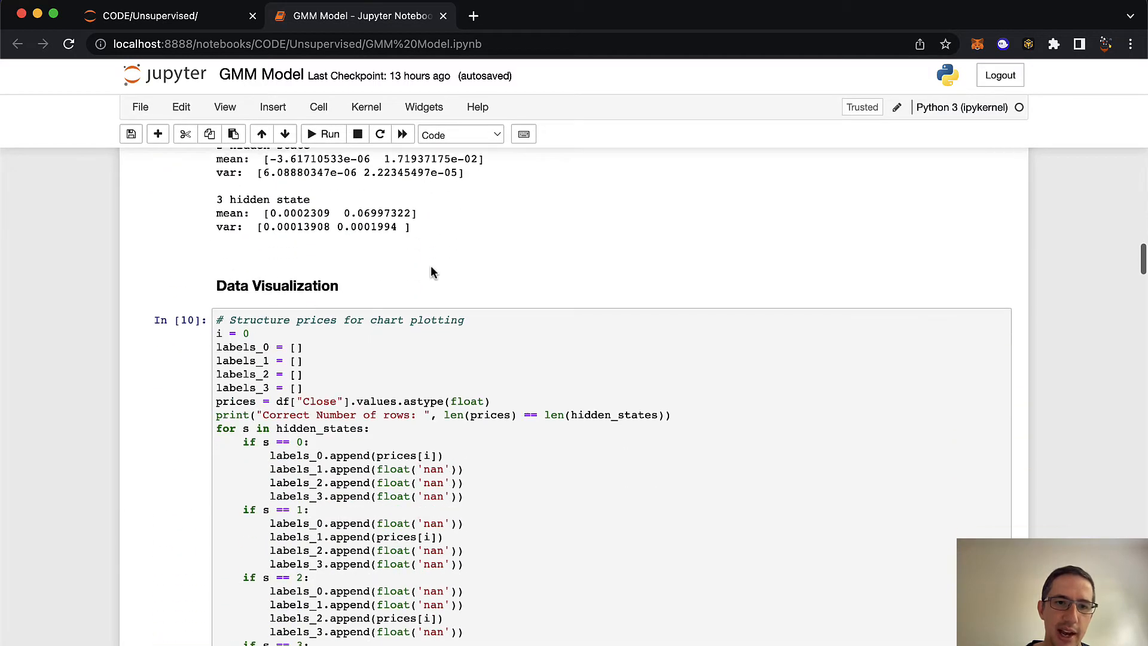
scroll("down", 3)
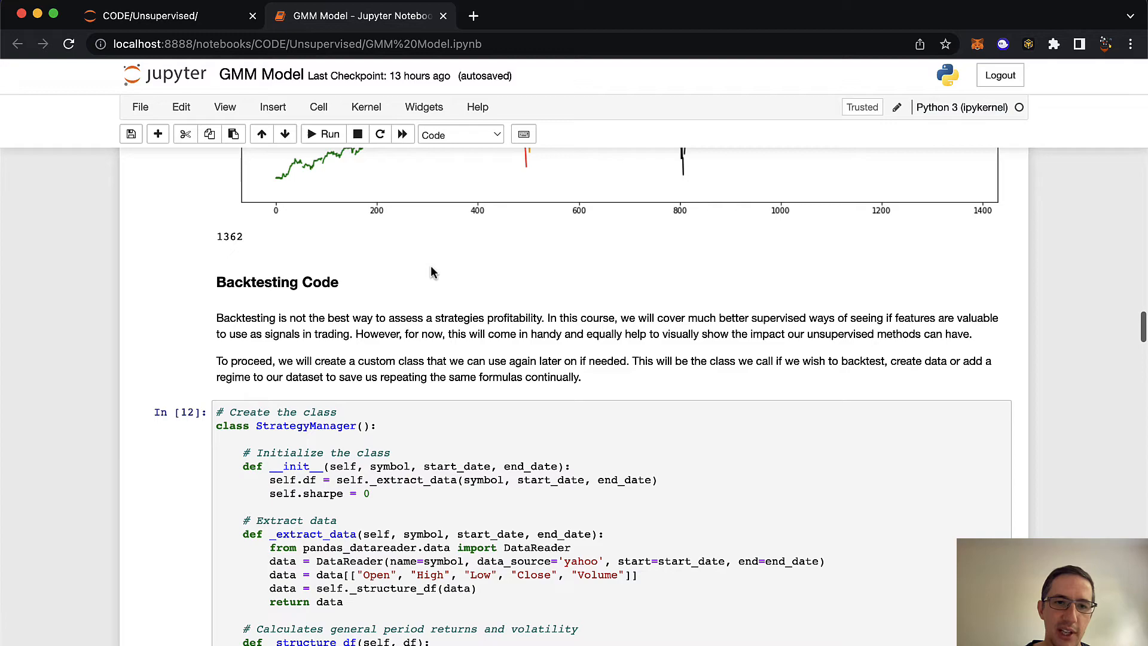
scroll("down", 3)
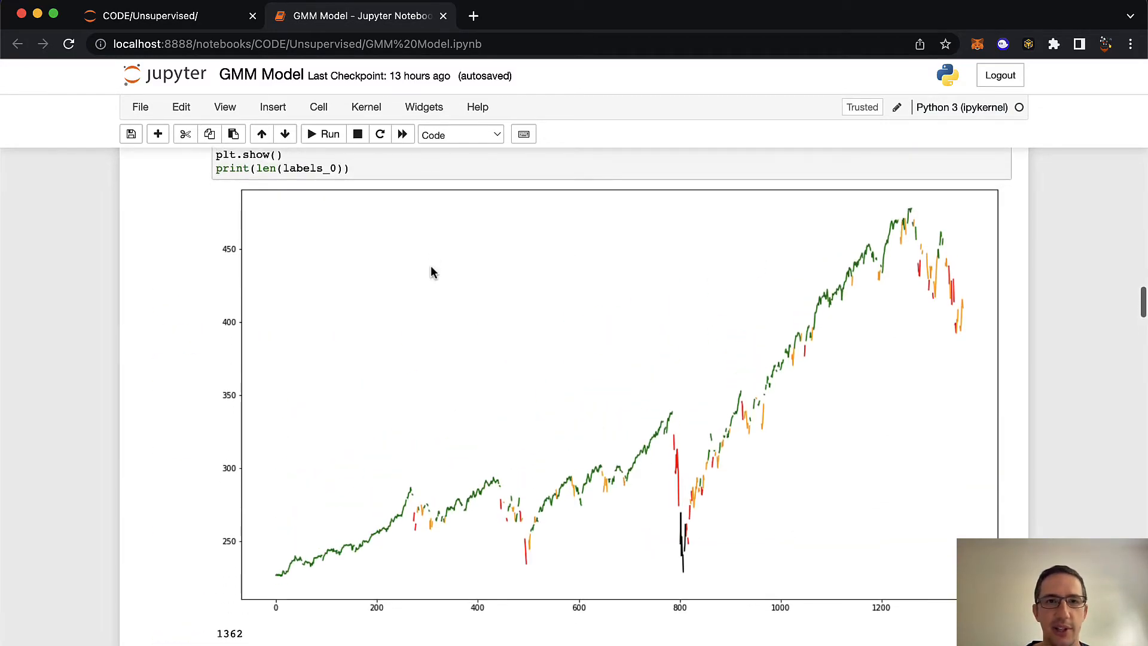
scroll("up", 3)
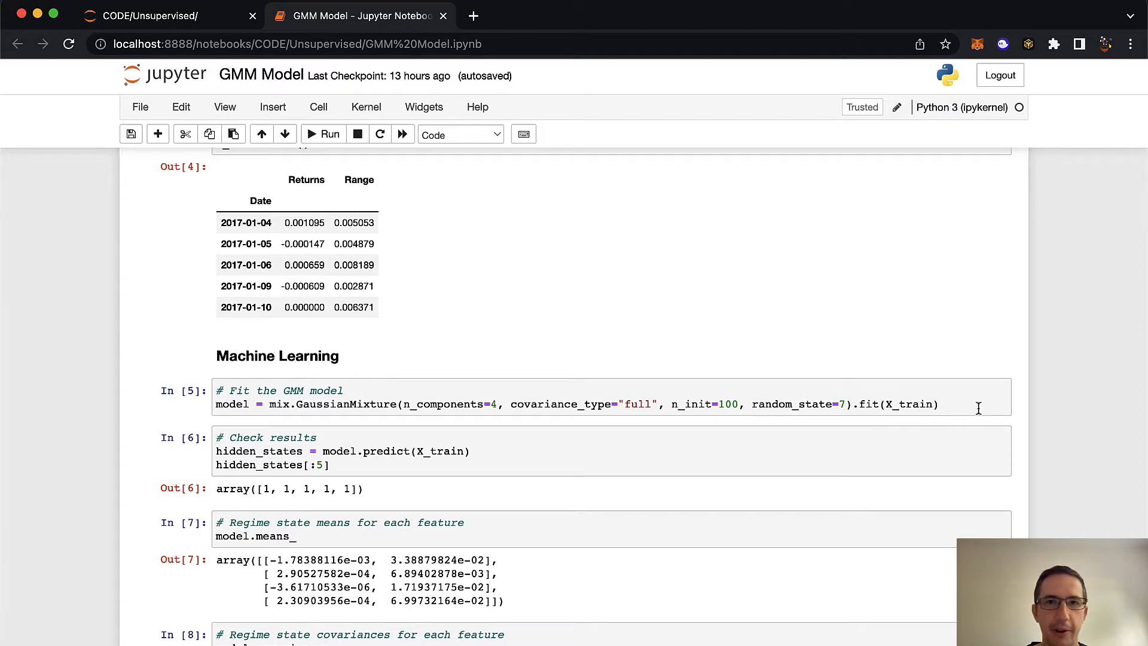
mouse_move(545, 394)
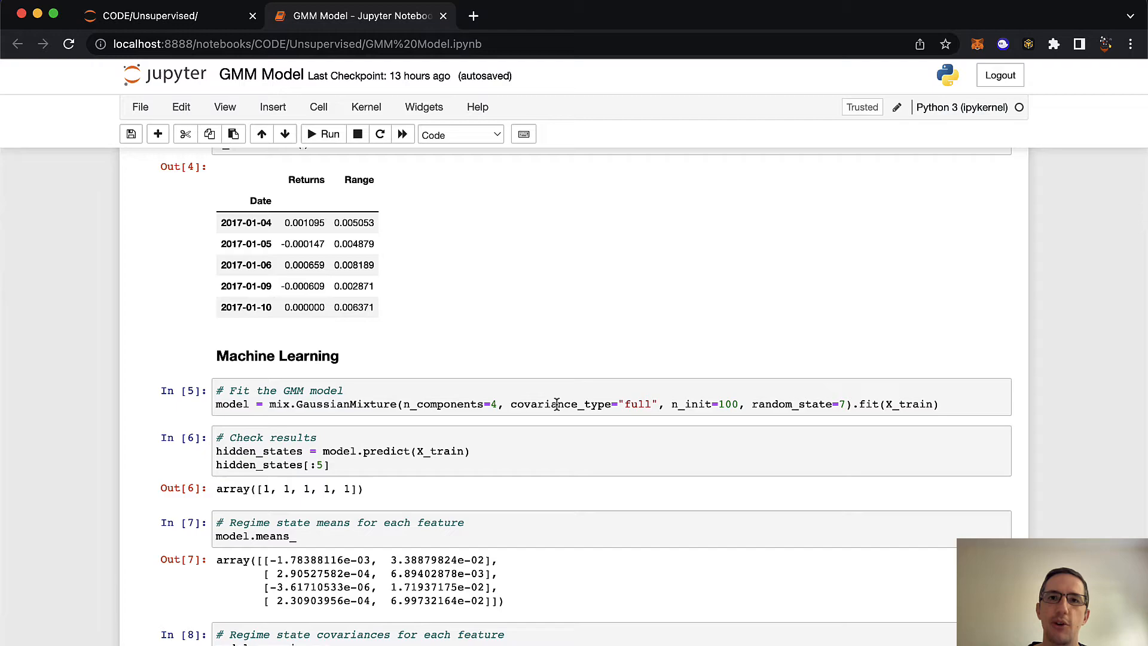
scroll("down", 3)
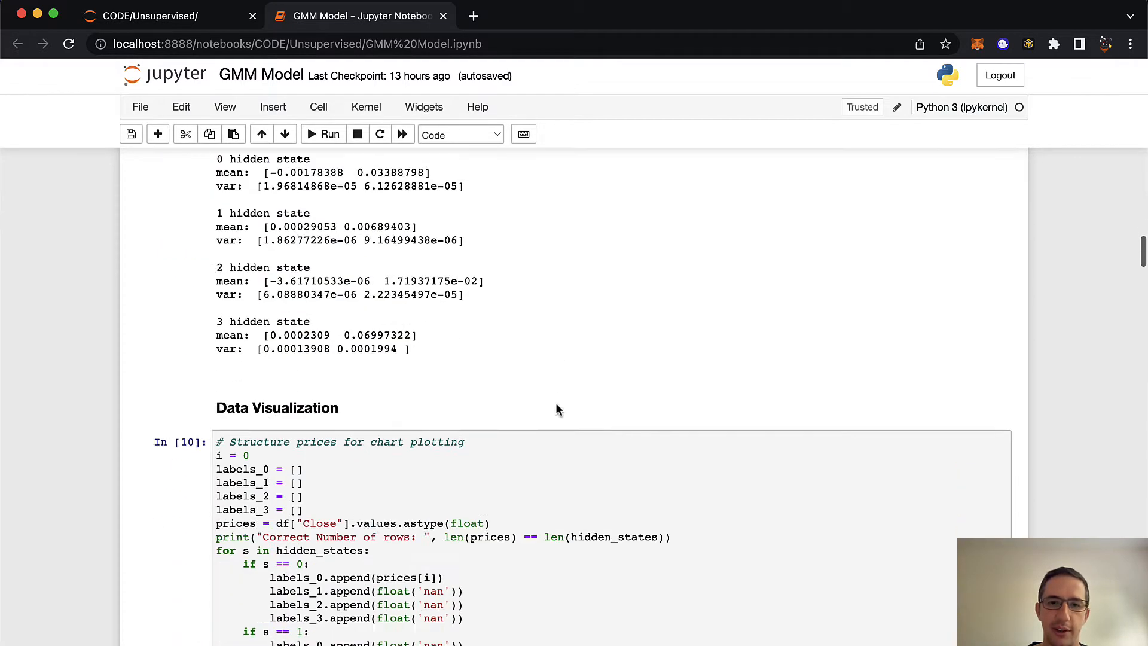
scroll("down", 3)
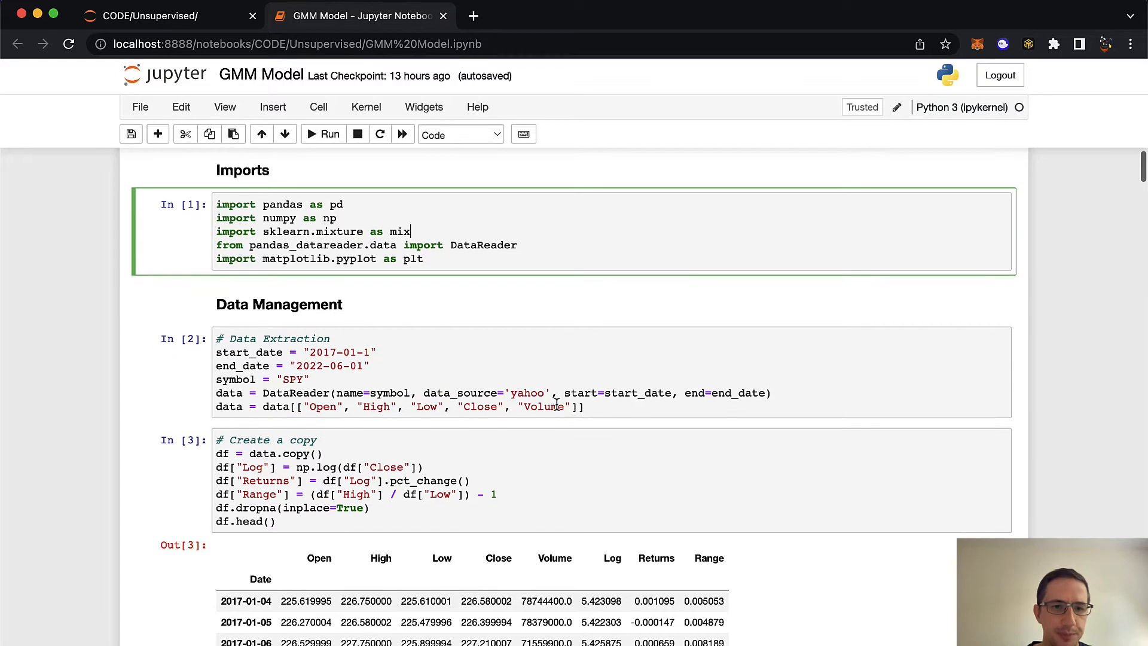
Step: Scroll to the 'Create a copy' table with Log, Returns and Range columns and the Structure Data cell
scroll("down", 3)
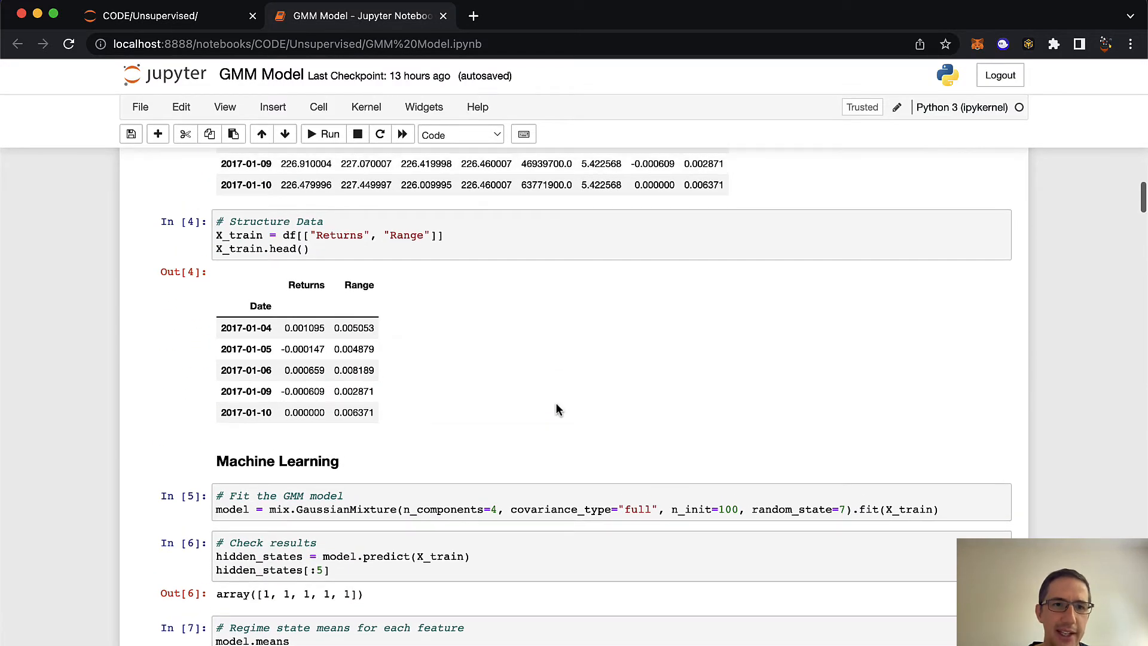
scroll("up", 3)
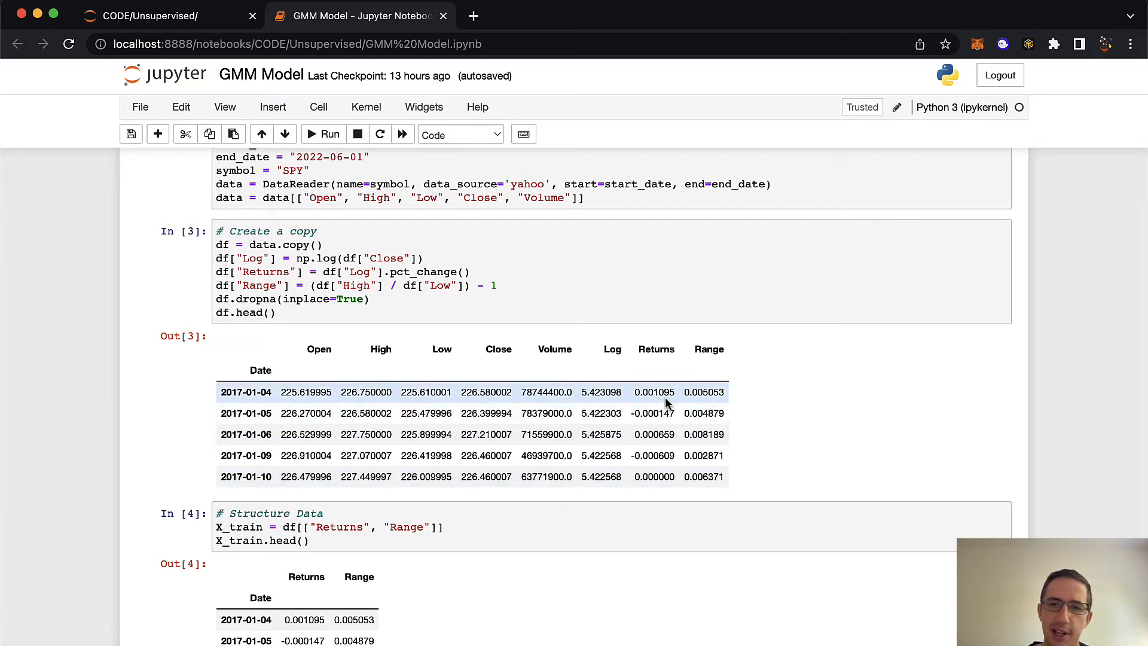
mouse_move(658, 489)
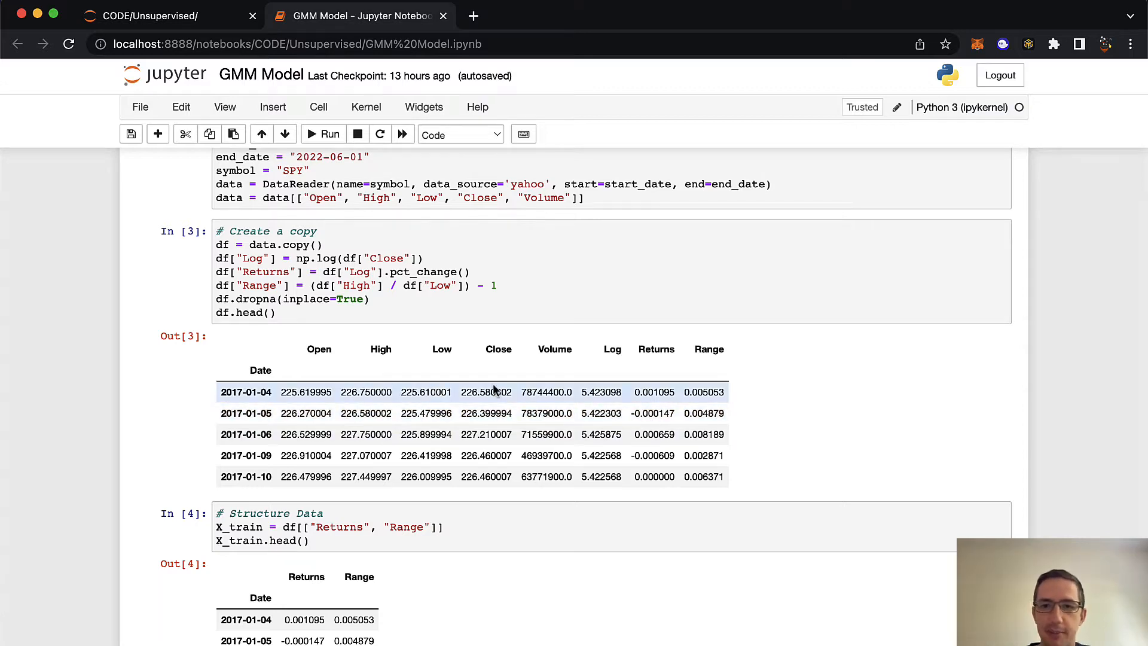
mouse_move(664, 472)
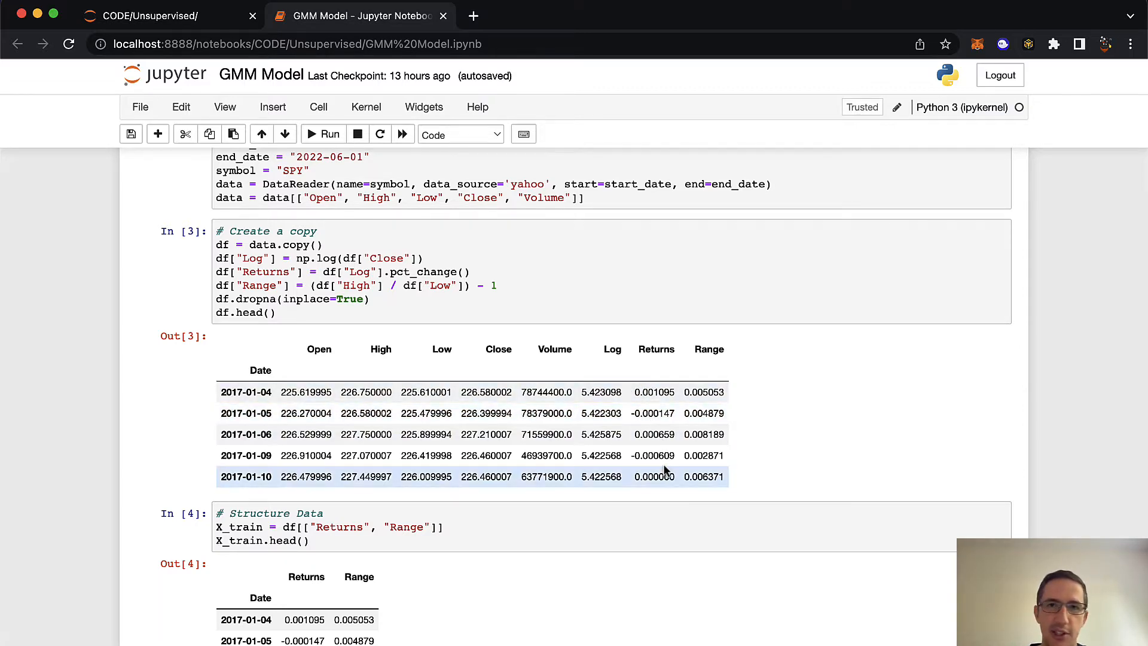
mouse_move(678, 417)
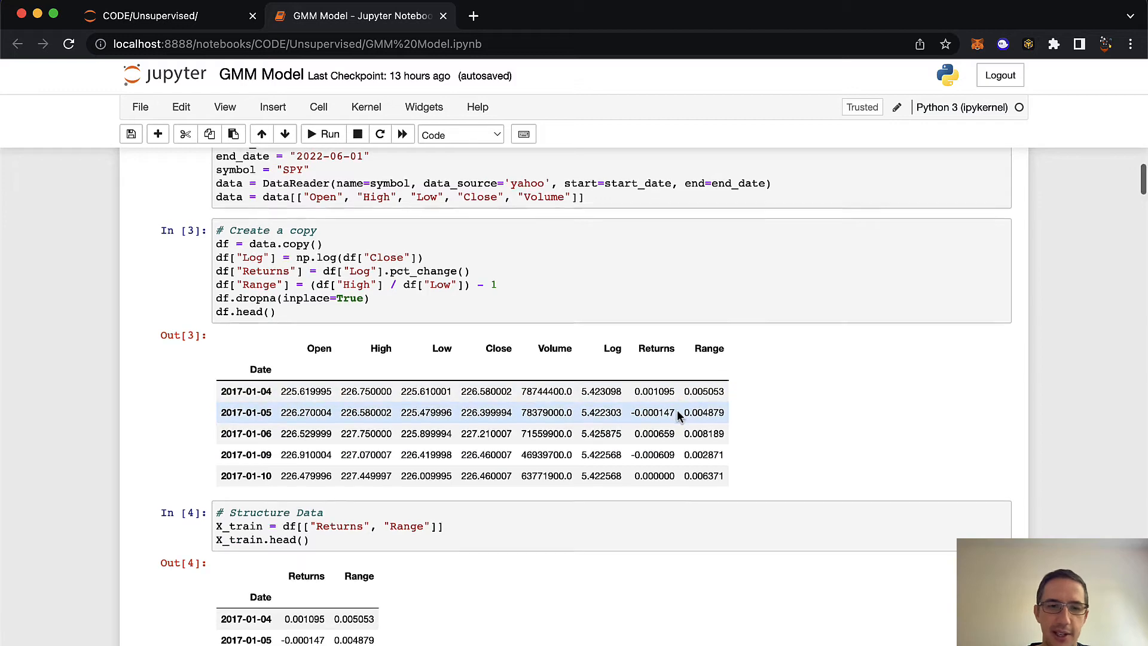
scroll("down", 3)
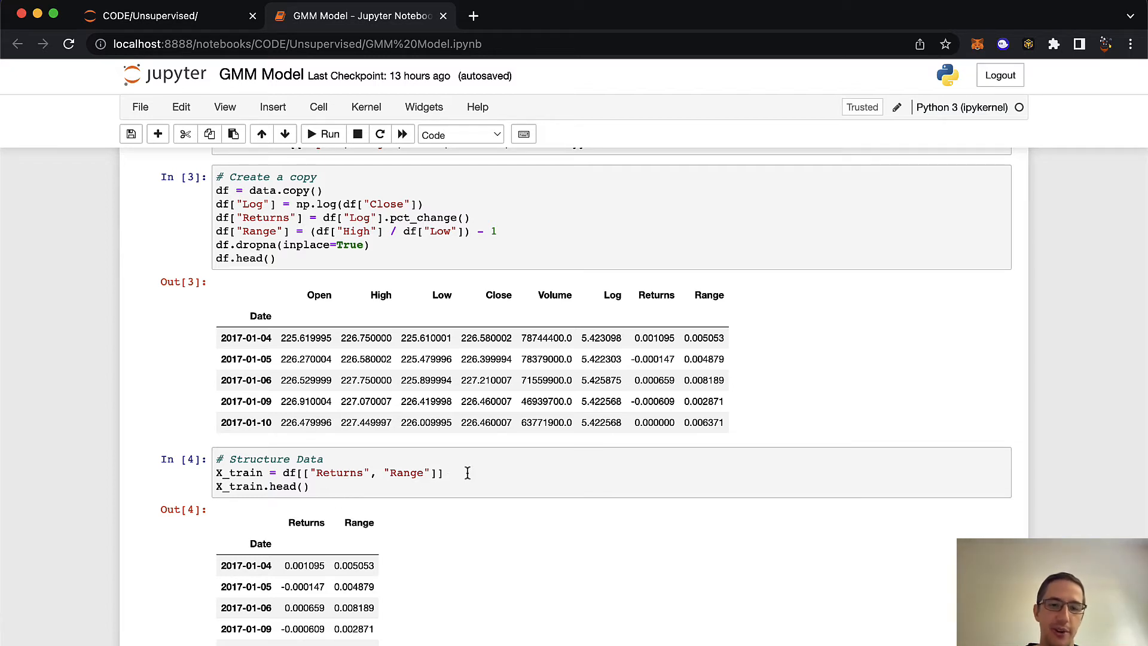
Step: Scroll past the StrategyManager class to the results table and Sharpe ratios 0.54 versus 0.861
scroll("down", 3)
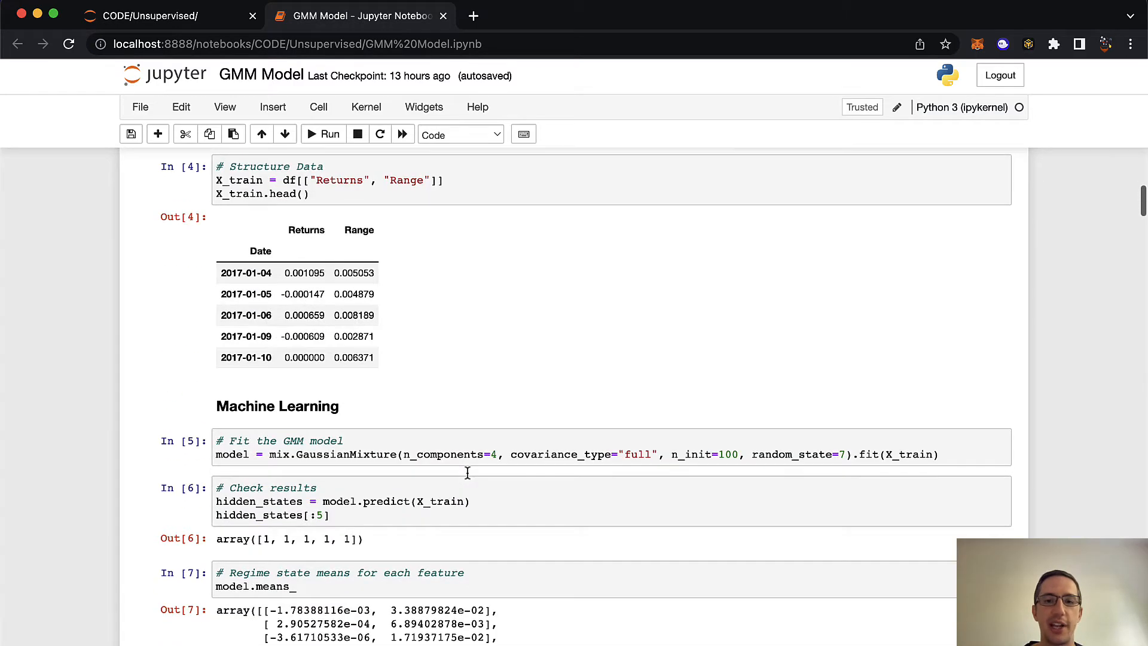
scroll("down", 3)
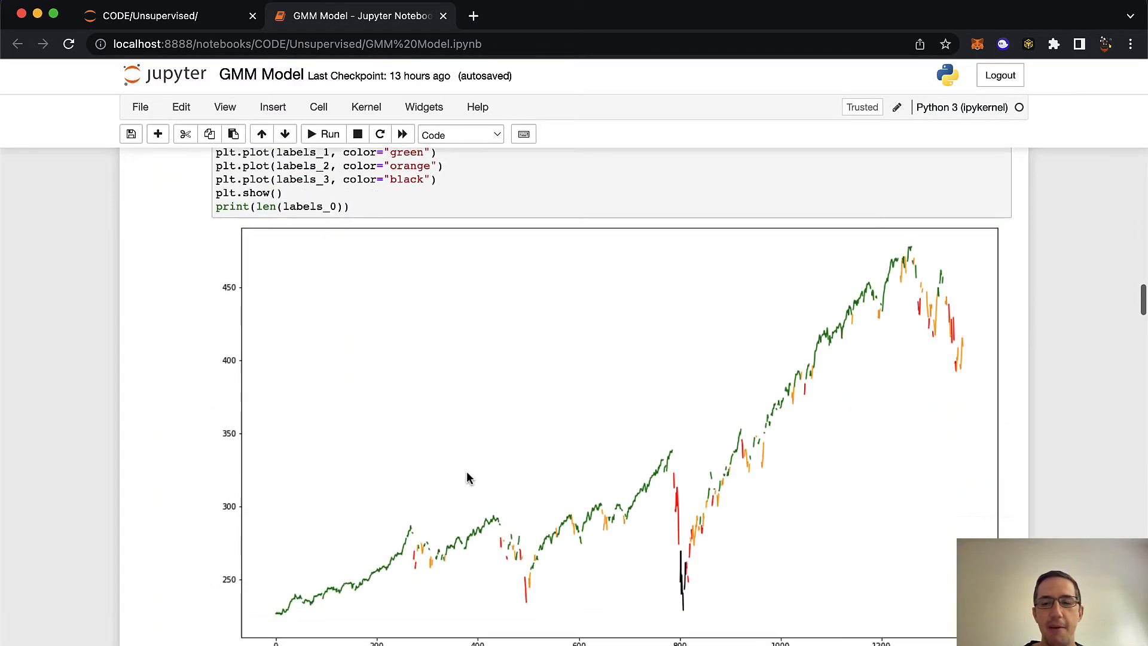
scroll("down", 3)
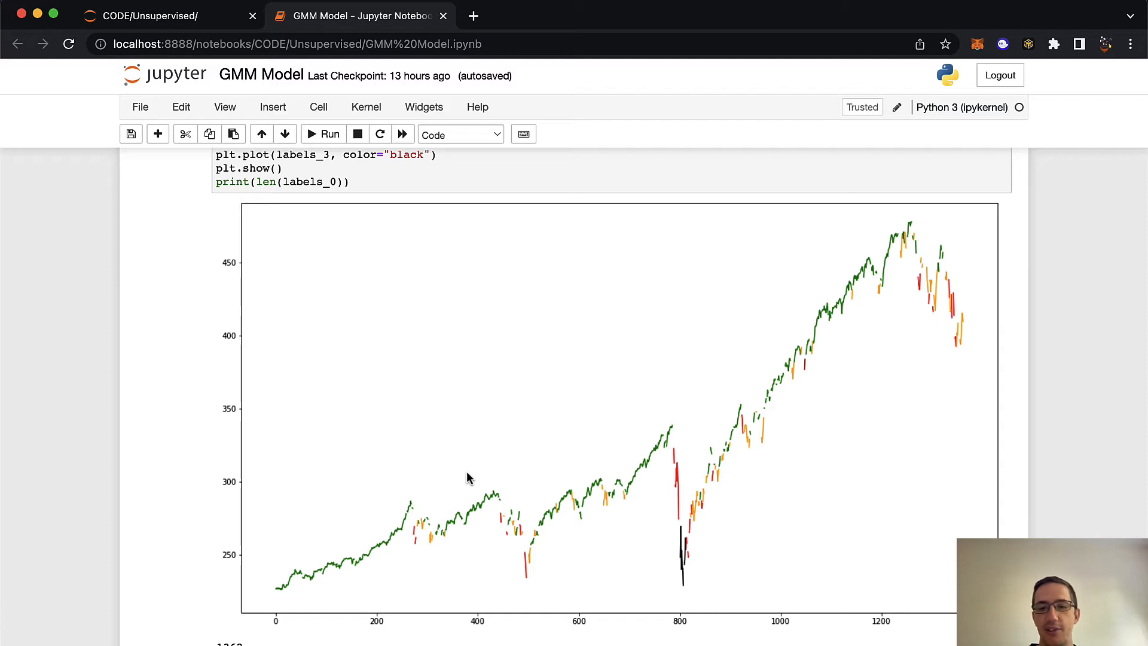
scroll("down", 3)
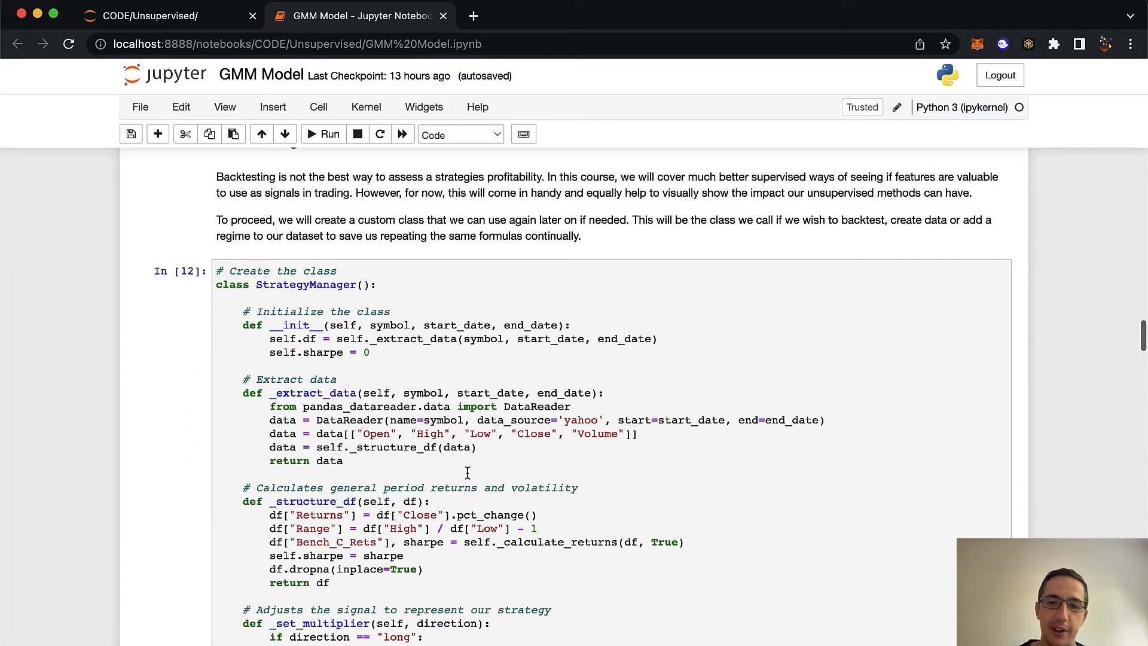
scroll("down", 3)
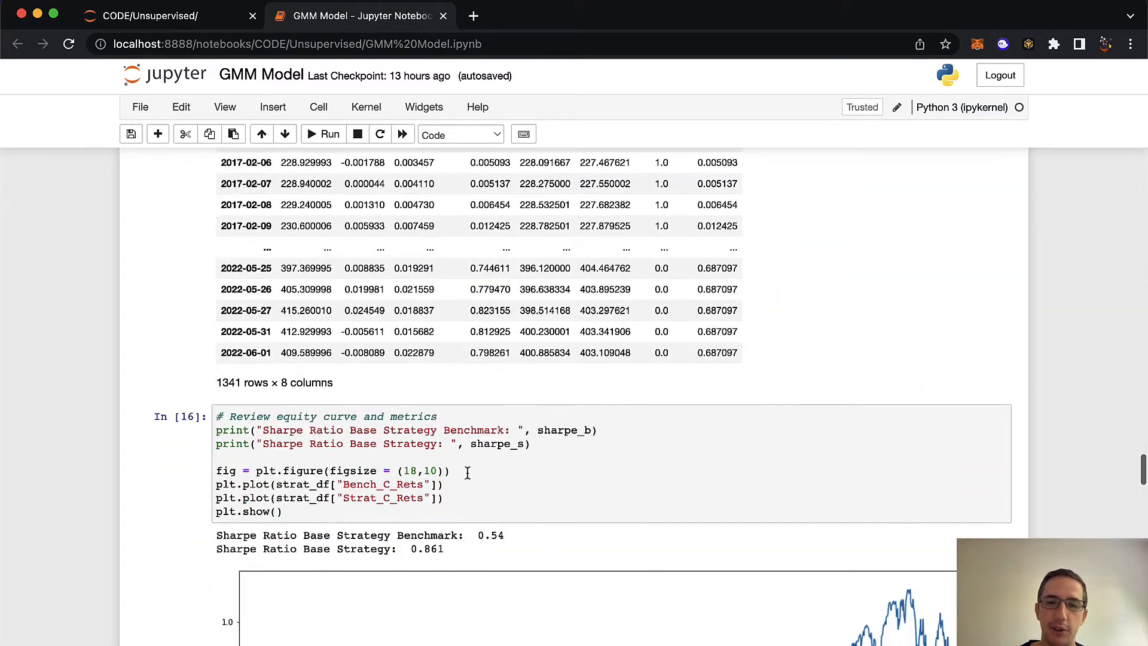
scroll("down", 3)
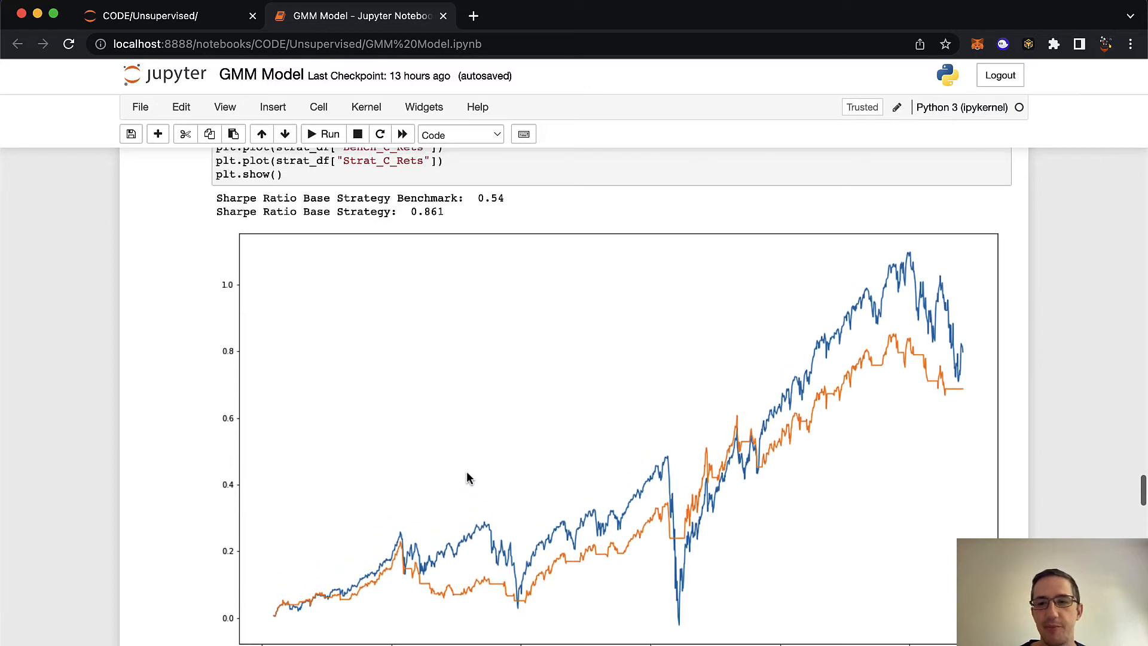
scroll("down", 3)
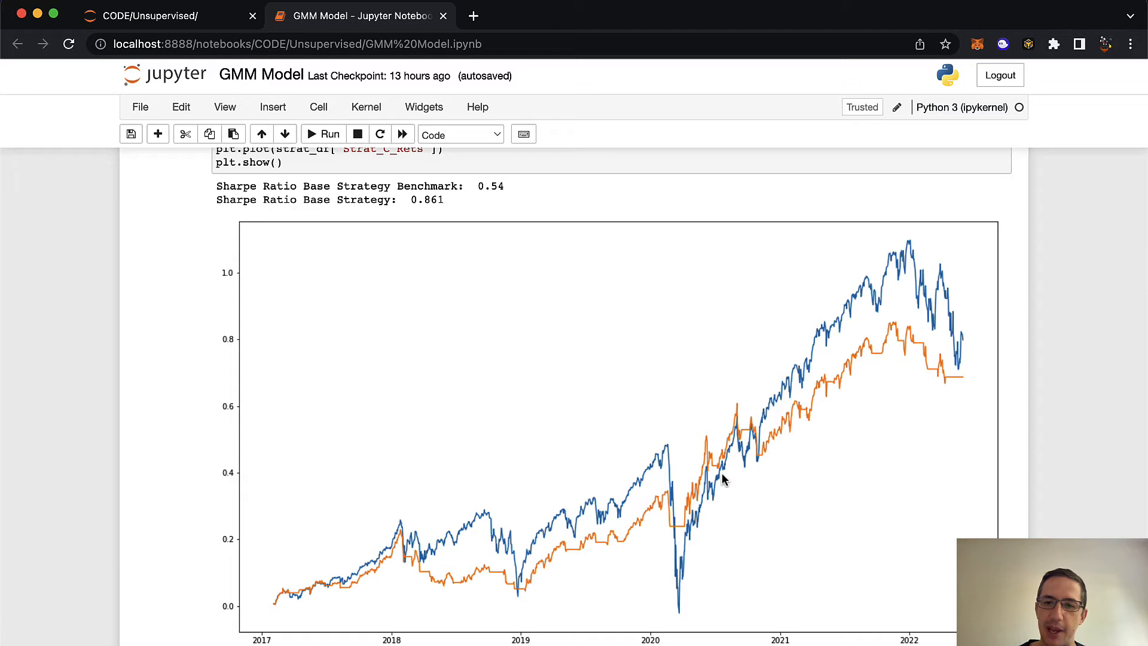
mouse_move(961, 347)
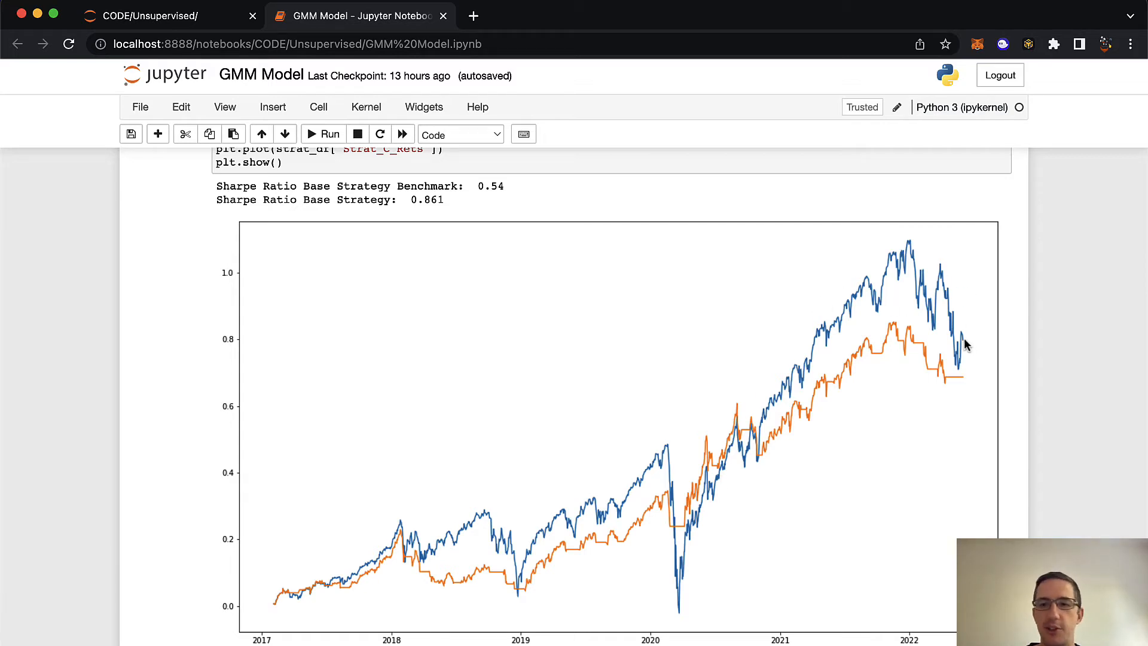
mouse_move(290, 620)
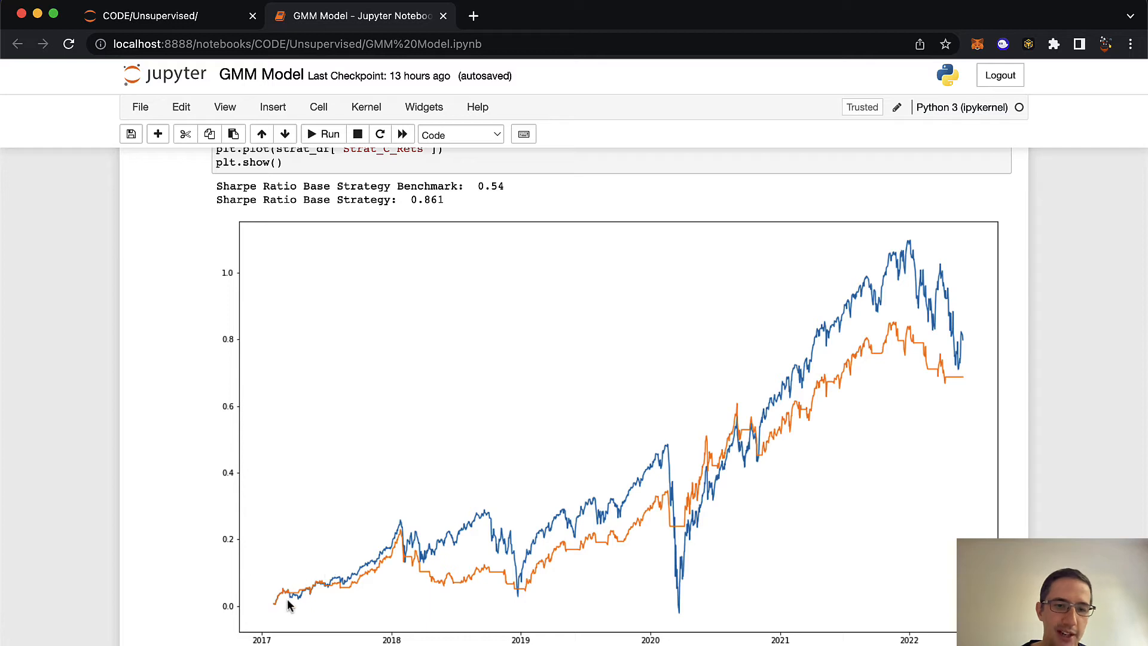
mouse_move(958, 350)
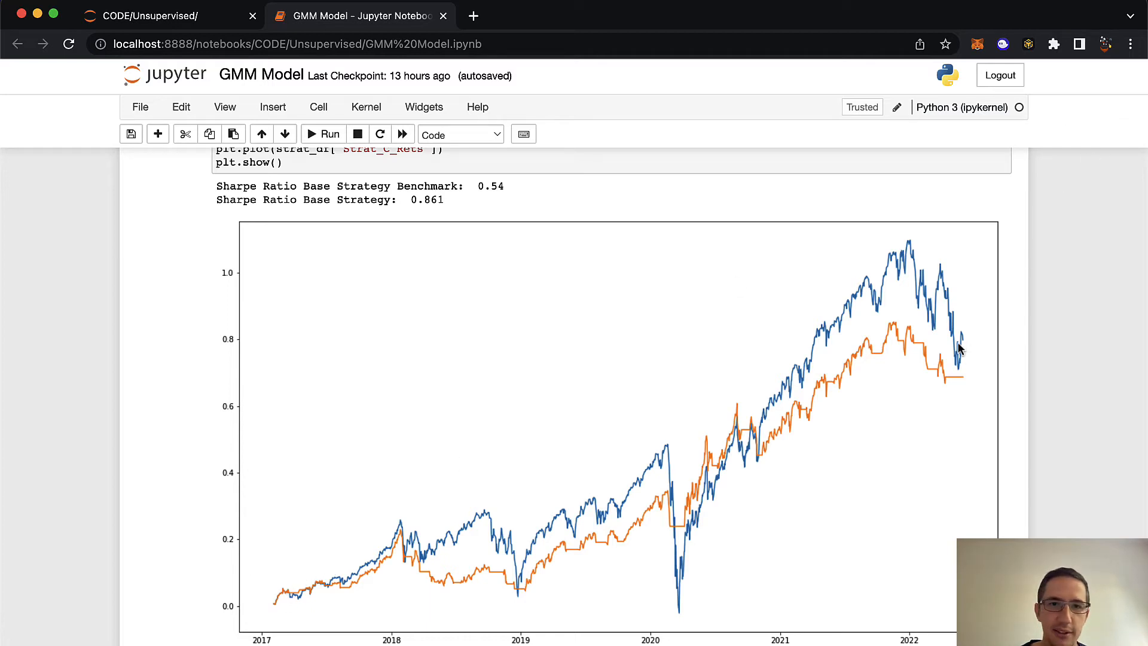
mouse_move(945, 351)
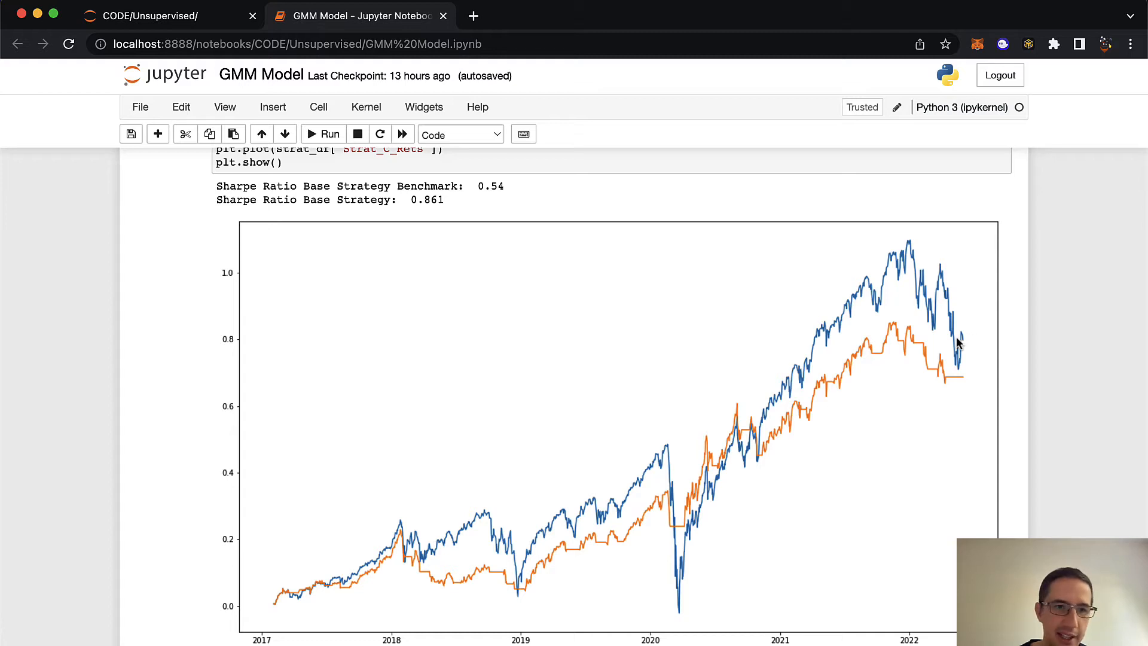
mouse_move(955, 352)
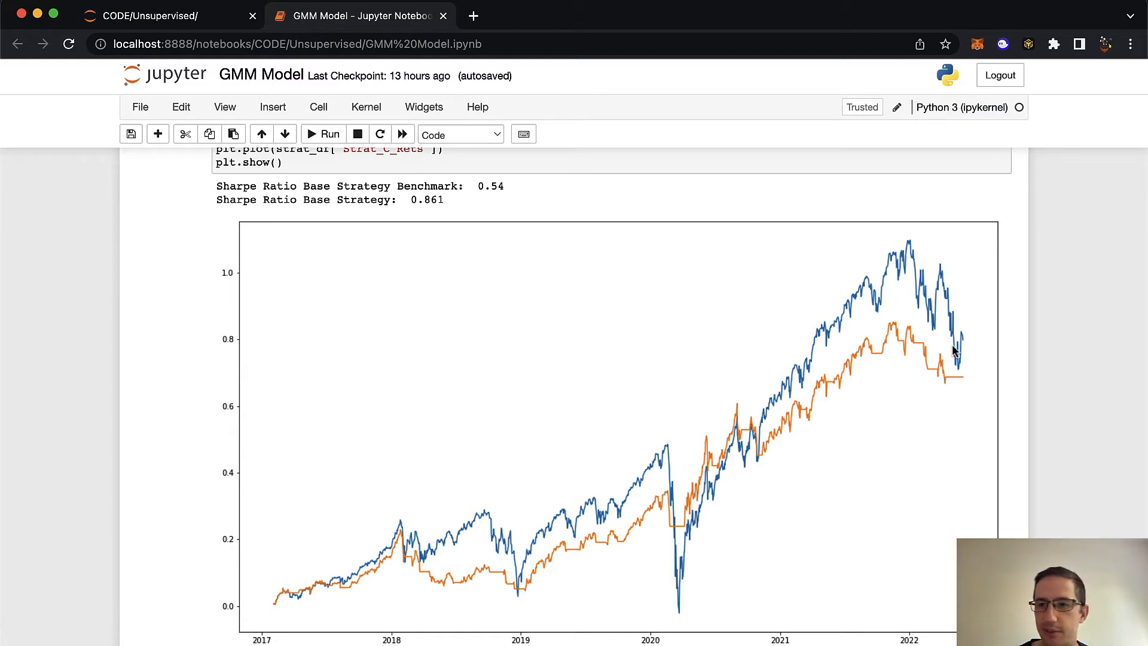
mouse_move(965, 347)
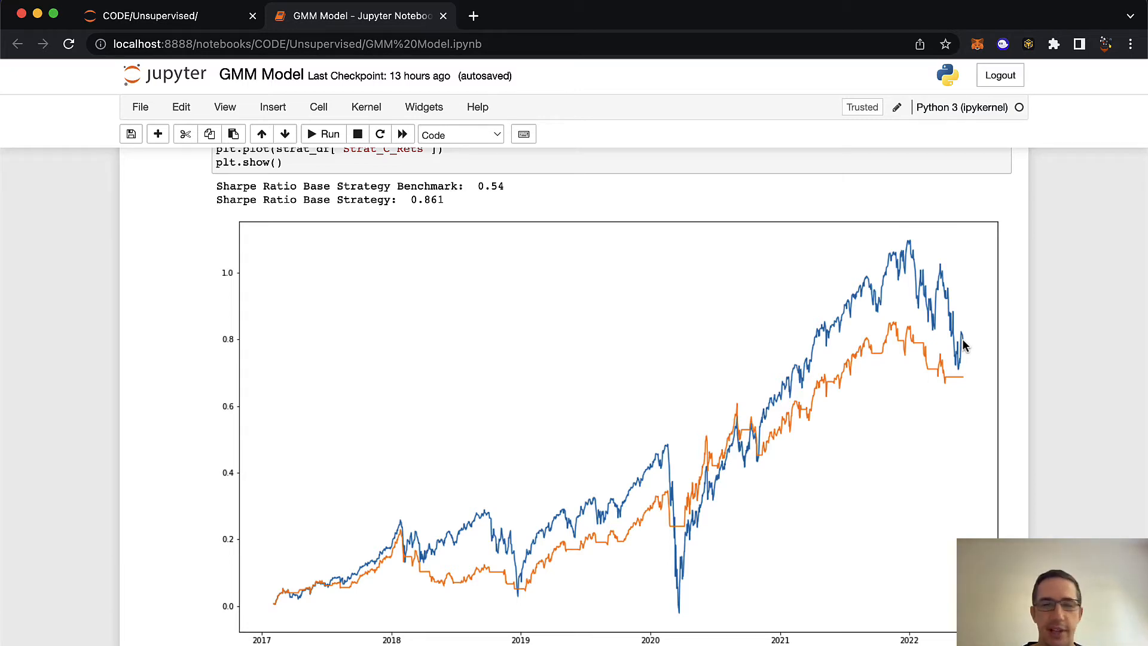
mouse_move(573, 540)
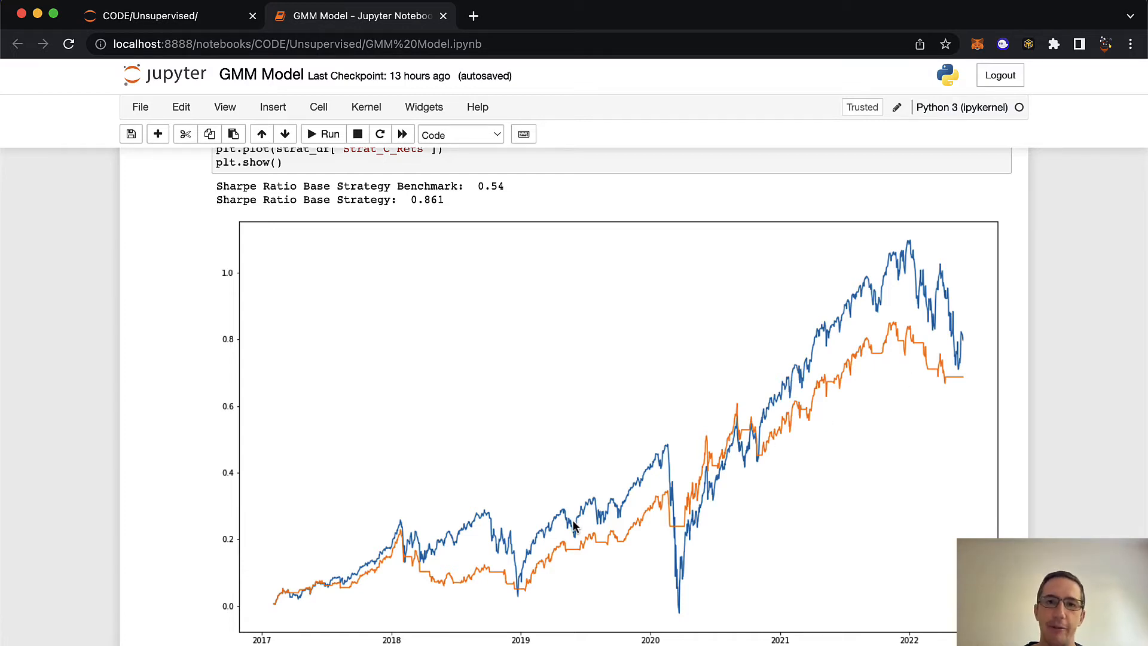
mouse_move(979, 402)
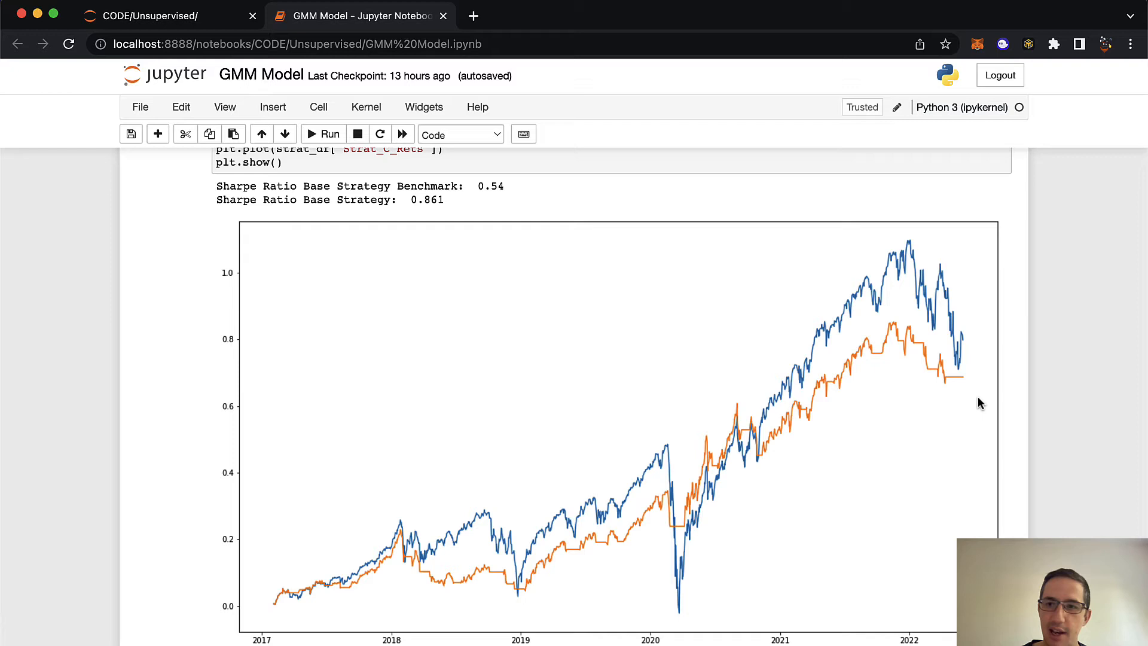
mouse_move(966, 384)
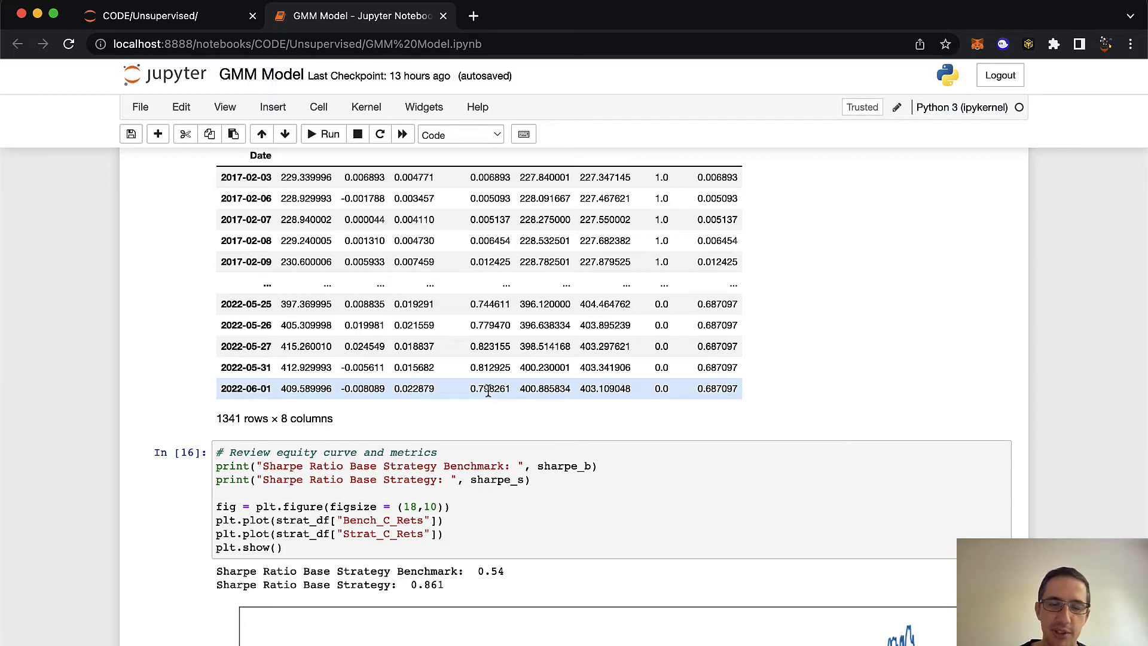
scroll("down", 3)
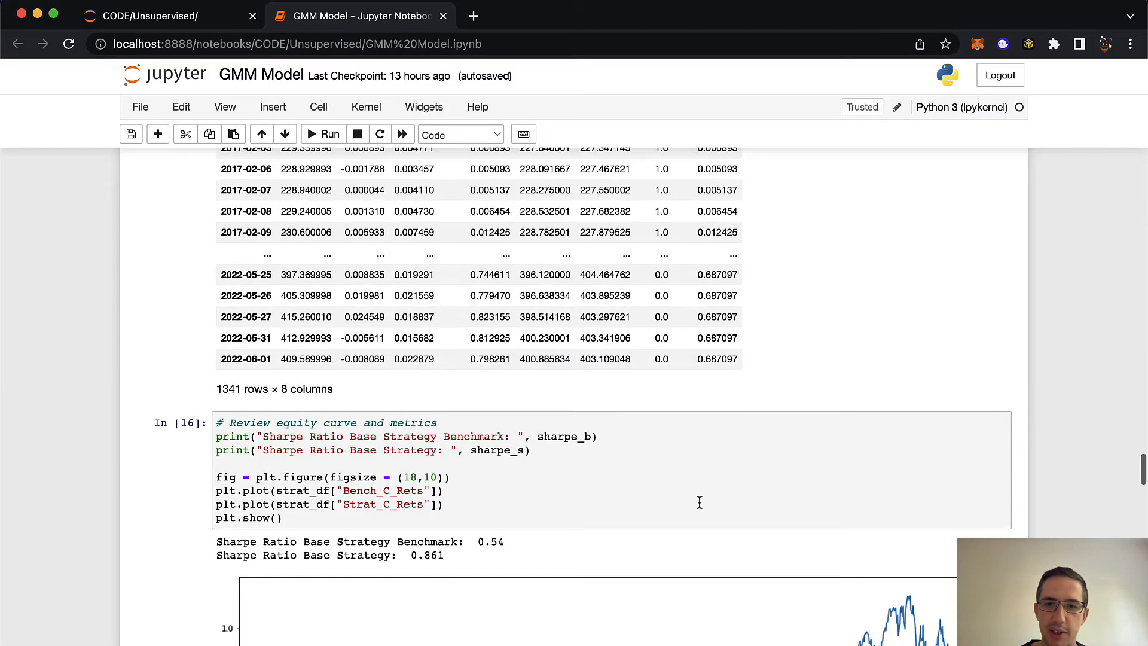
scroll("down", 3)
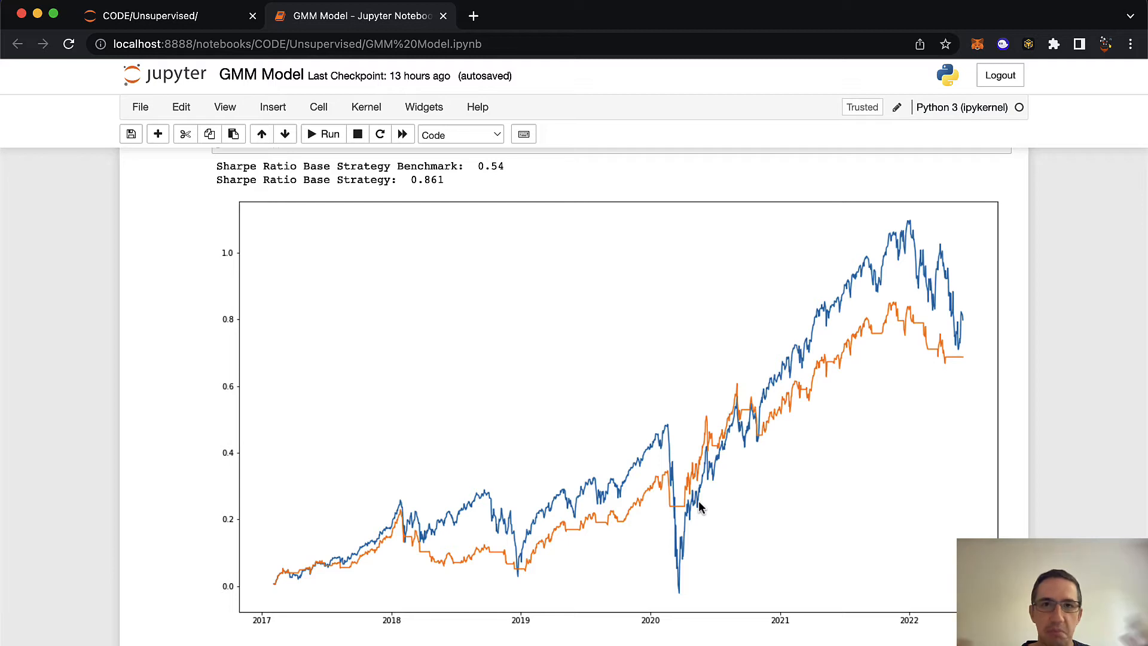
mouse_move(742, 459)
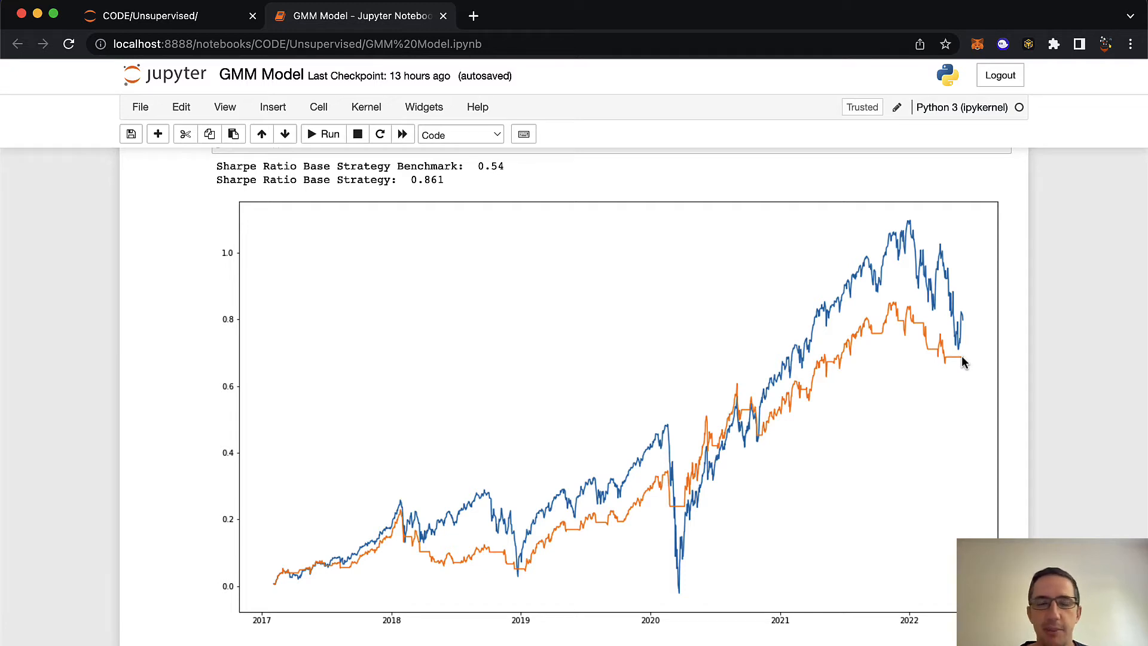
mouse_move(382, 306)
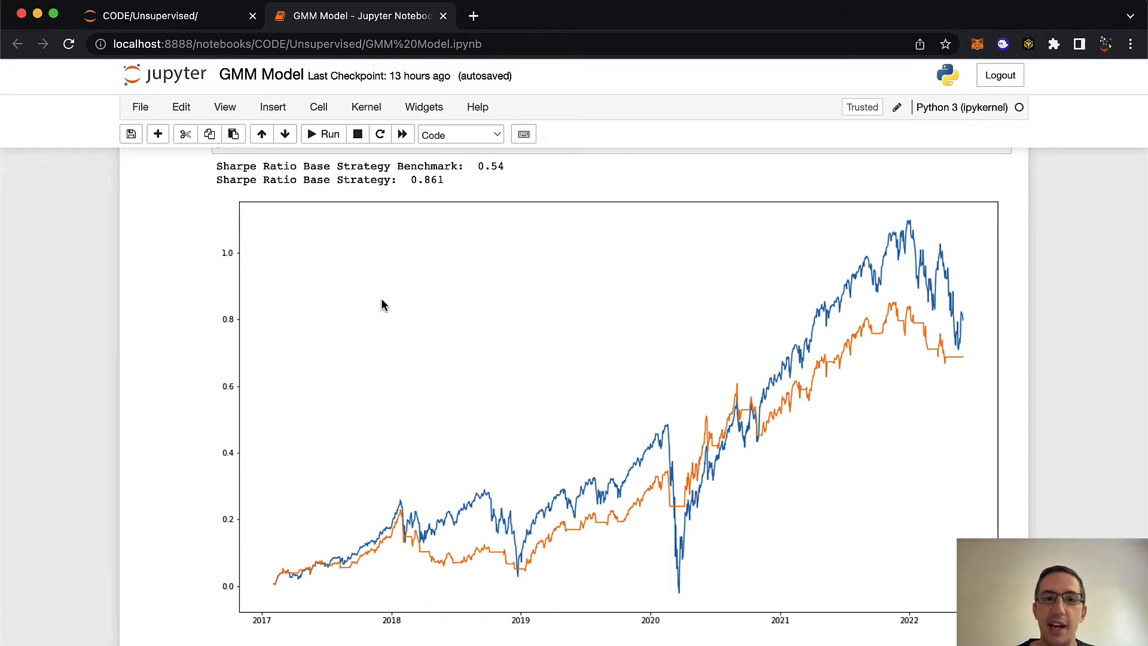
double_click(427, 179)
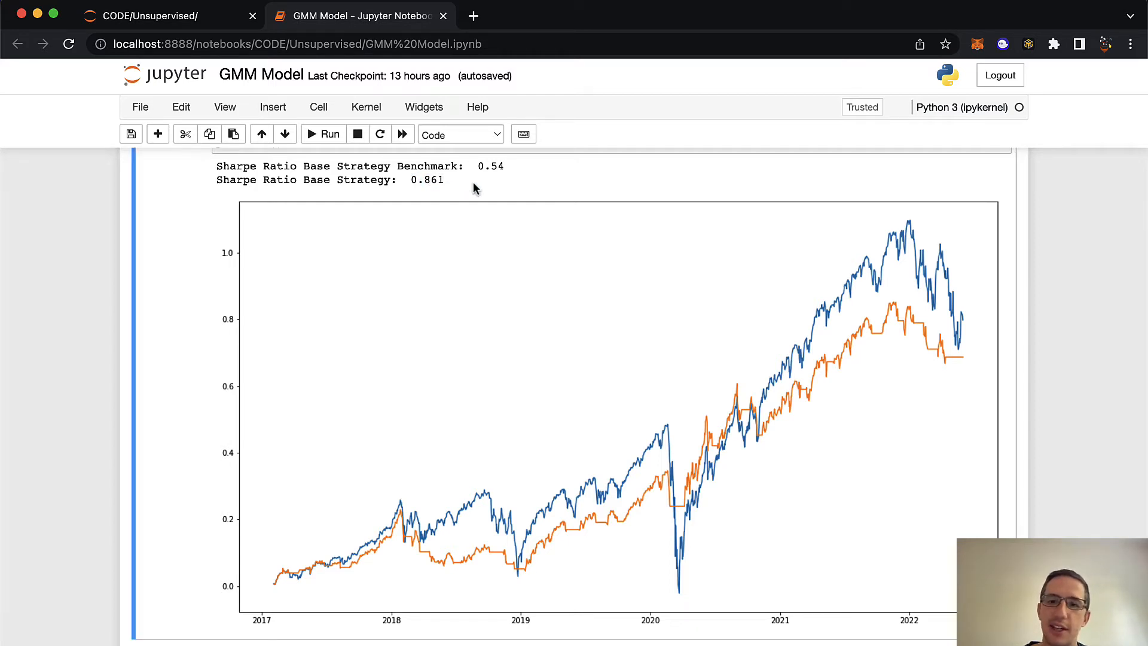
mouse_move(677, 529)
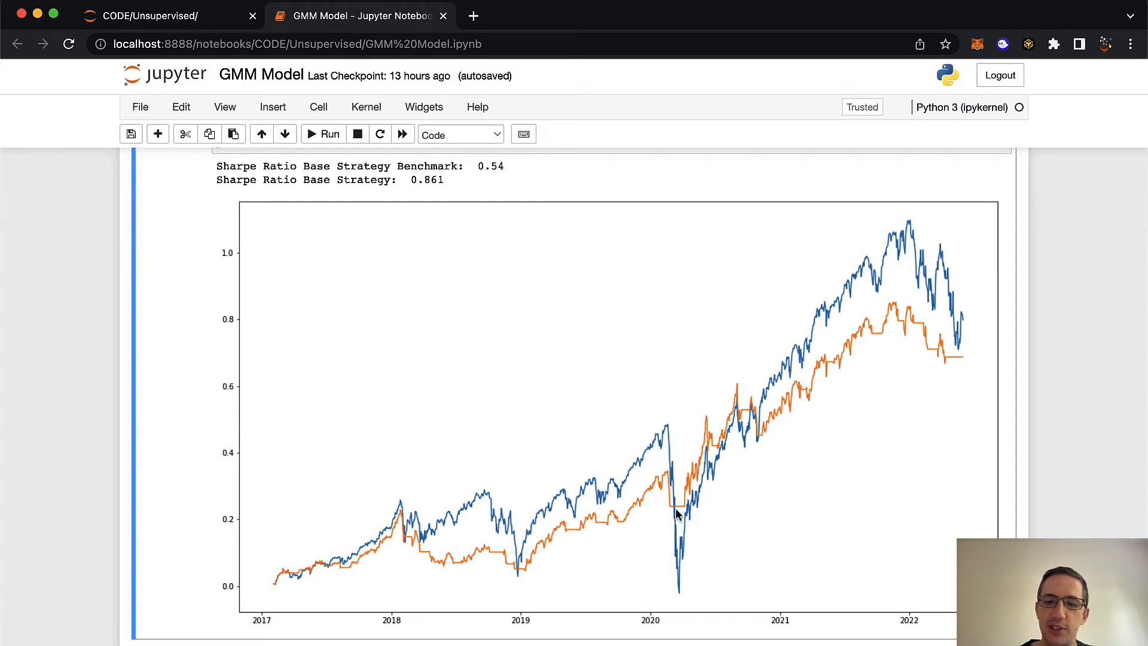
mouse_move(688, 529)
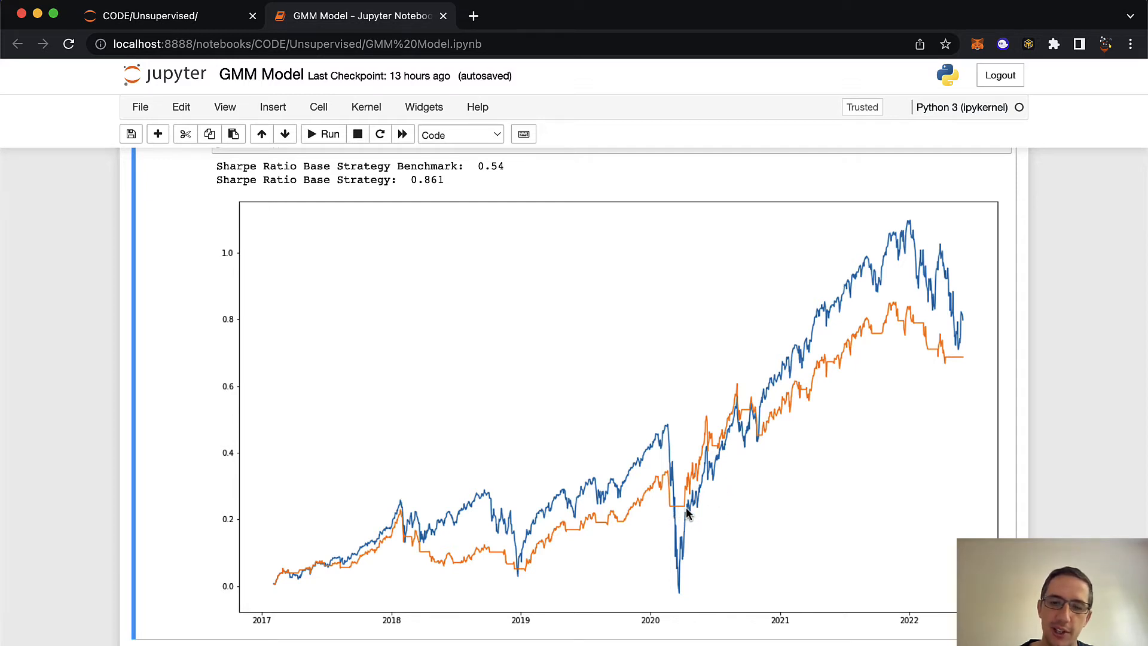
mouse_move(684, 528)
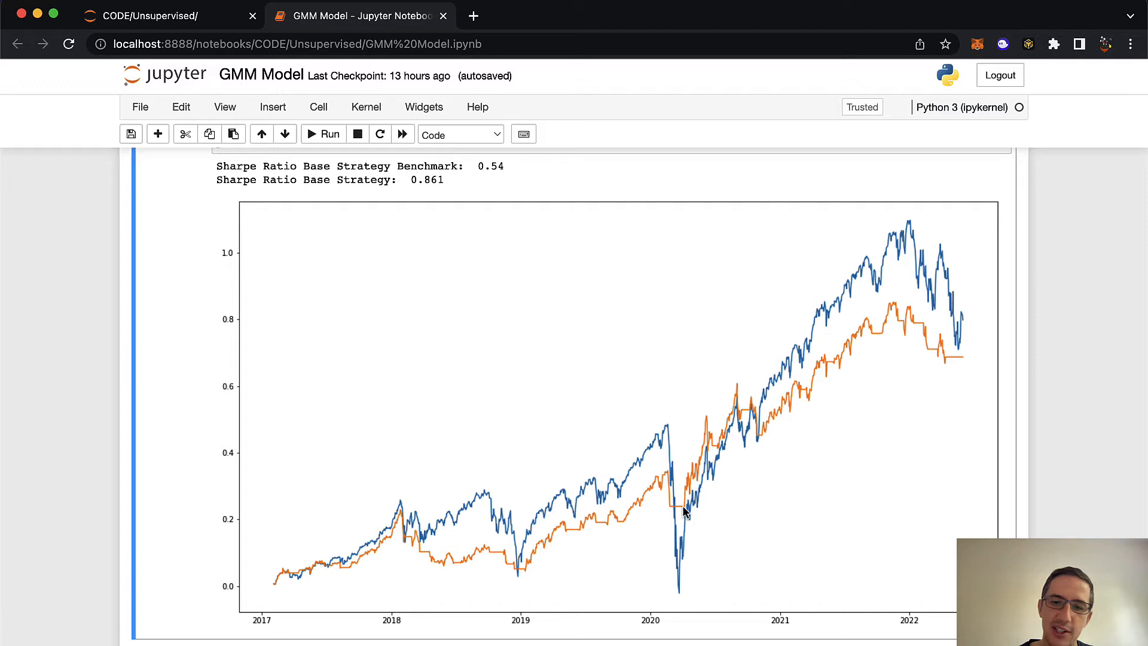
mouse_move(676, 530)
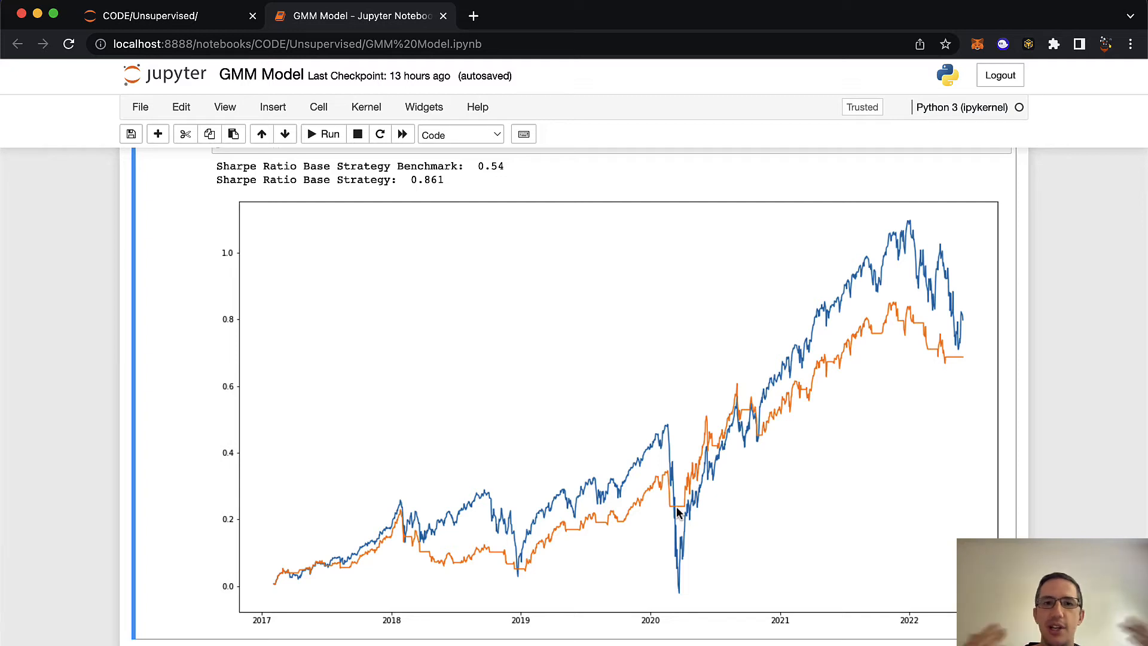
mouse_move(463, 187)
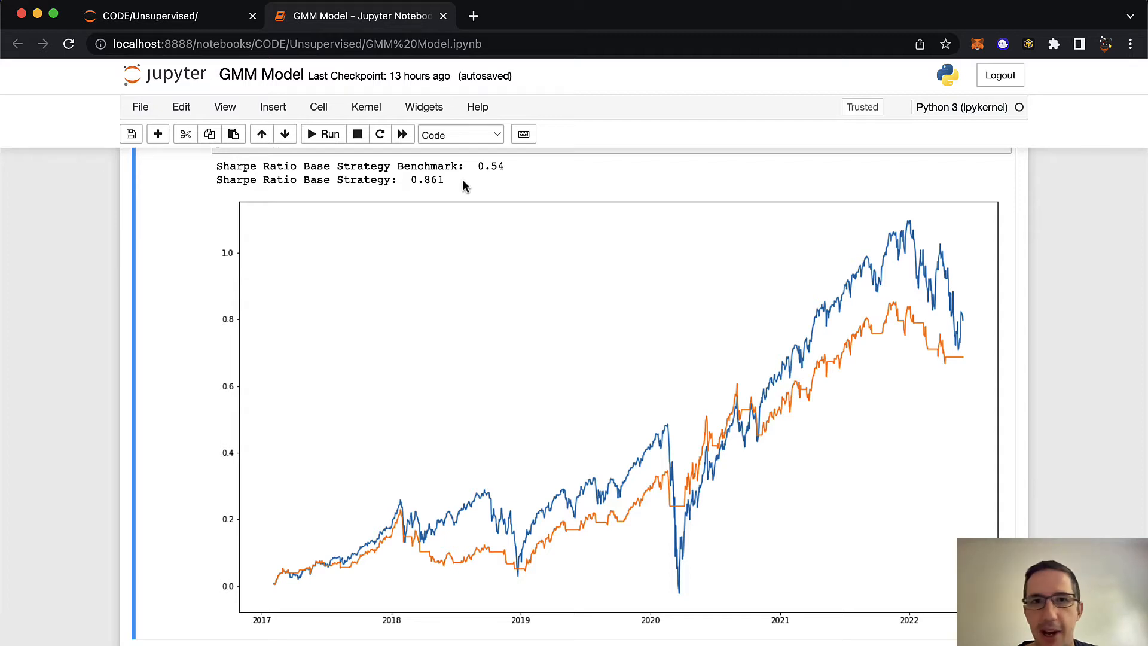
mouse_move(931, 293)
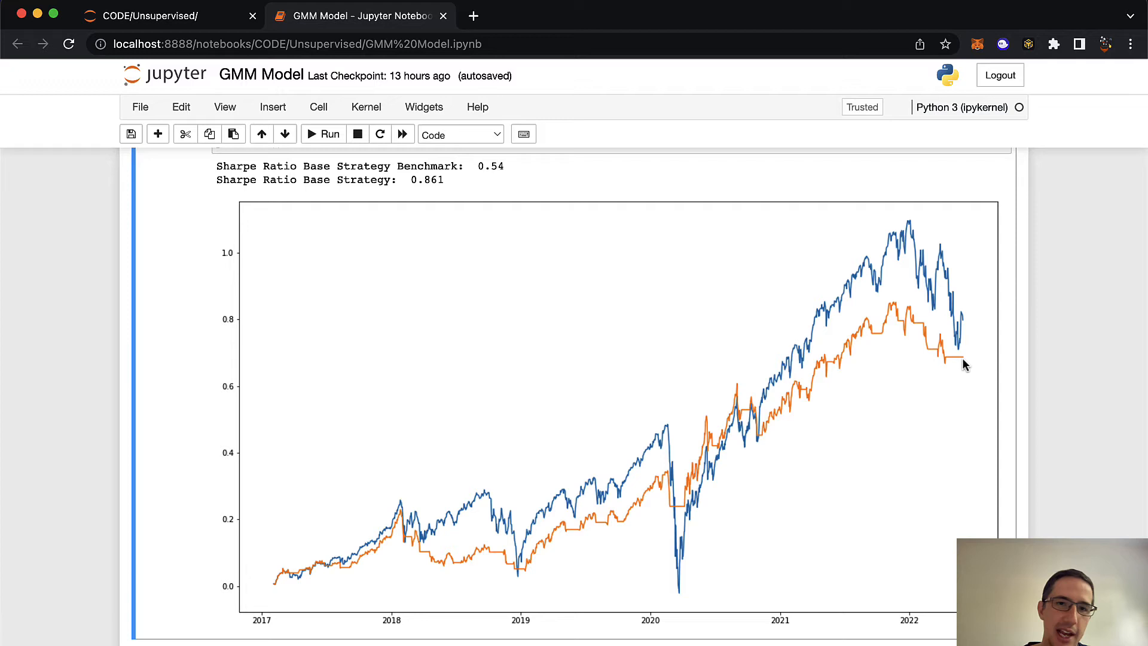
right_click(965, 363)
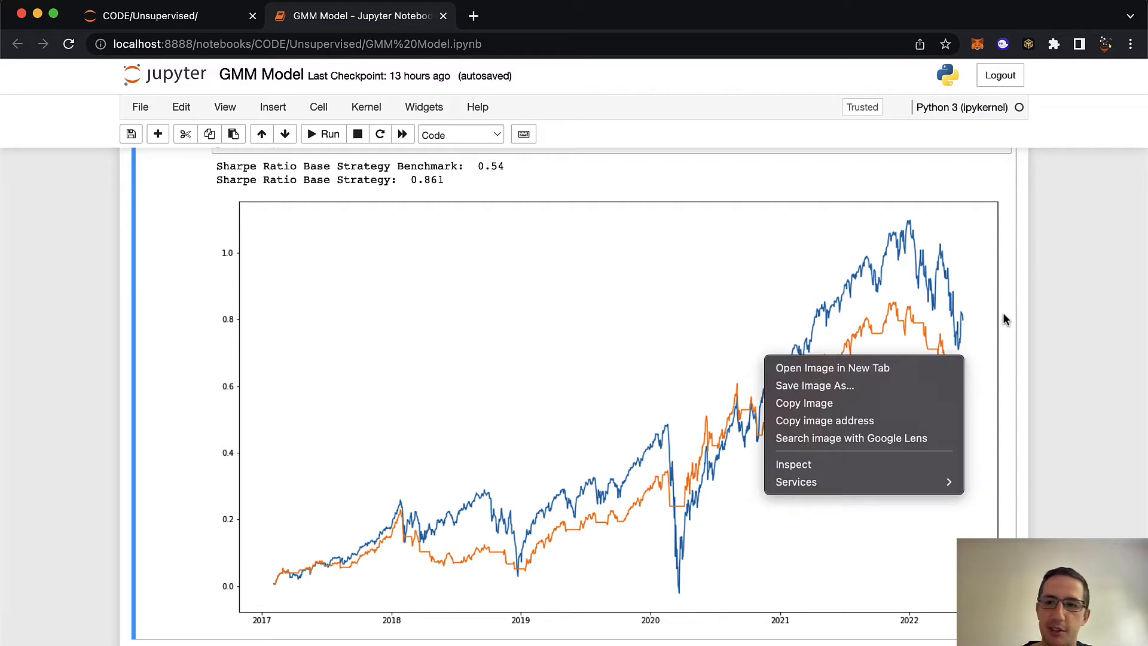
Step: Dismiss the image context menu and scroll back to the regime-colored price chart
left_click(434, 181)
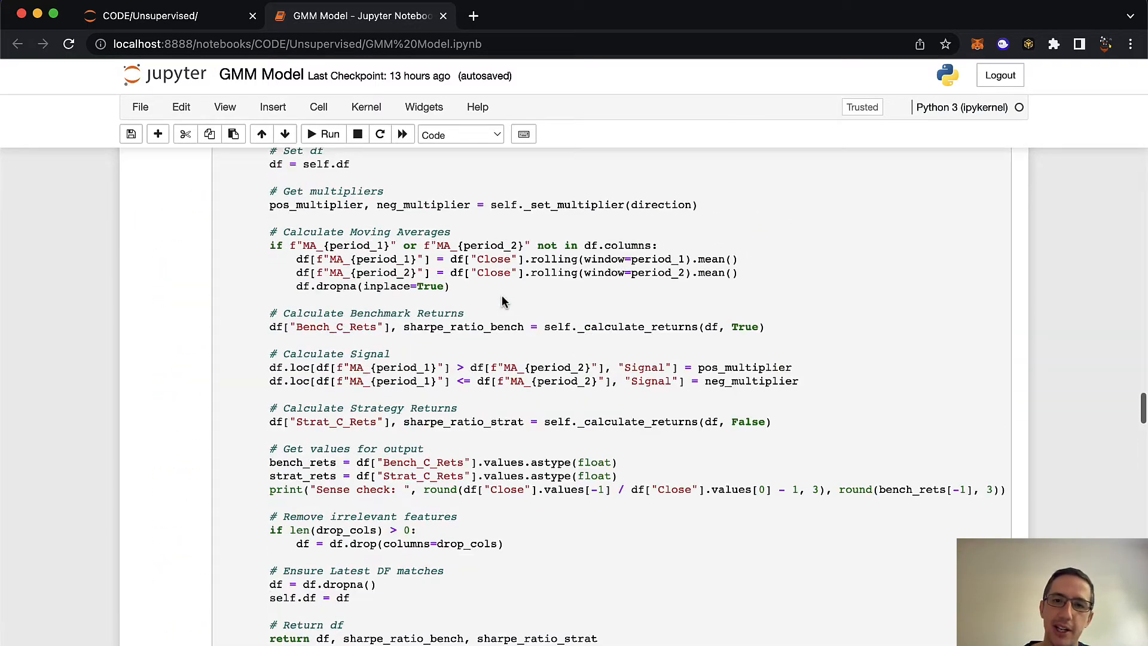
scroll("down", 3)
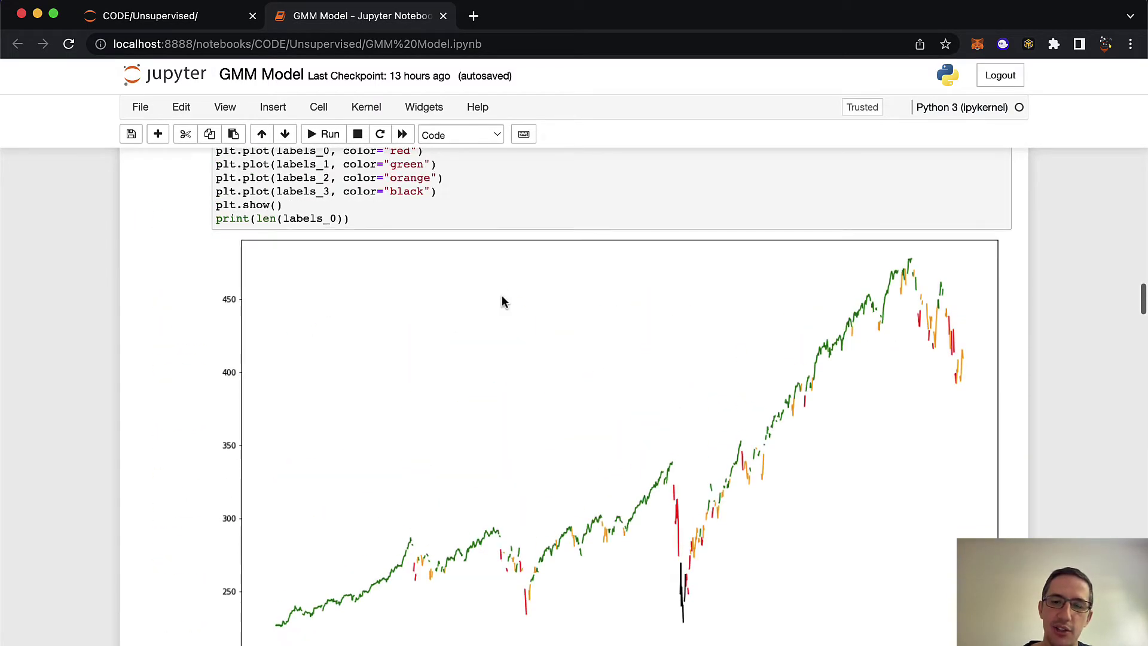
Step: Scroll past the regime-coloured SPY plot toward the backtester class with sharpe_ratio and backtest_ma_crossover
scroll("down", 3)
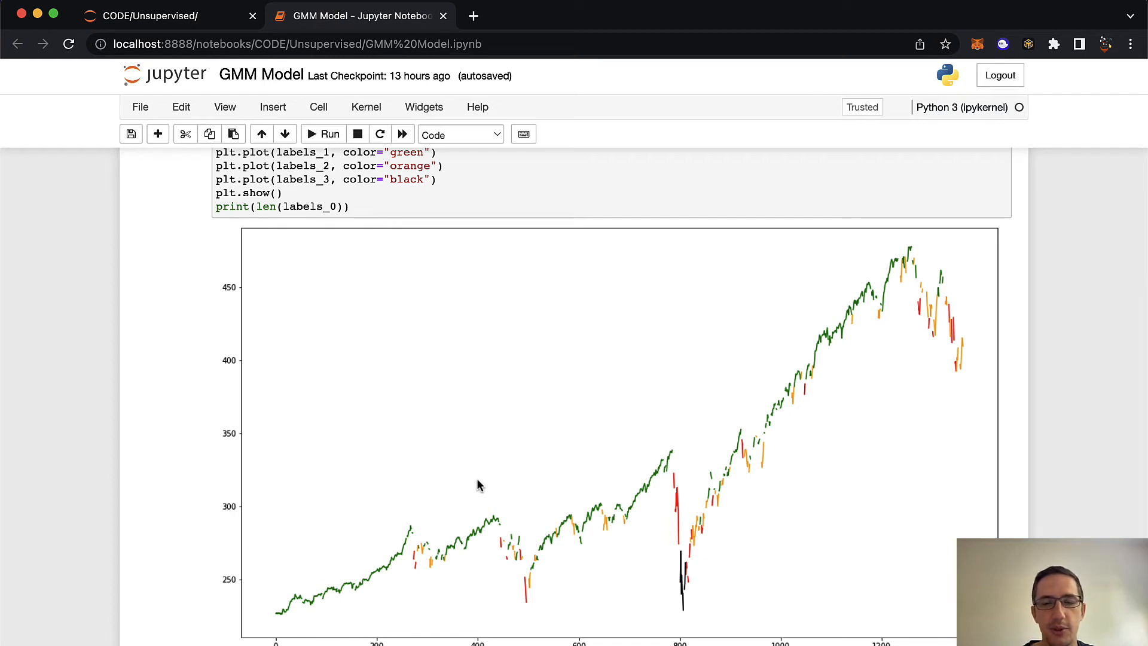
scroll("down", 3)
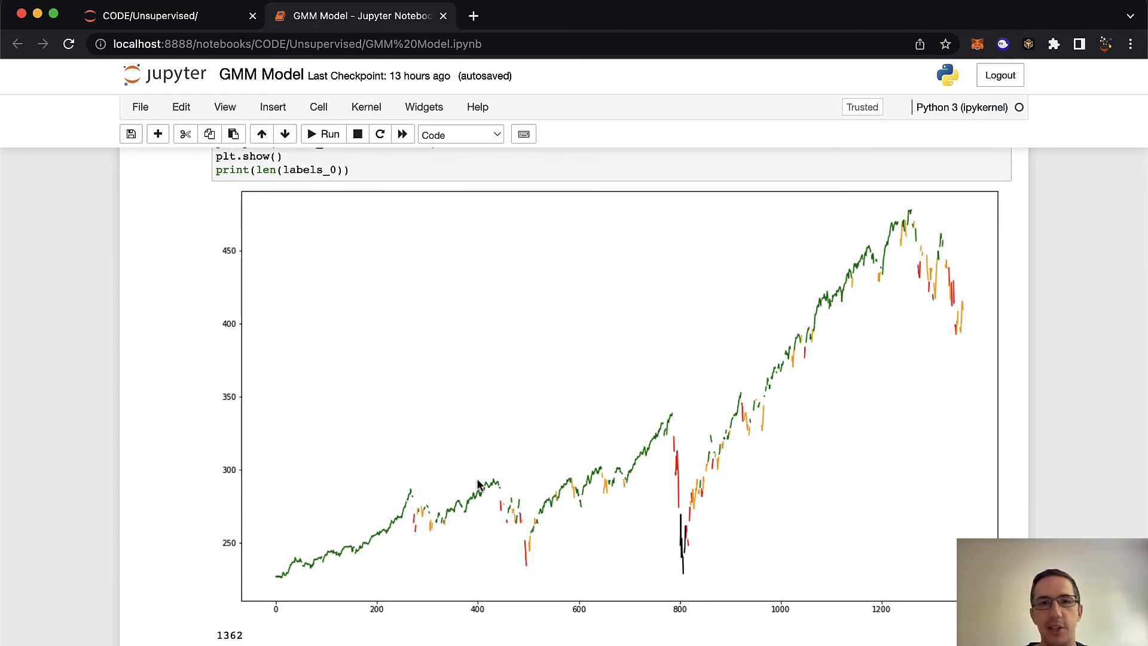
mouse_move(648, 499)
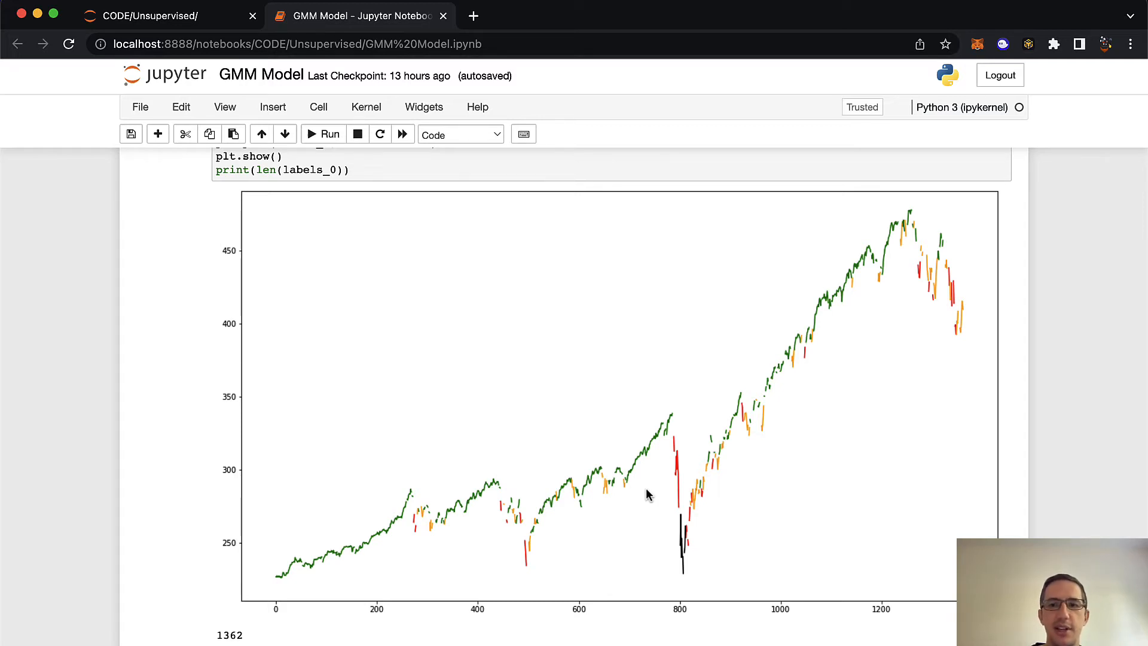
mouse_move(691, 489)
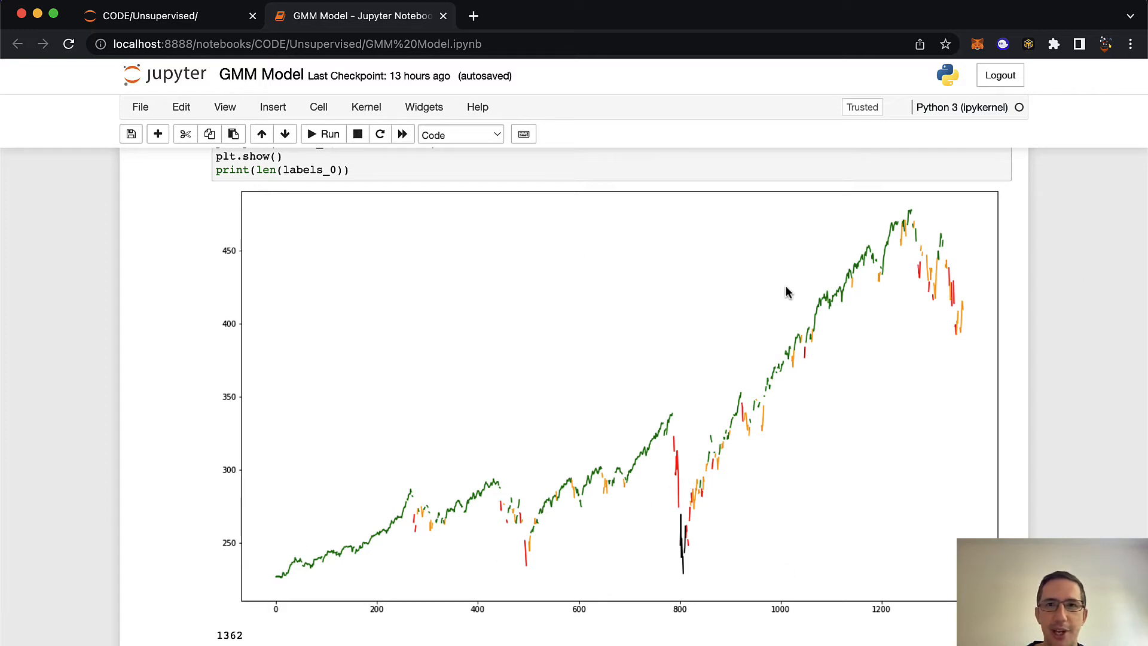
mouse_move(637, 419)
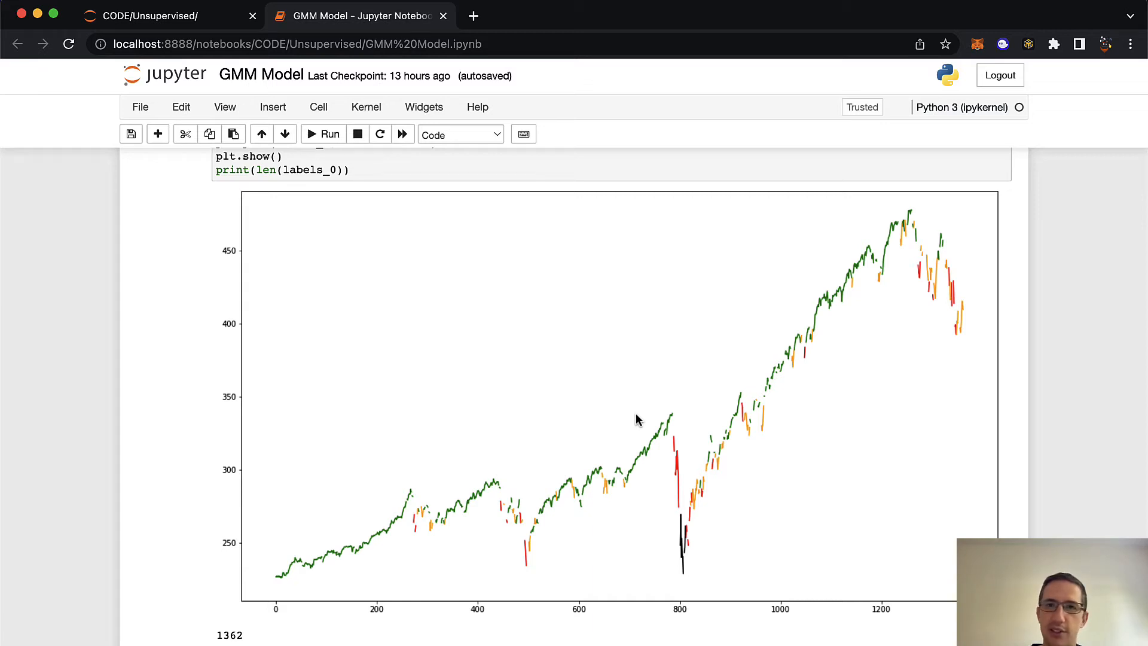
mouse_move(327, 575)
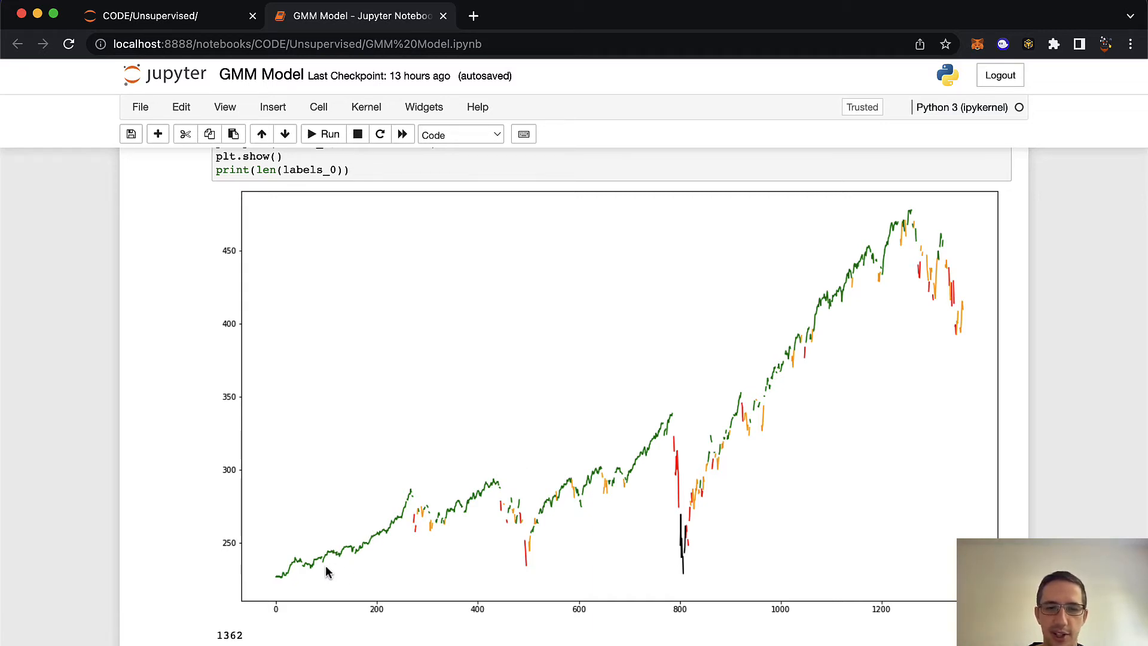
mouse_move(386, 540)
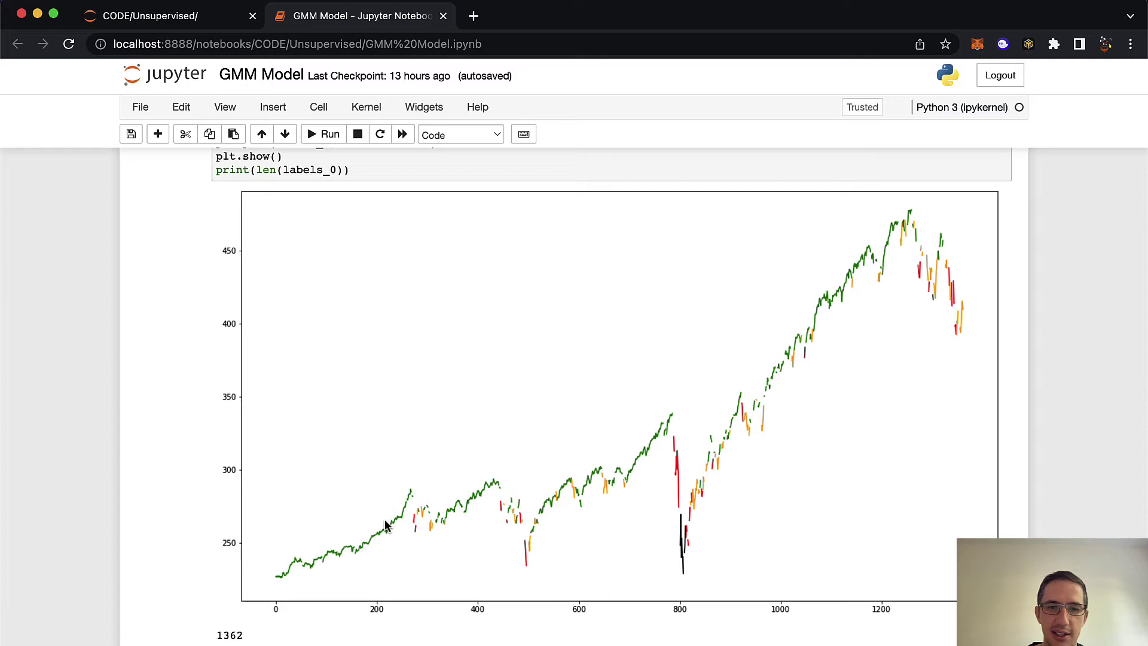
mouse_move(667, 567)
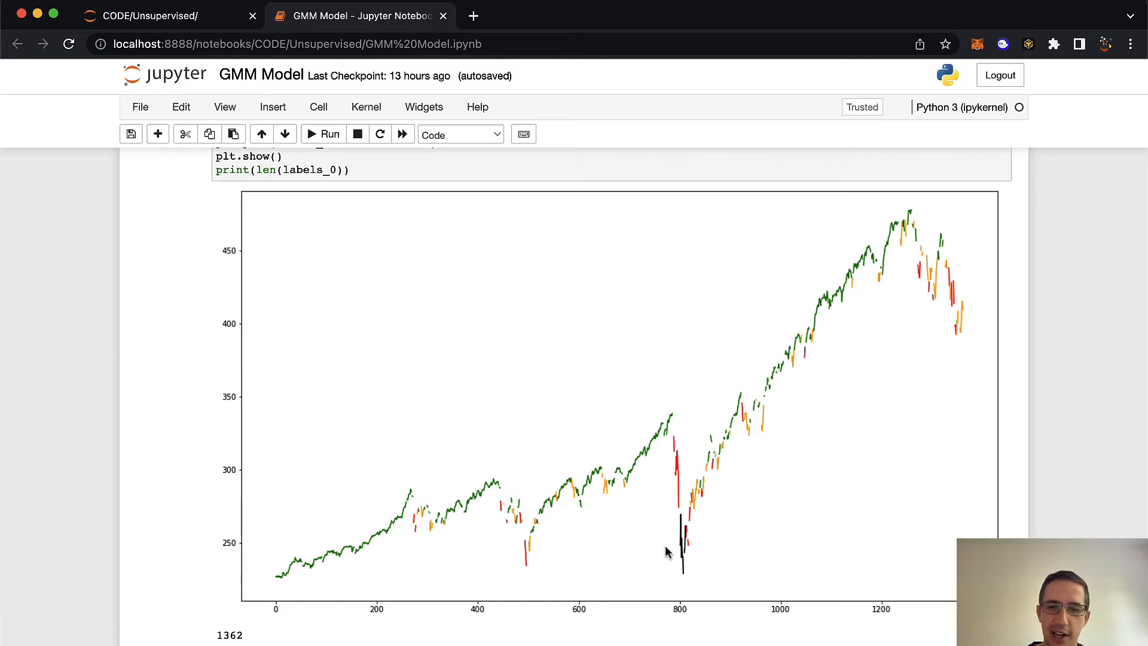
mouse_move(677, 553)
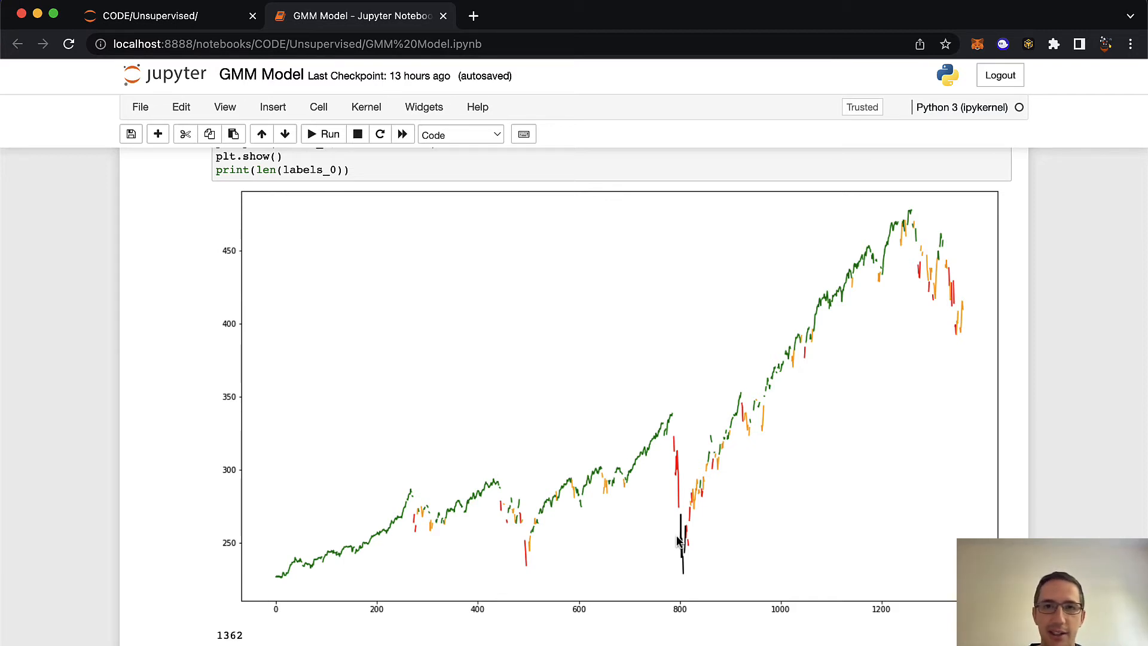
mouse_move(667, 559)
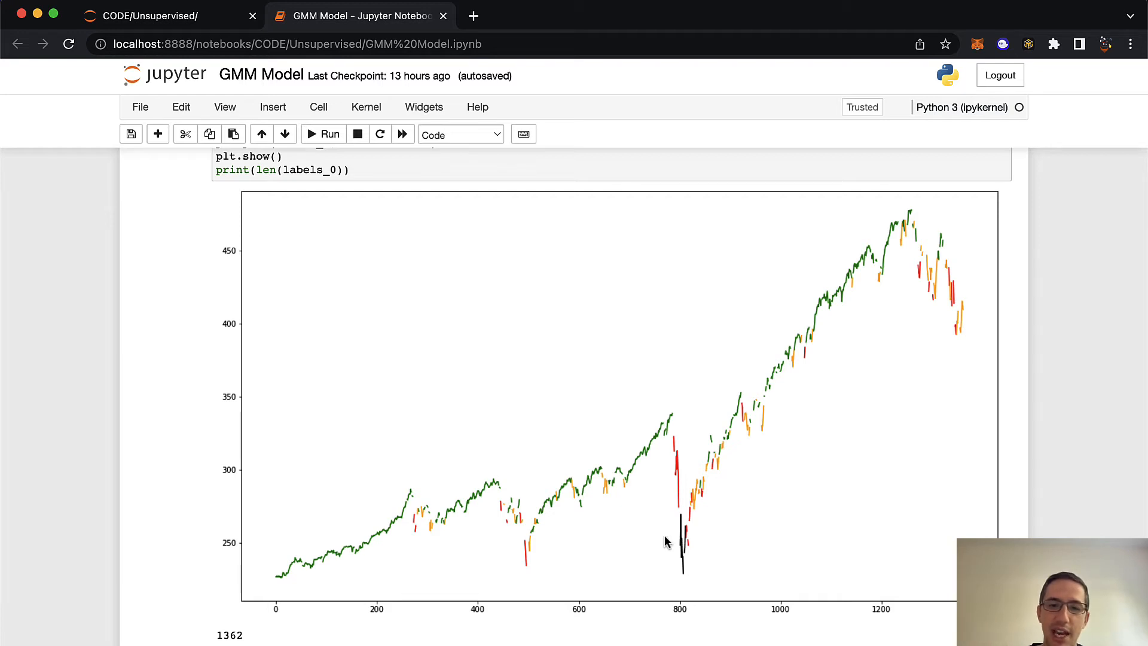
mouse_move(496, 510)
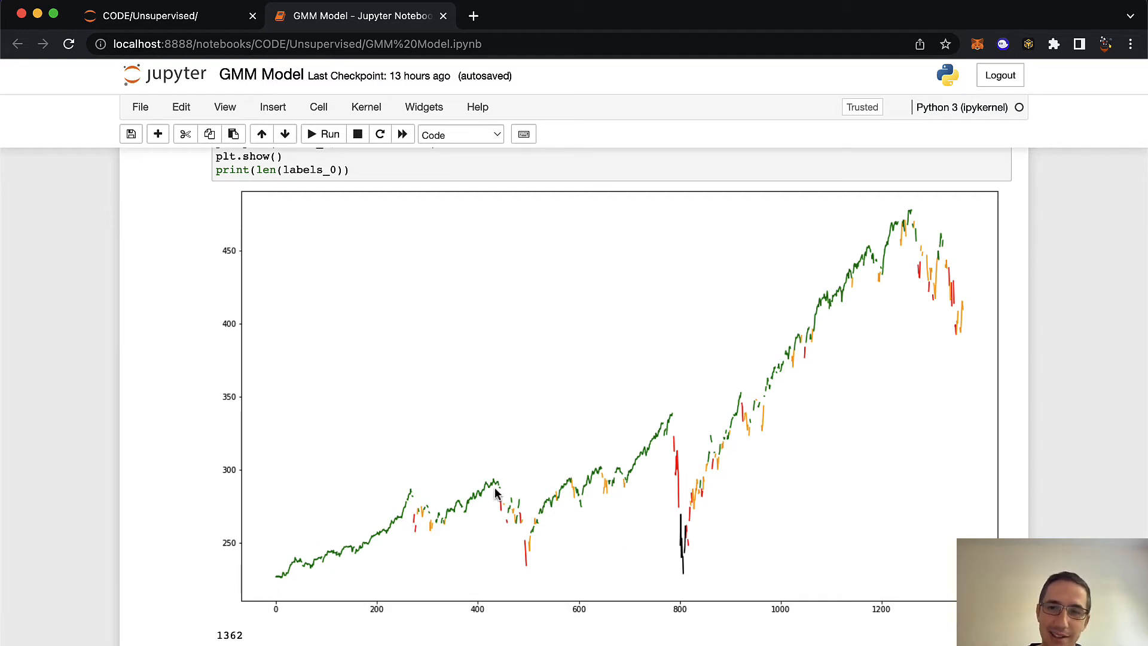
mouse_move(876, 261)
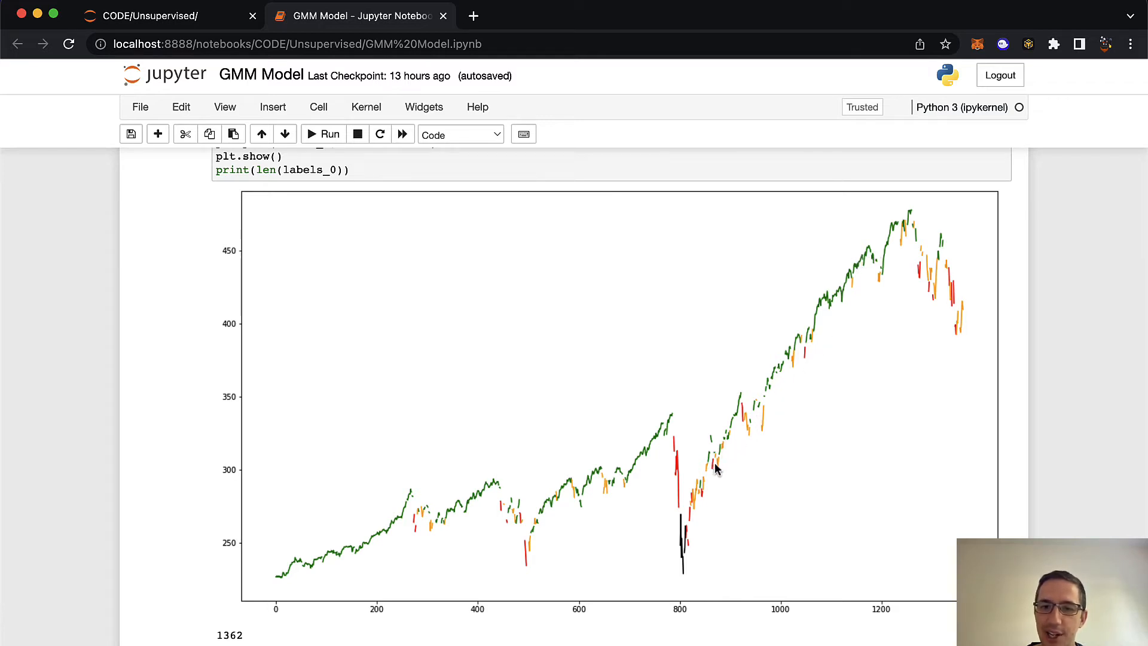
mouse_move(529, 527)
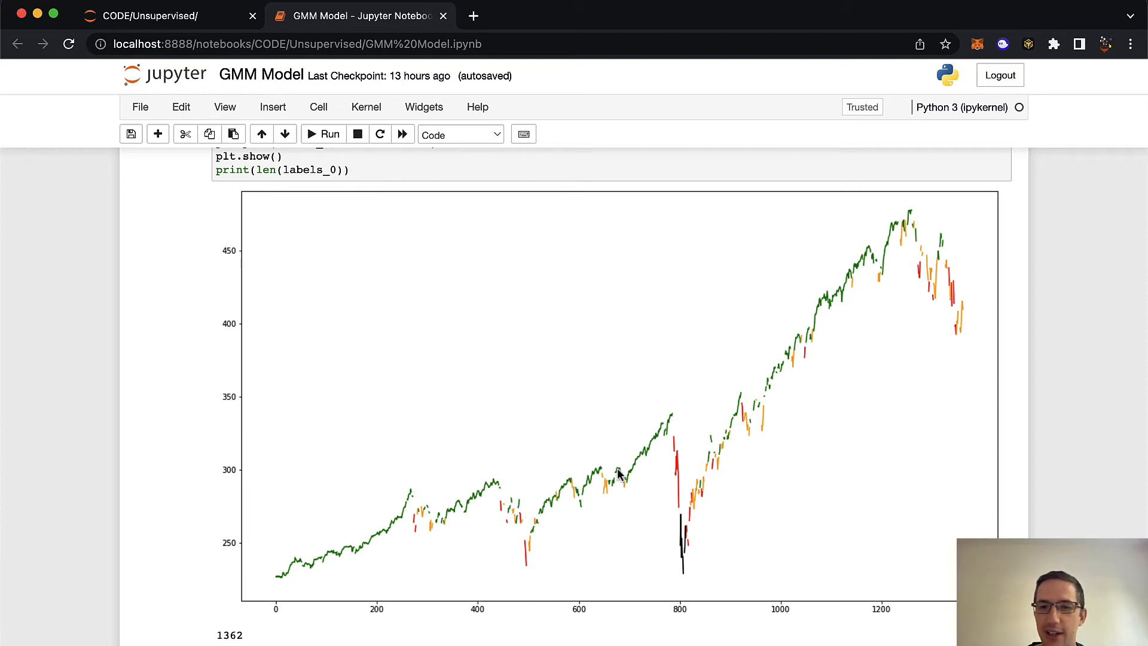
mouse_move(682, 507)
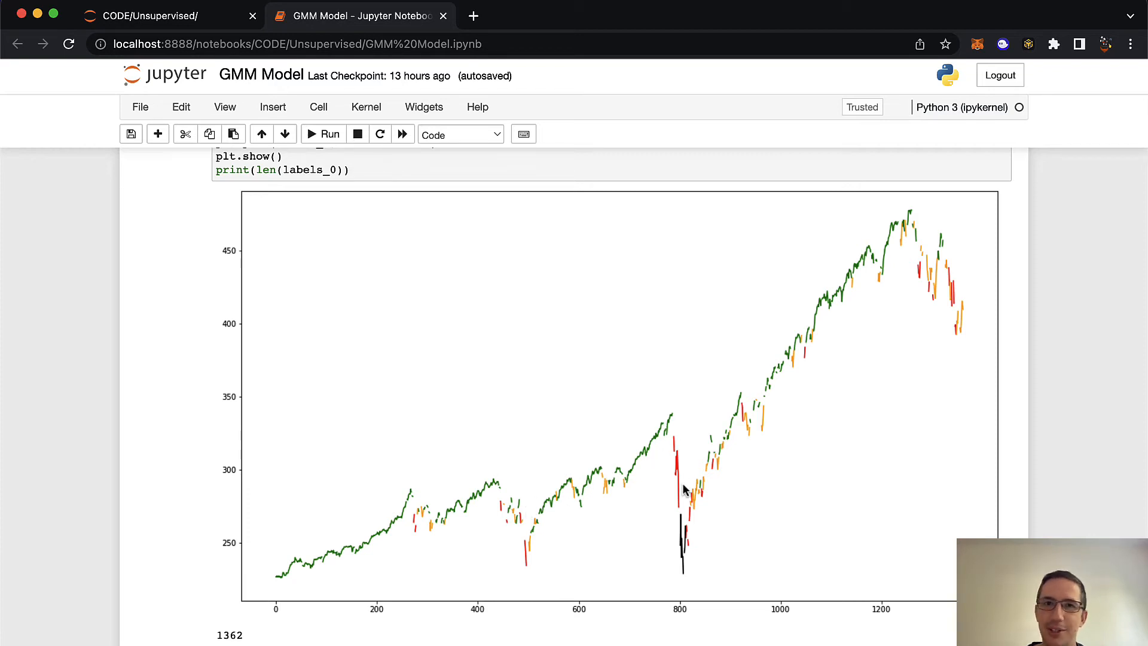
mouse_move(682, 581)
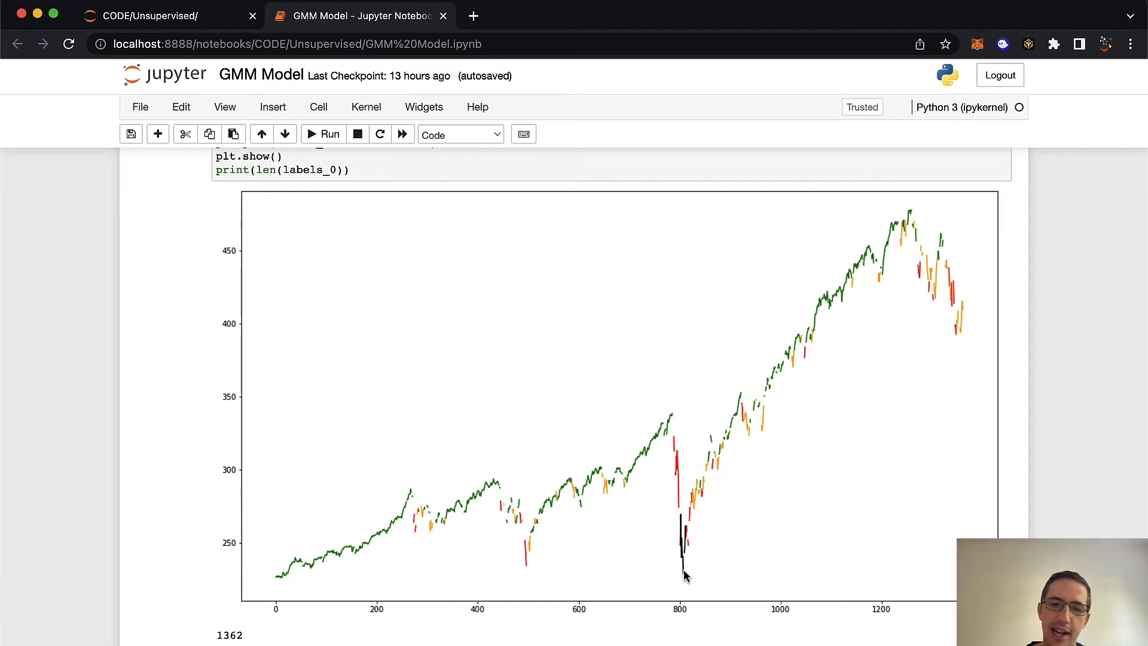
mouse_move(1103, 279)
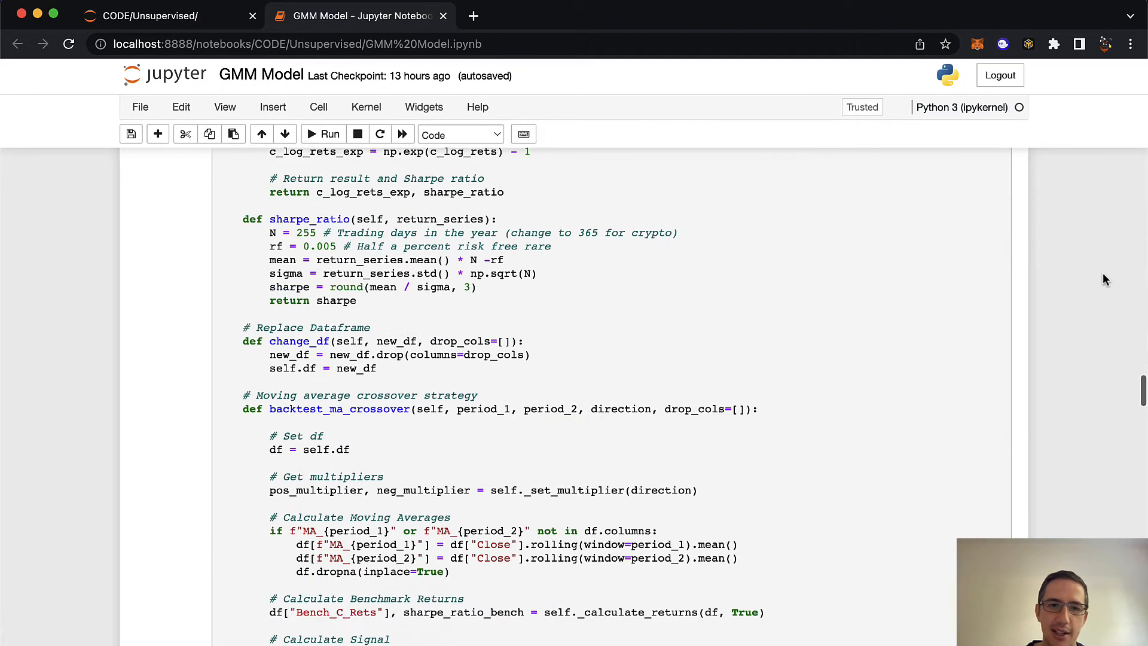
Step: Scroll to the base strategy output: Sharpe 0.54 benchmark versus 0.861 strategy, with both equity curves
scroll("down", 3)
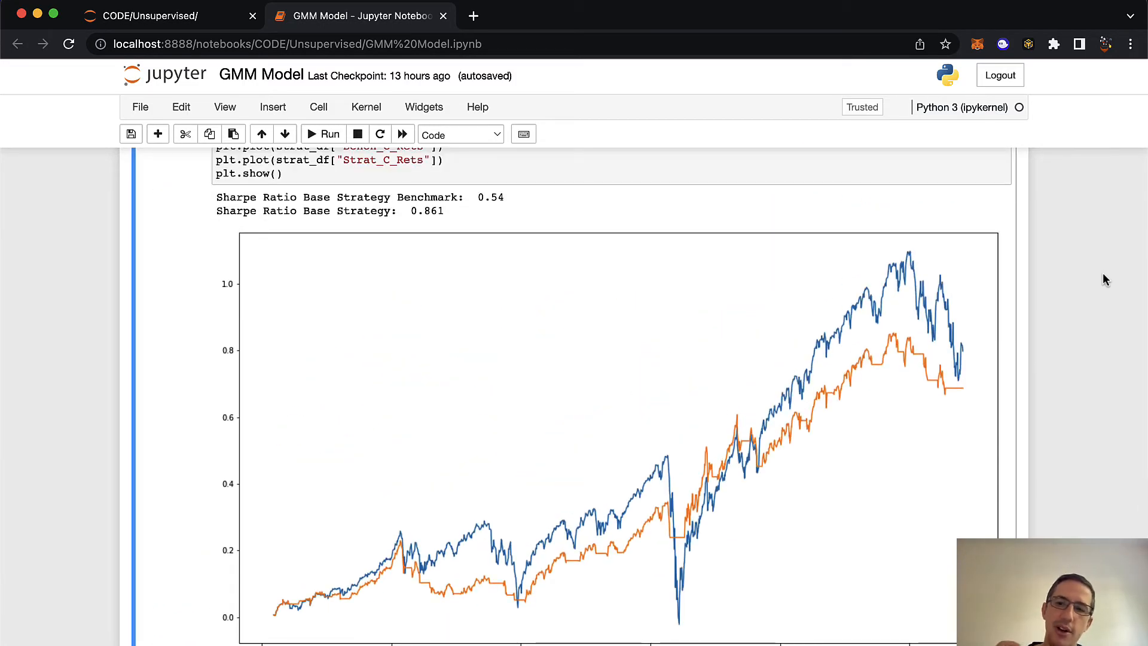
mouse_move(947, 359)
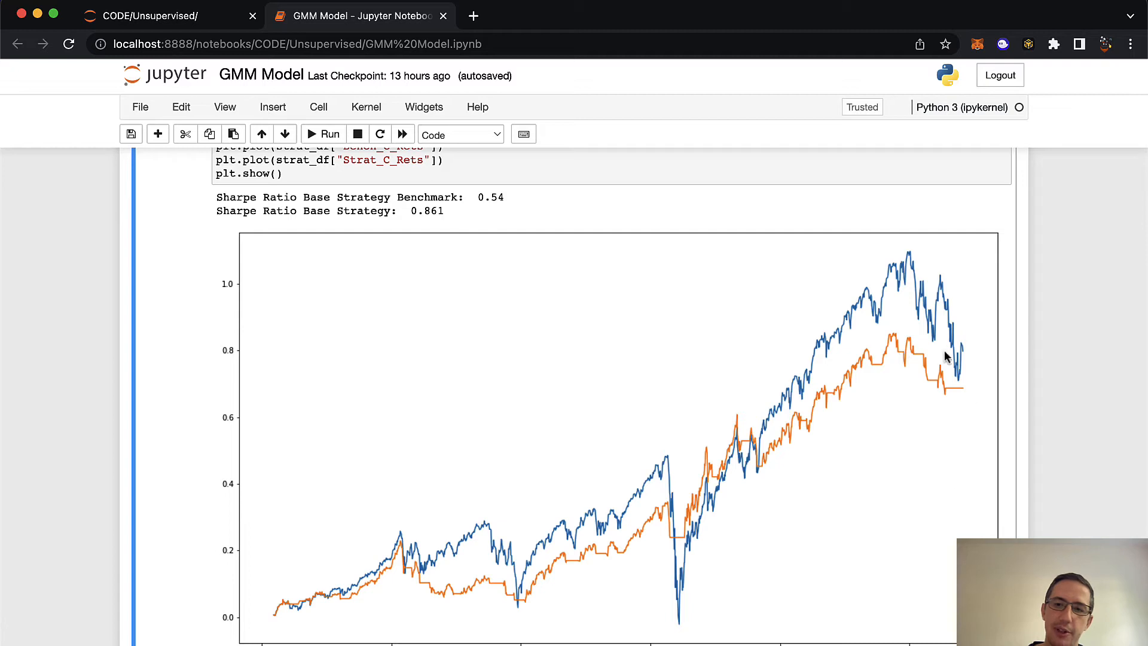
mouse_move(759, 484)
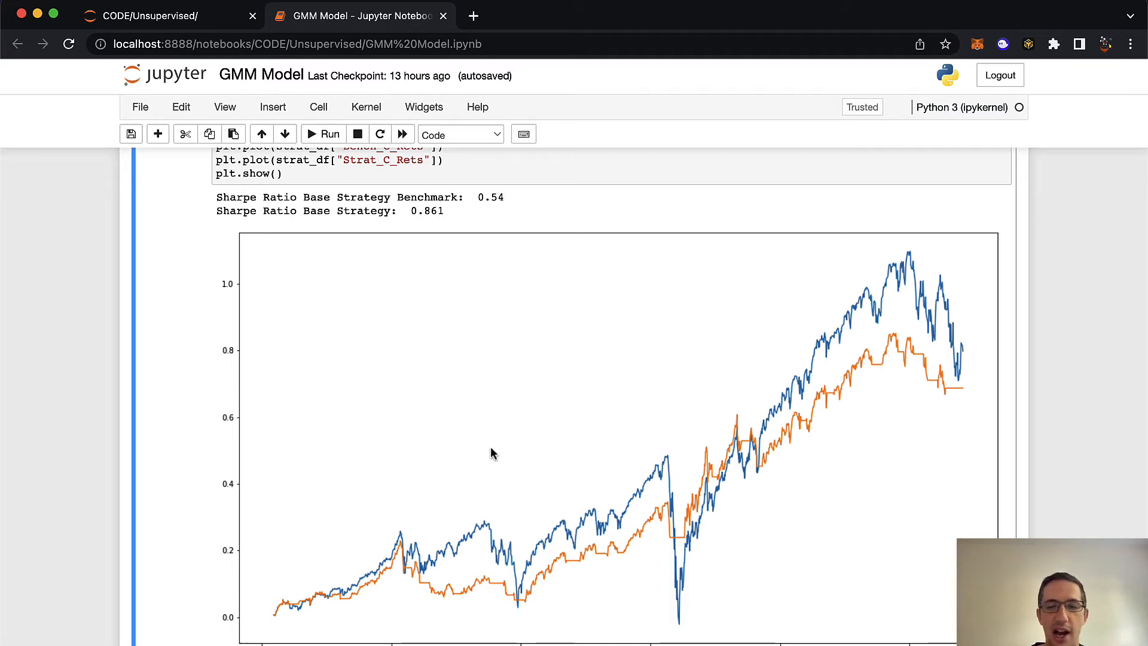
mouse_move(644, 436)
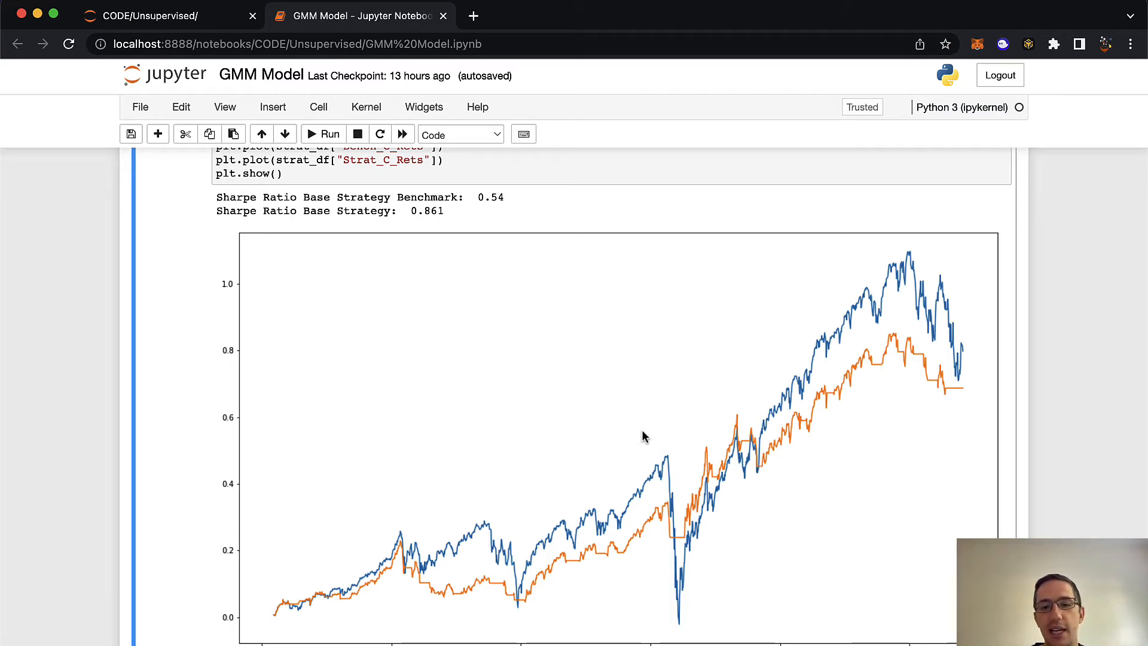
mouse_move(640, 551)
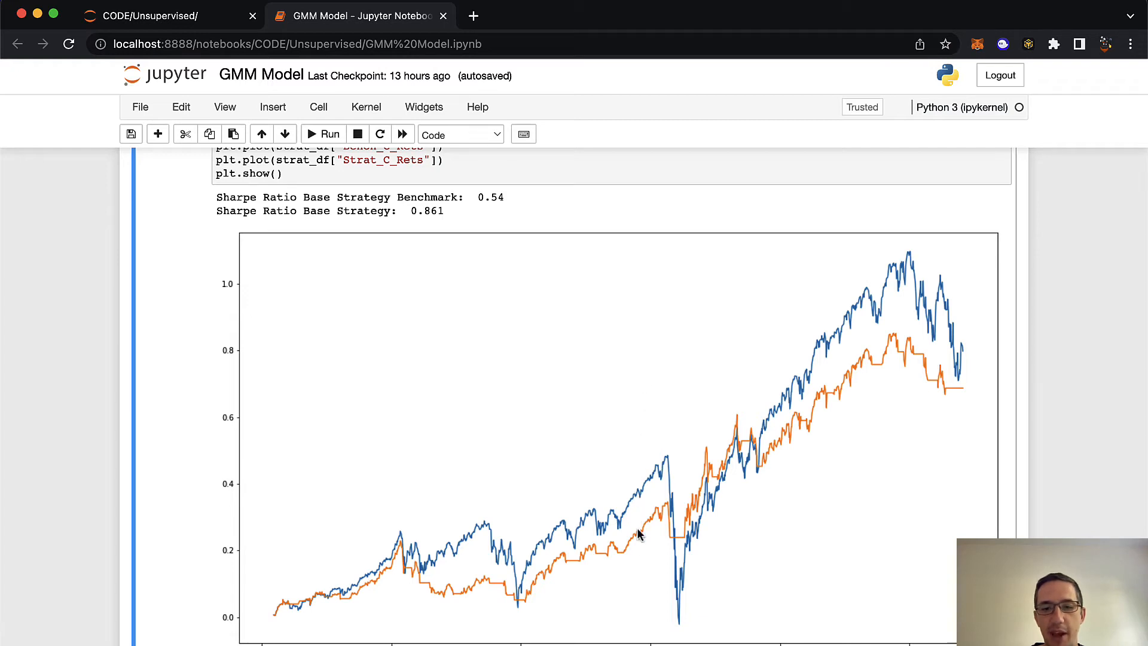
mouse_move(648, 552)
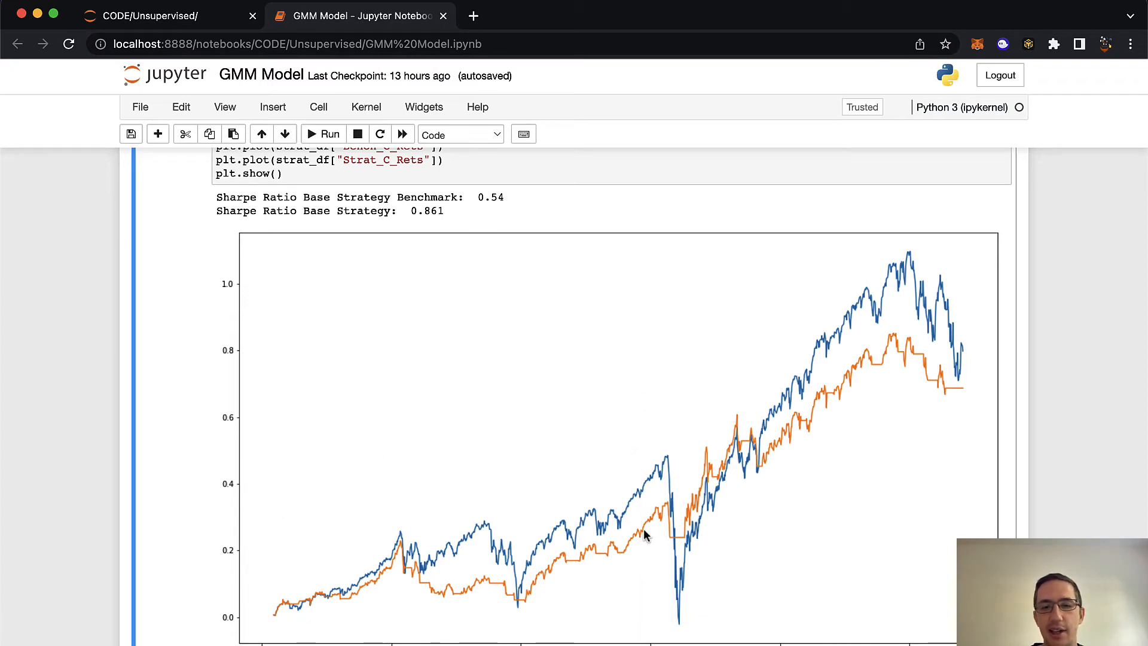
mouse_move(636, 593)
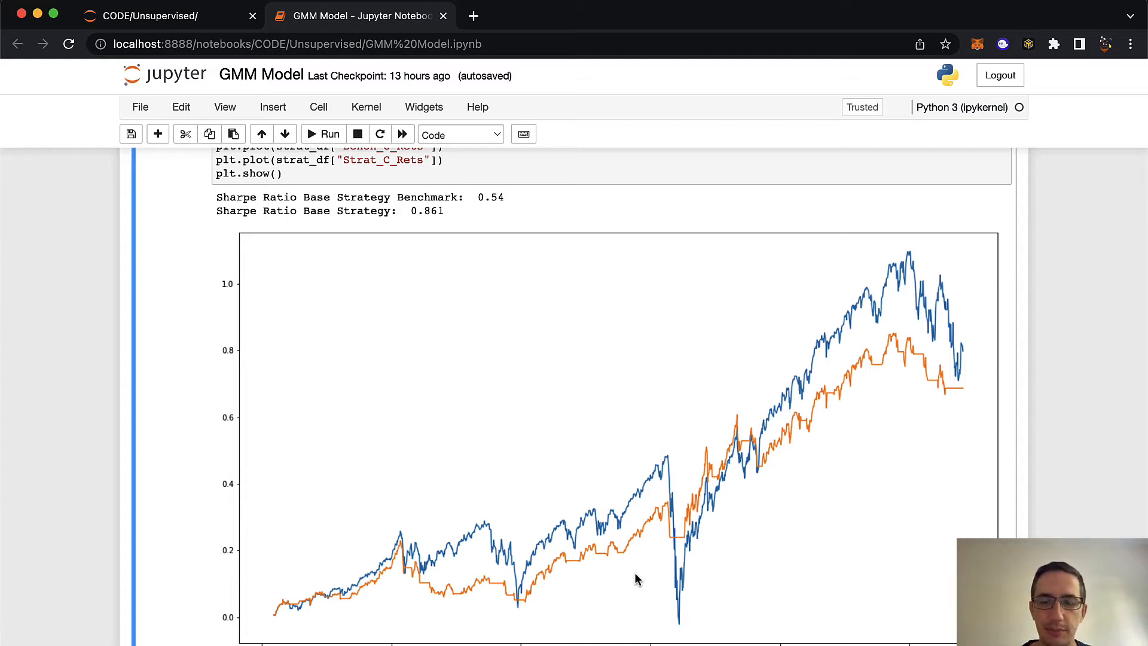
mouse_move(522, 410)
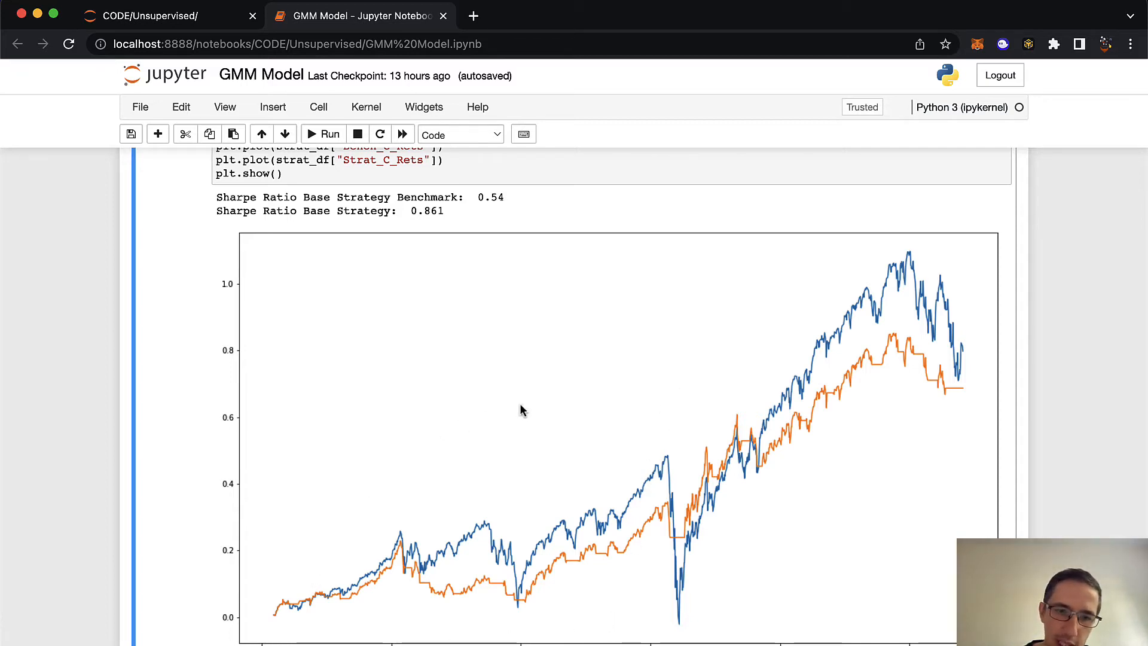
mouse_move(589, 622)
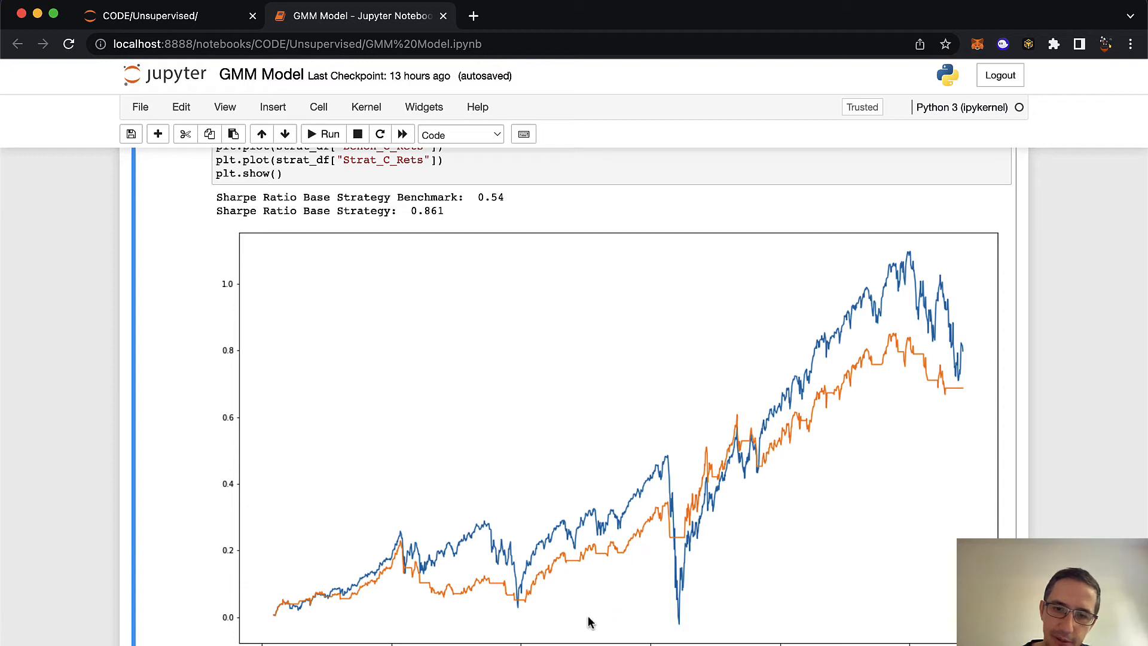
mouse_move(937, 217)
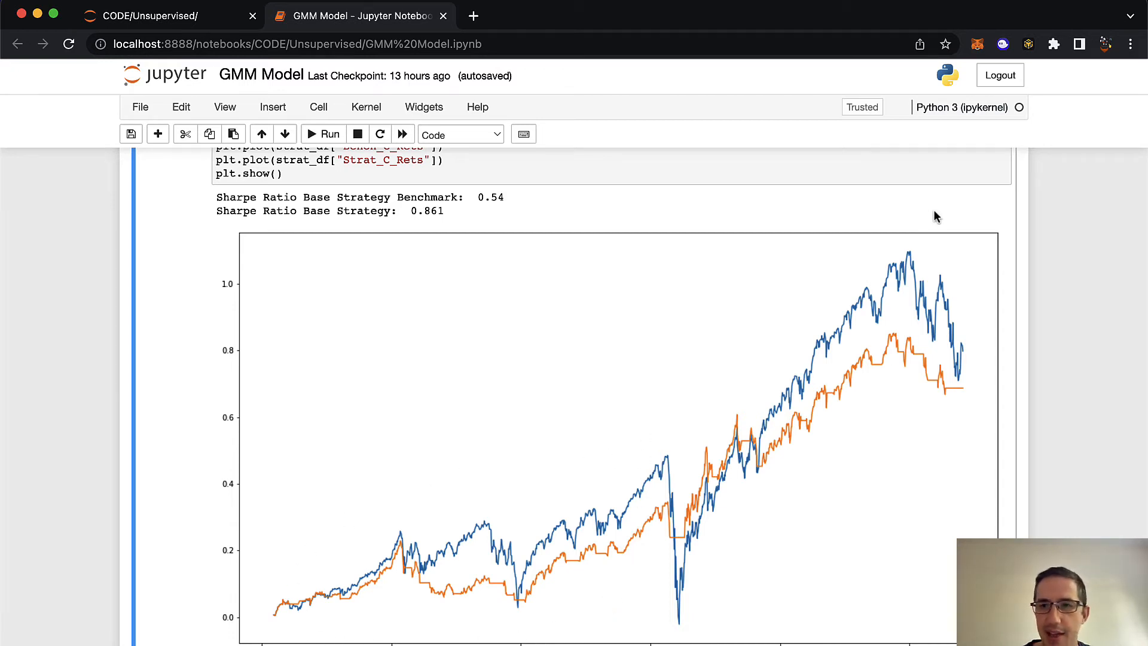
mouse_move(896, 492)
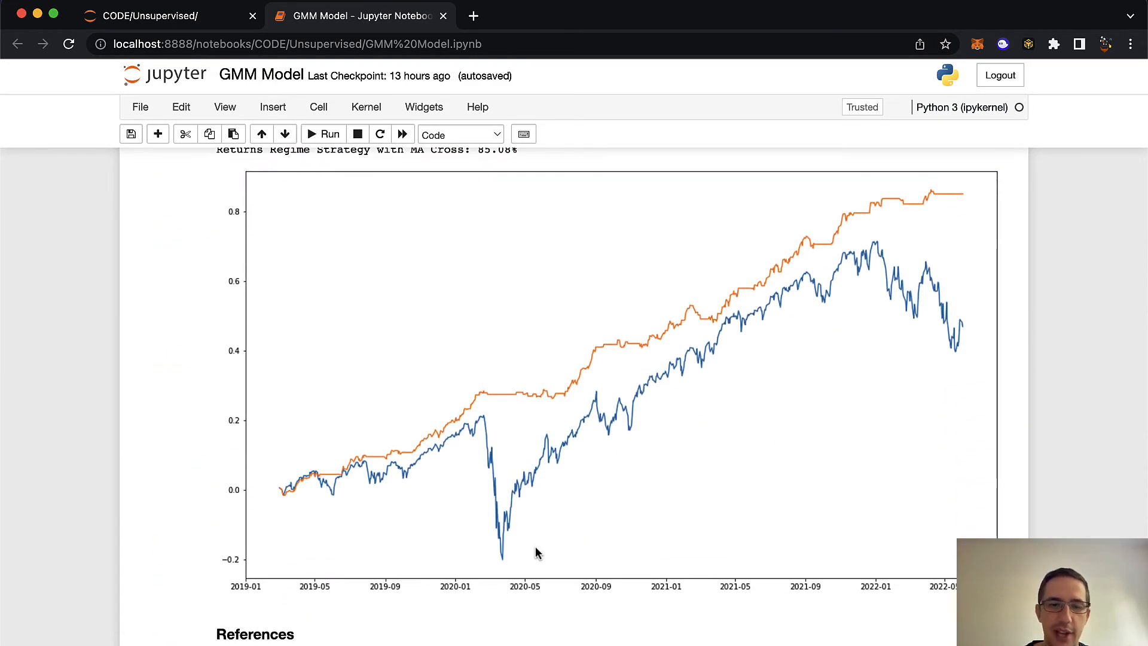
mouse_move(281, 495)
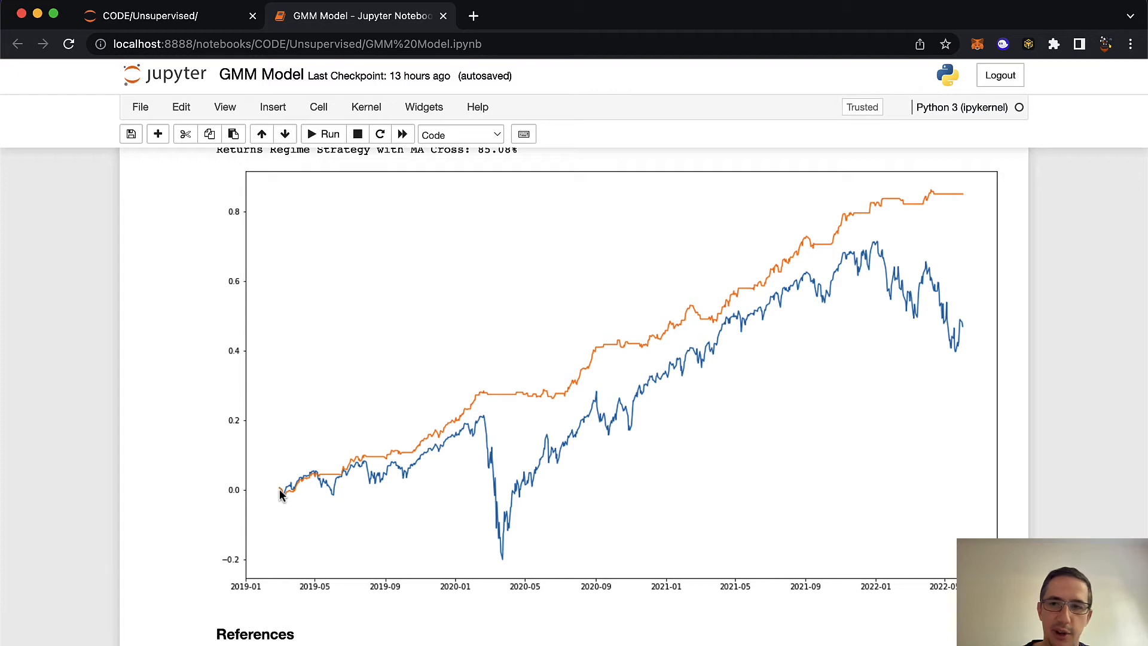
mouse_move(728, 312)
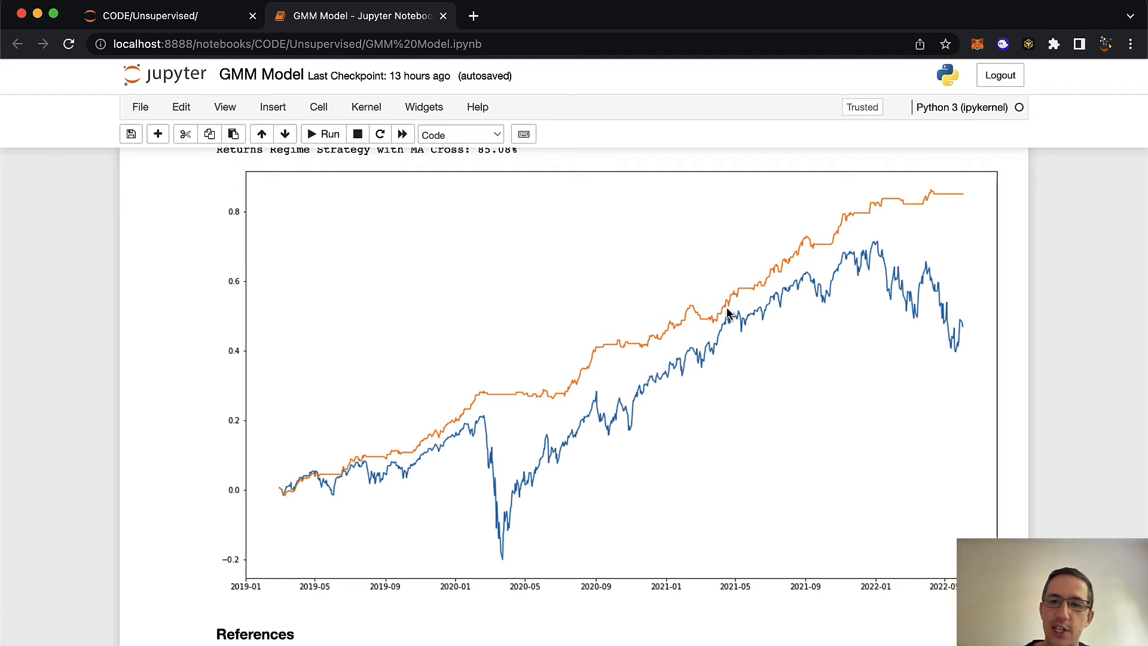
mouse_move(976, 196)
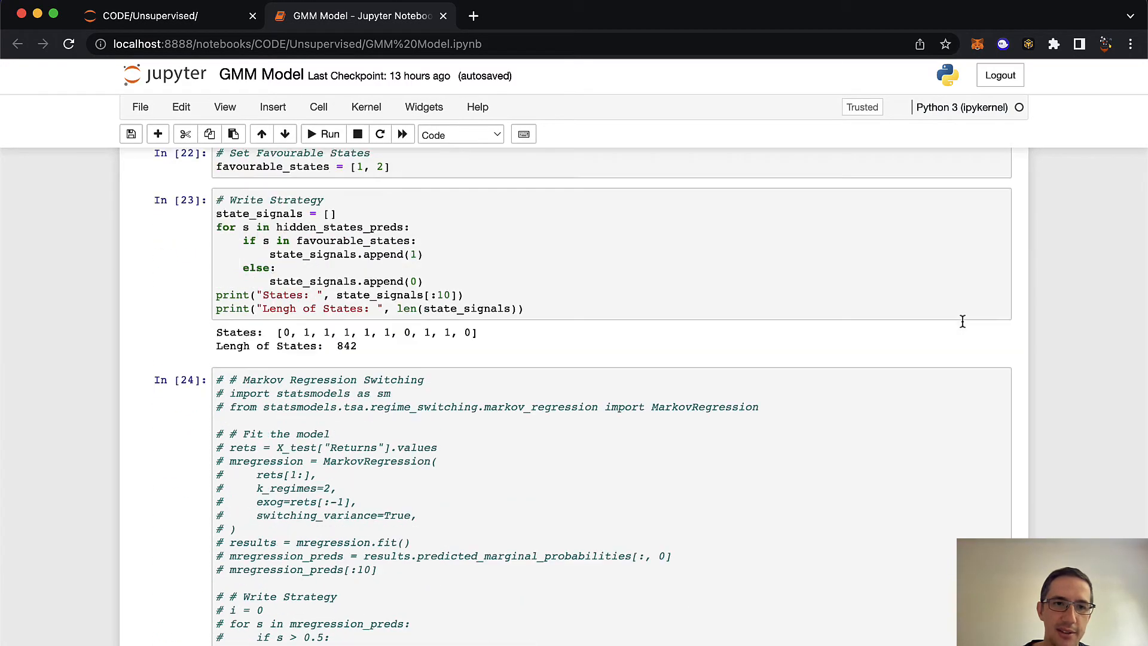
Step: Scroll past cells In[21]–In[24] to the PSignal dataframe Out[25] and backtest cell In[26]
scroll("down", 3)
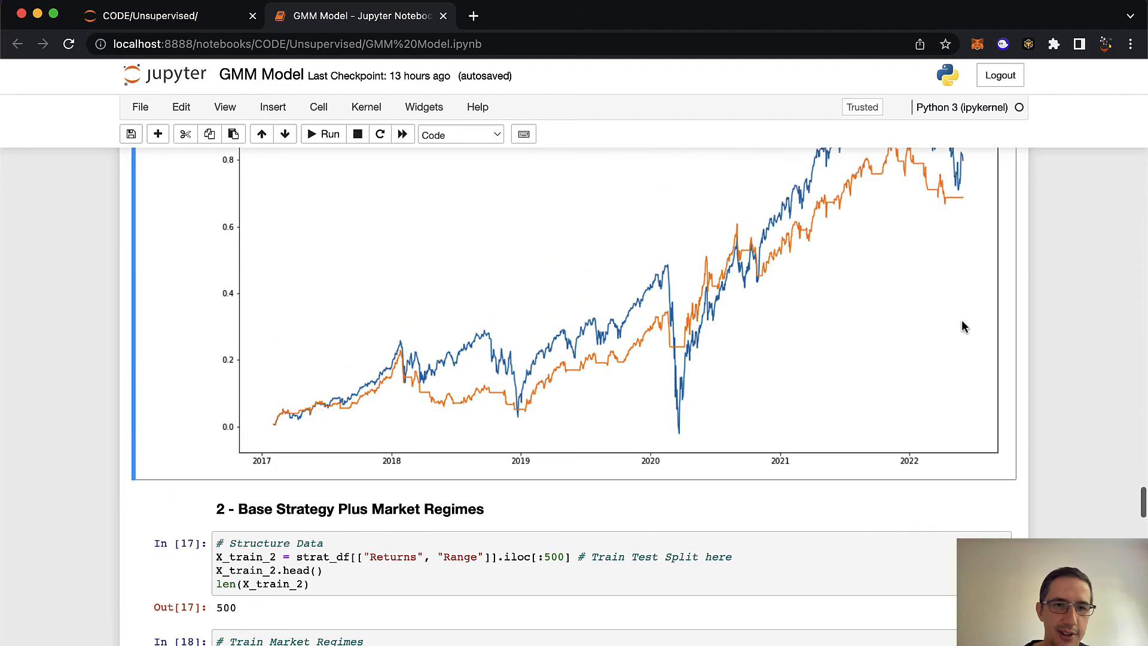
scroll("down", 3)
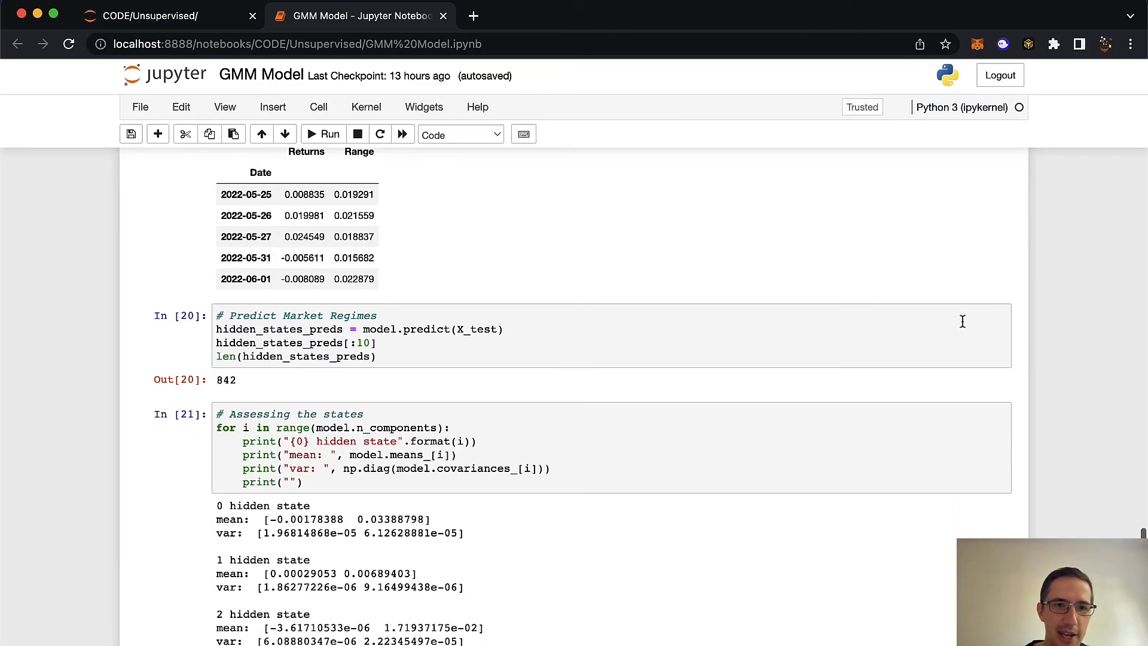
scroll("down", 3)
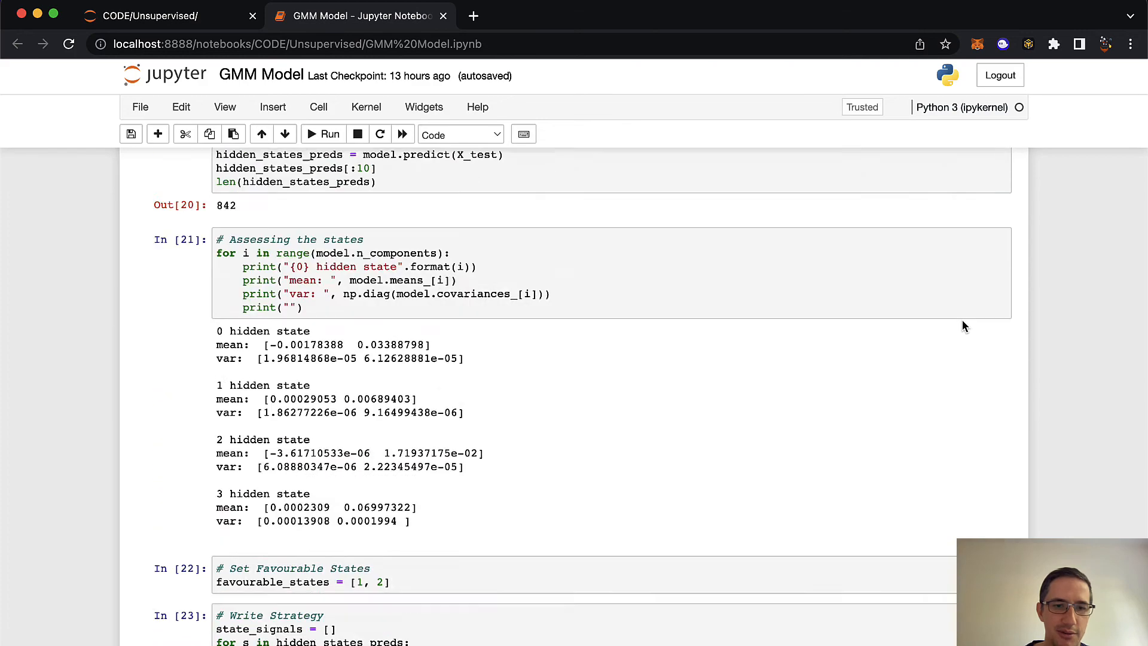
scroll("down", 3)
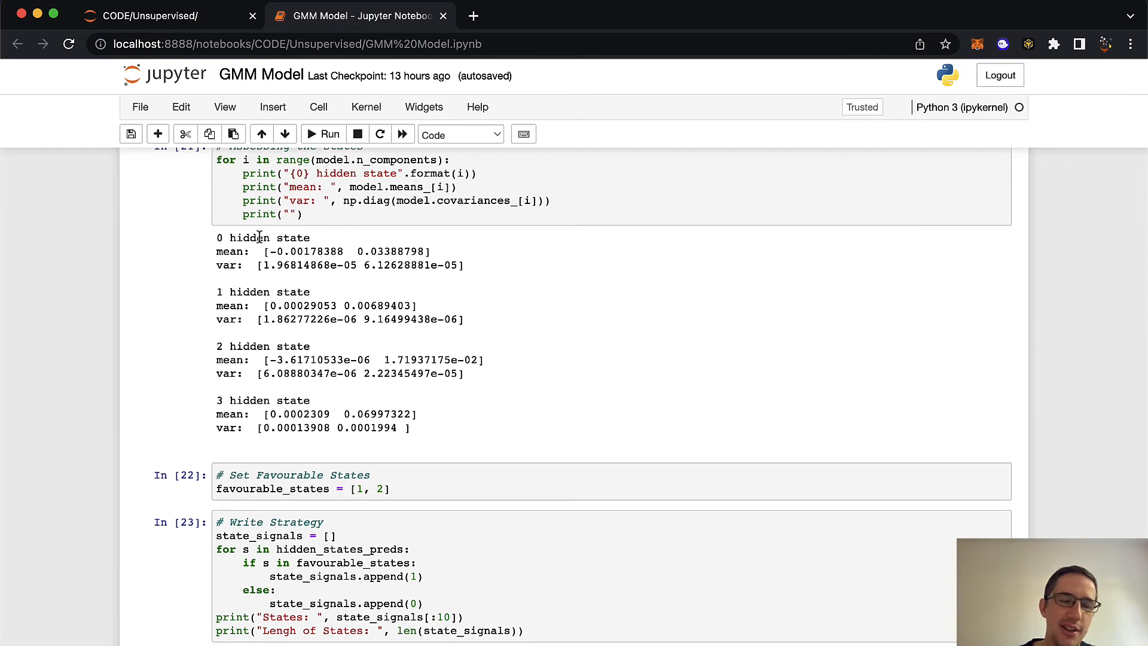
mouse_move(347, 278)
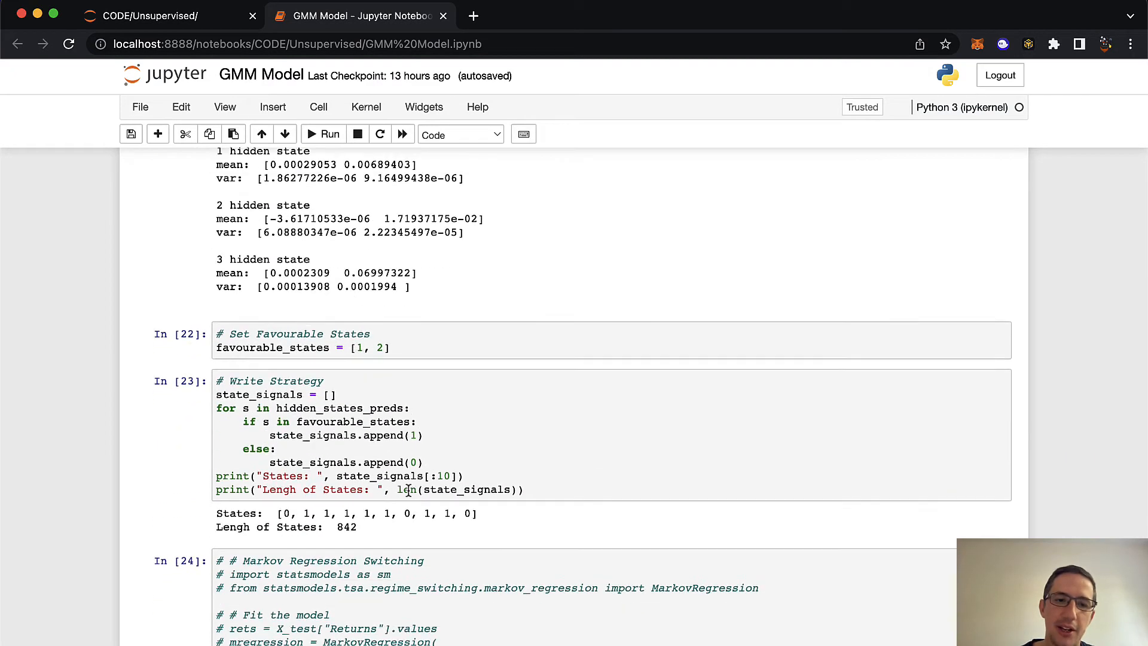
scroll("down", 3)
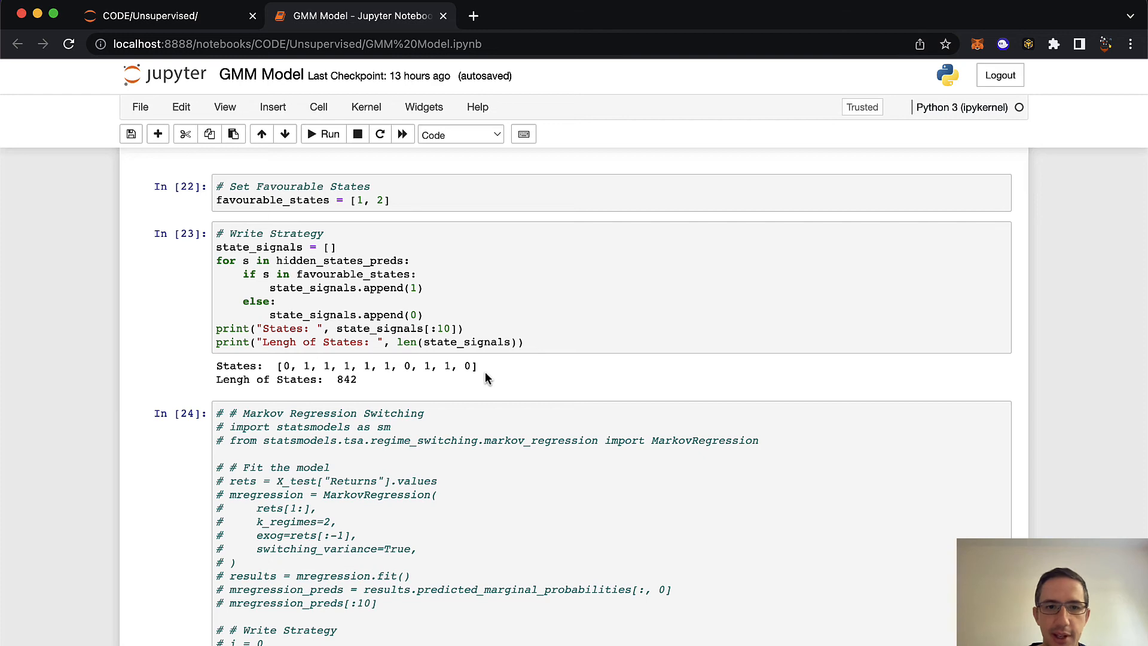
scroll("down", 3)
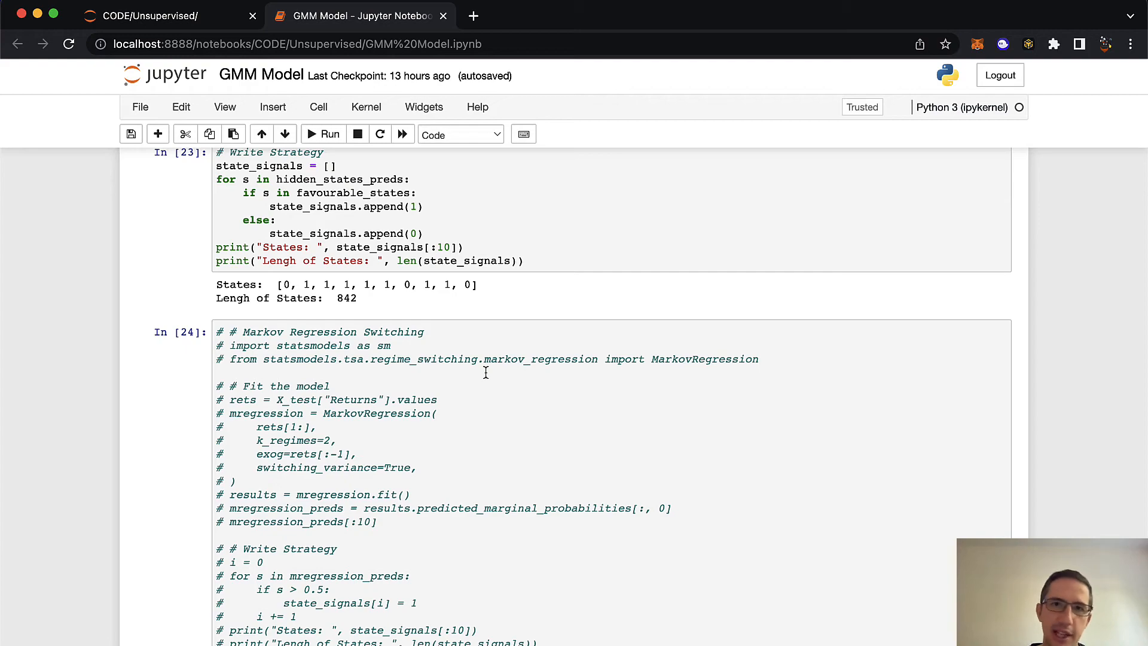
scroll("down", 3)
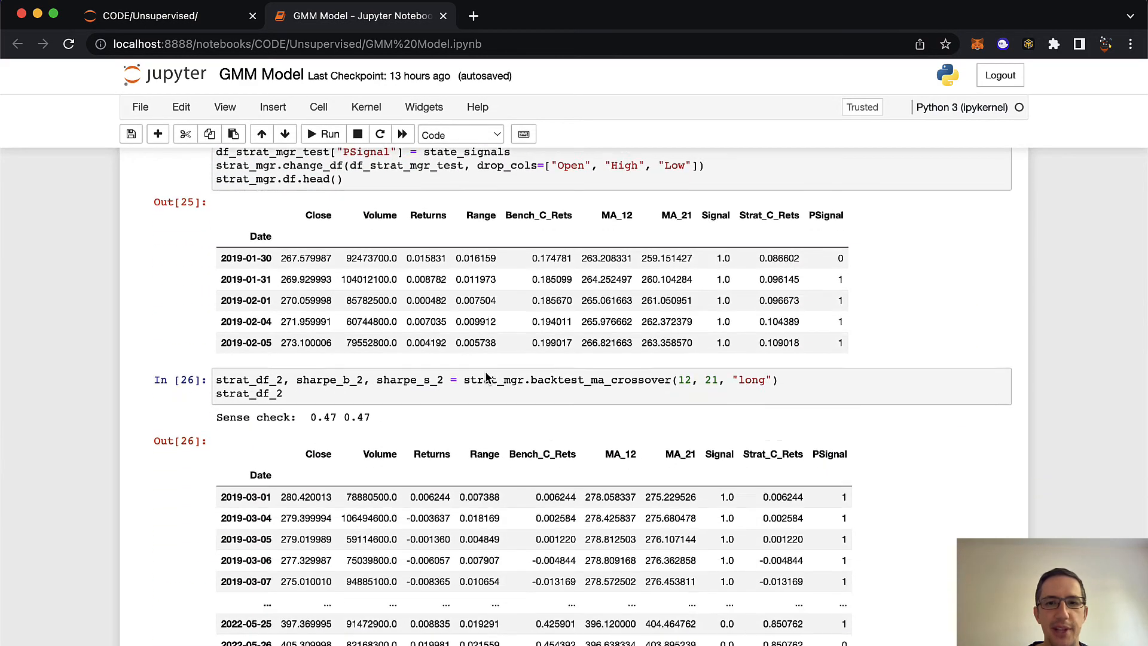
Step: Scroll to the regime strategy results (Sharpe 3.271 vs 0.501), then back up to In[22]–In[23]
scroll("down", 3)
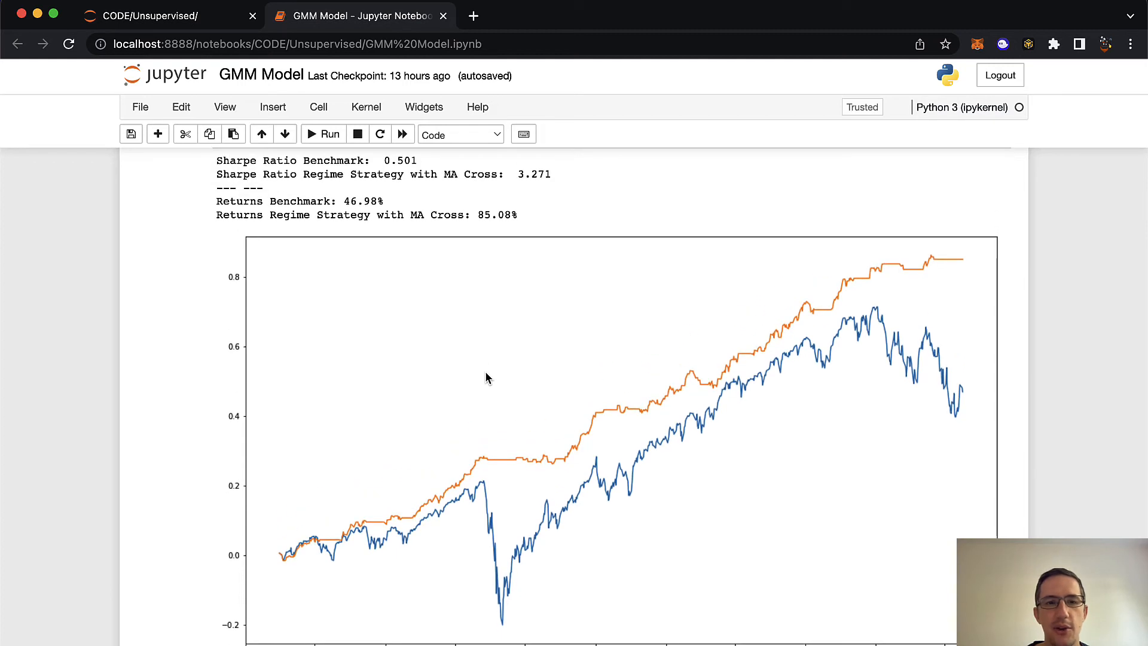
mouse_move(406, 170)
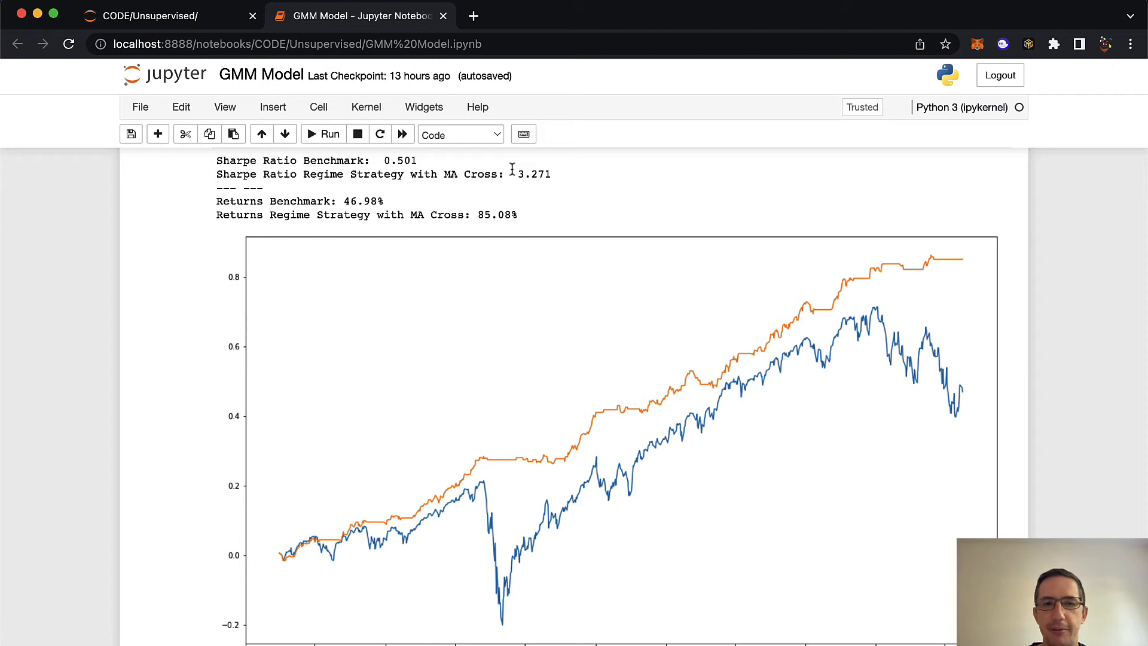
mouse_move(514, 188)
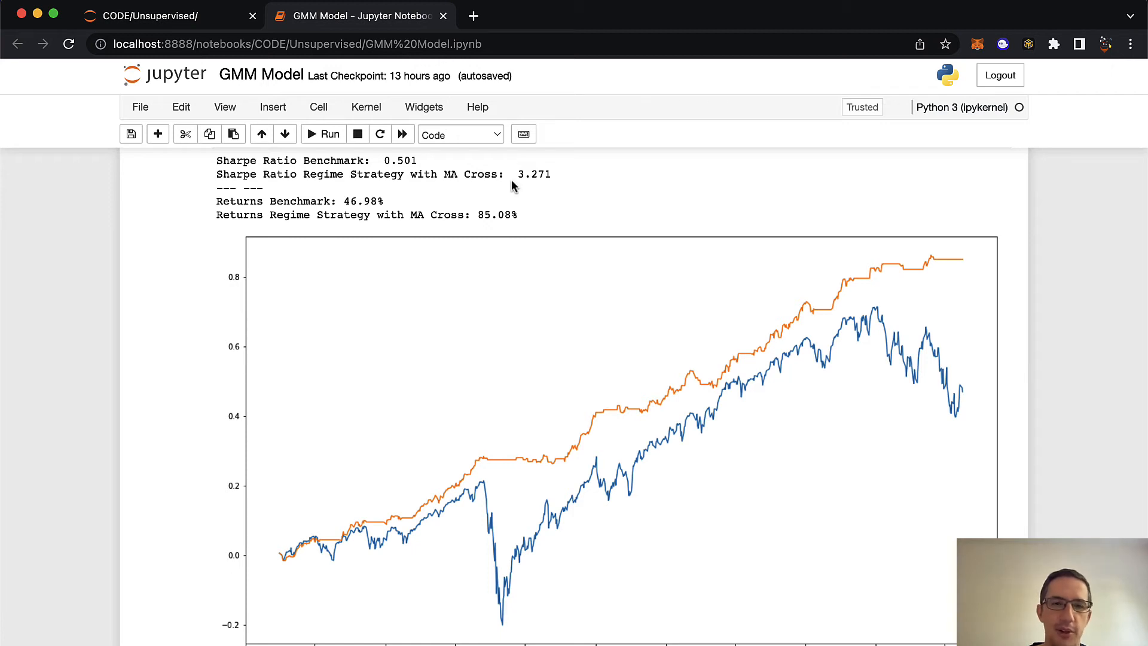
mouse_move(558, 187)
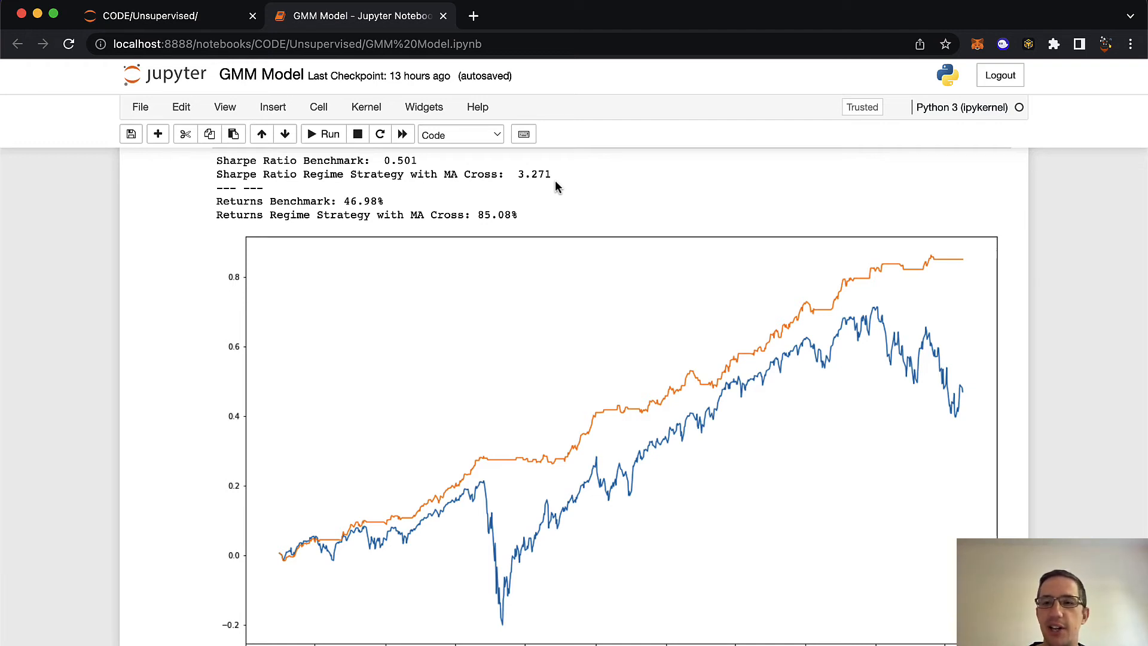
mouse_move(965, 267)
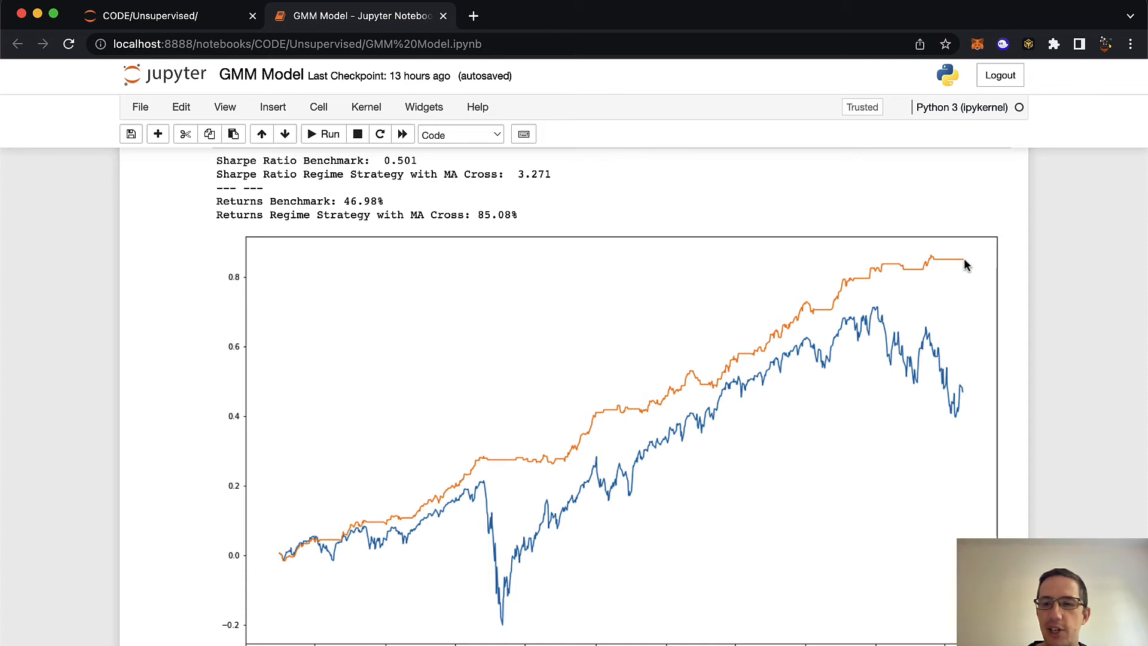
mouse_move(742, 371)
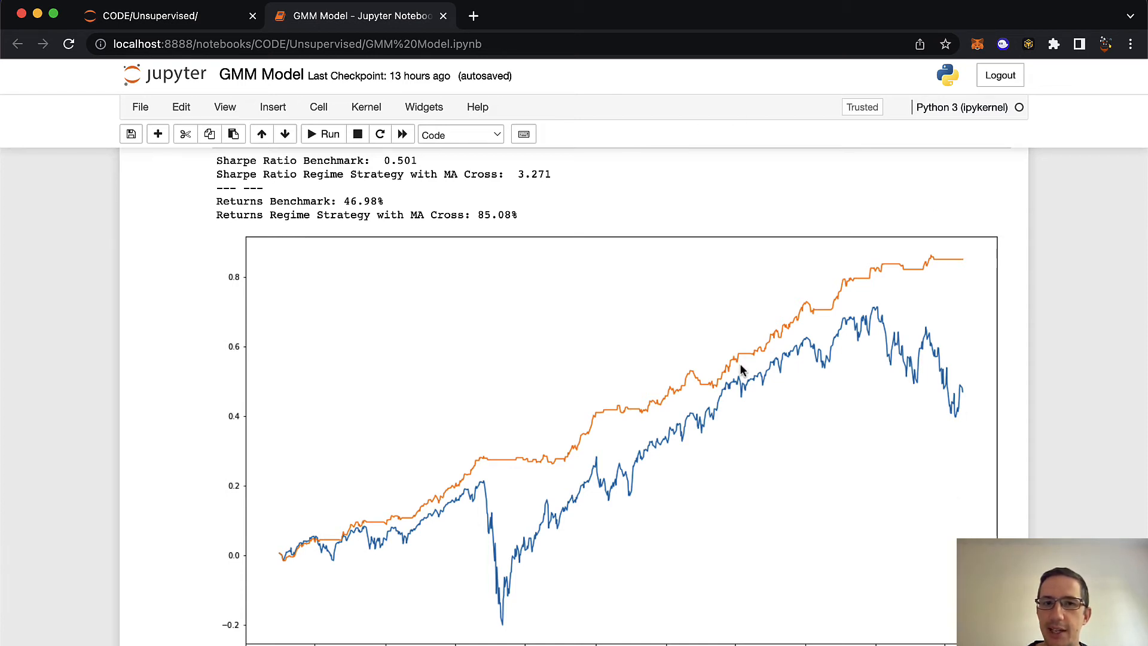
mouse_move(527, 187)
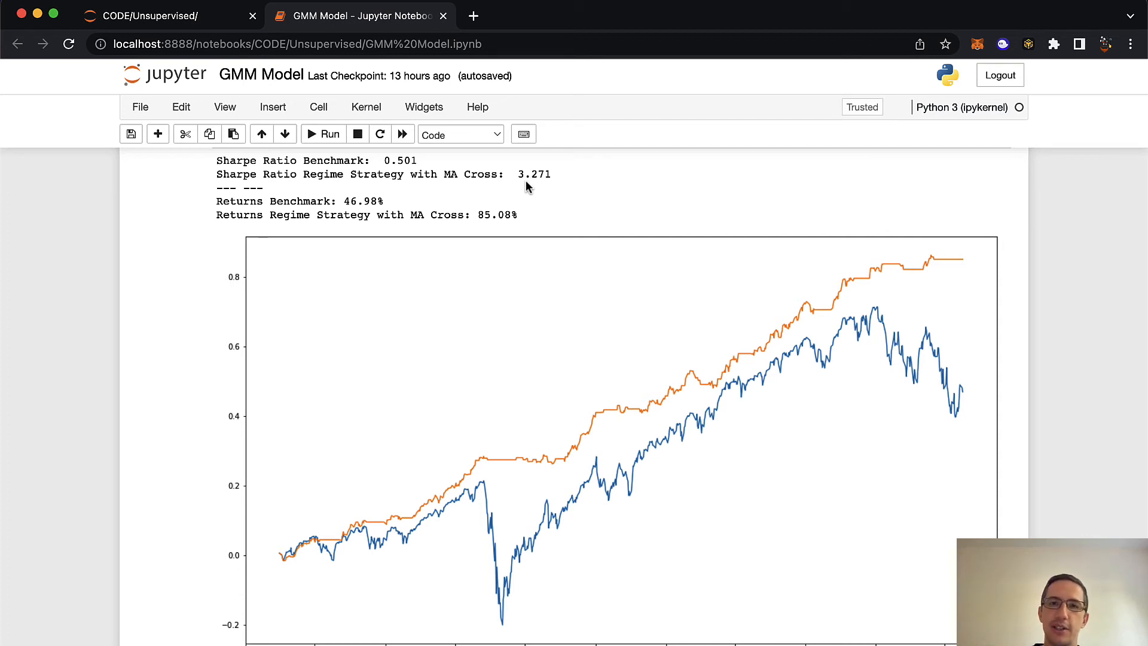
scroll("down", 3)
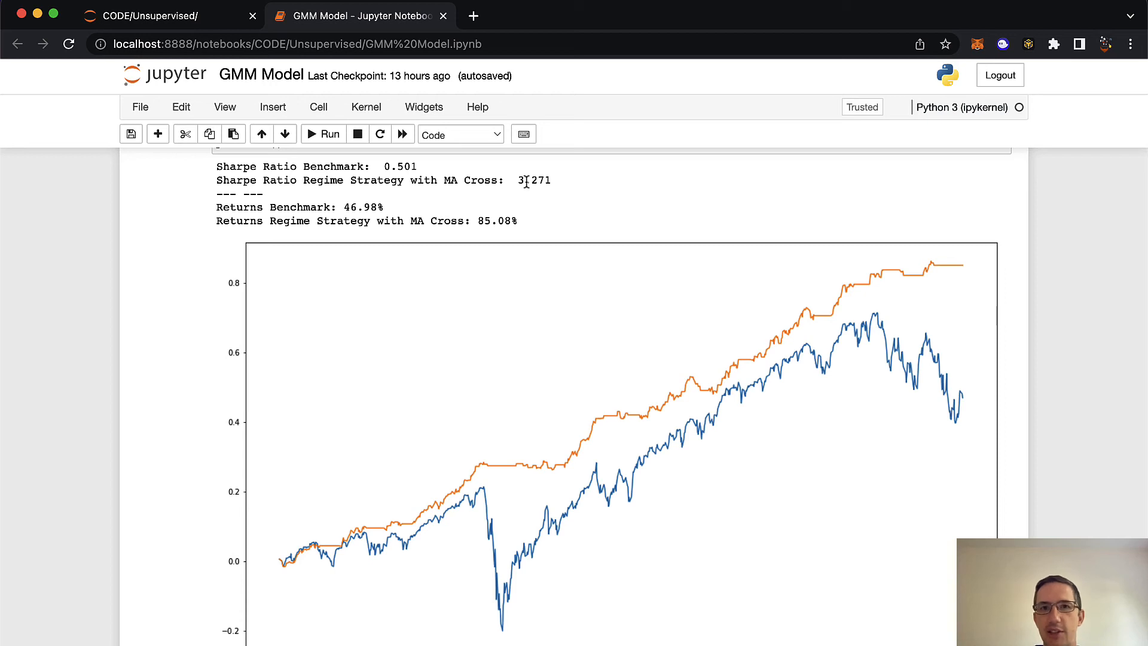
mouse_move(744, 433)
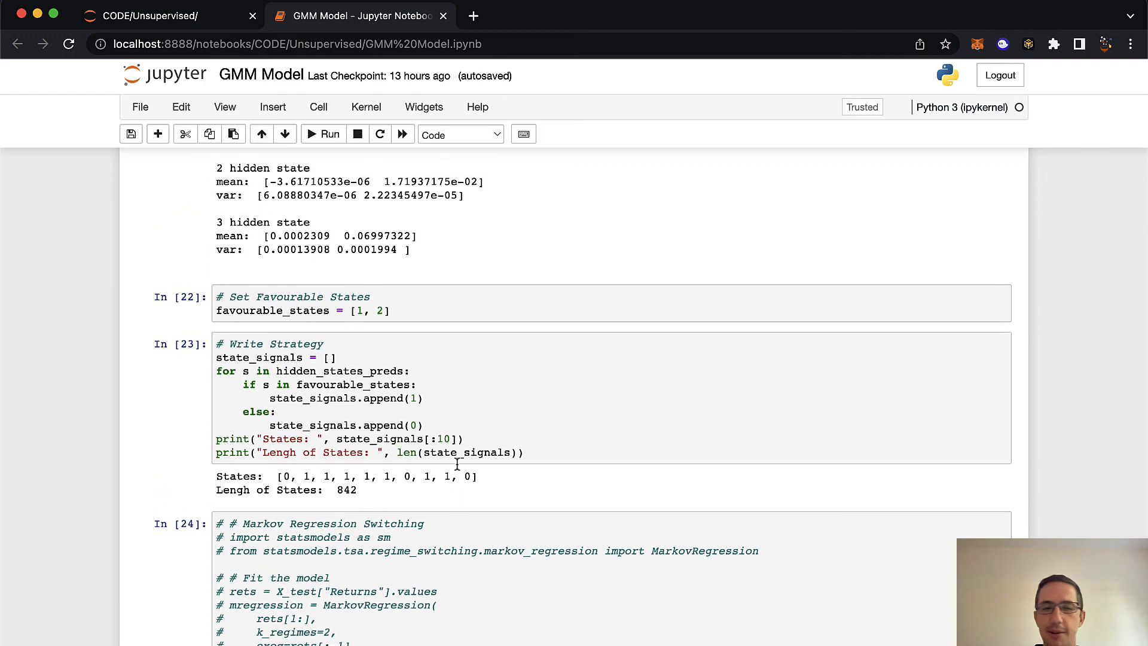
Step: Scroll past the equity curve to the In[11] Plot chart cell and its regime-coloured chart
scroll("down", 3)
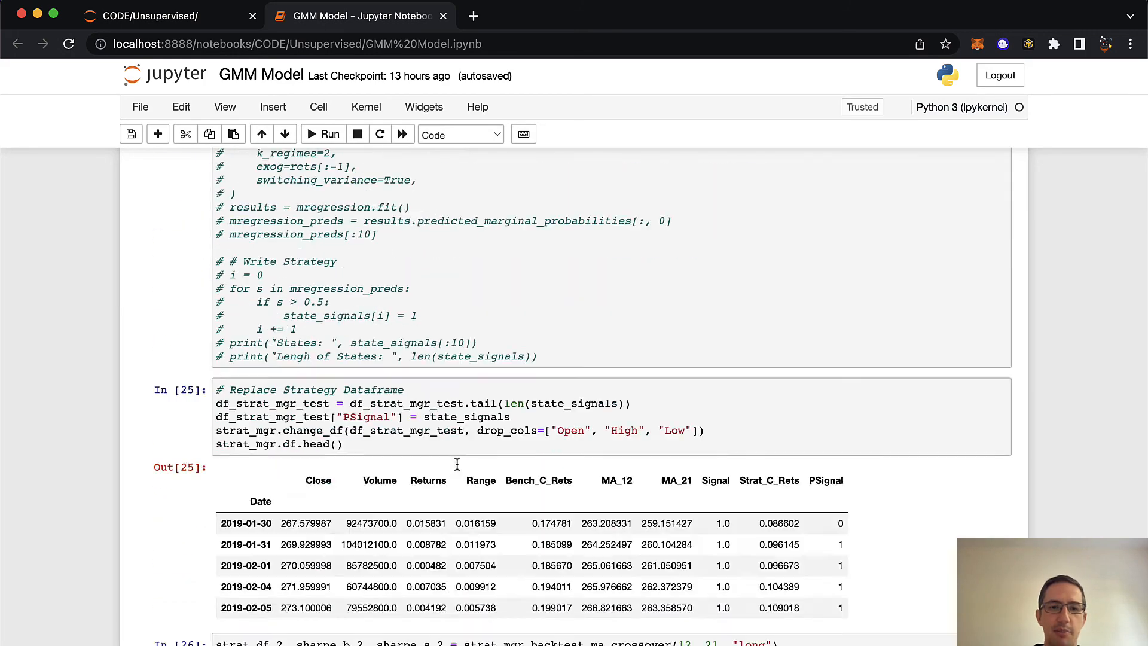
scroll("down", 3)
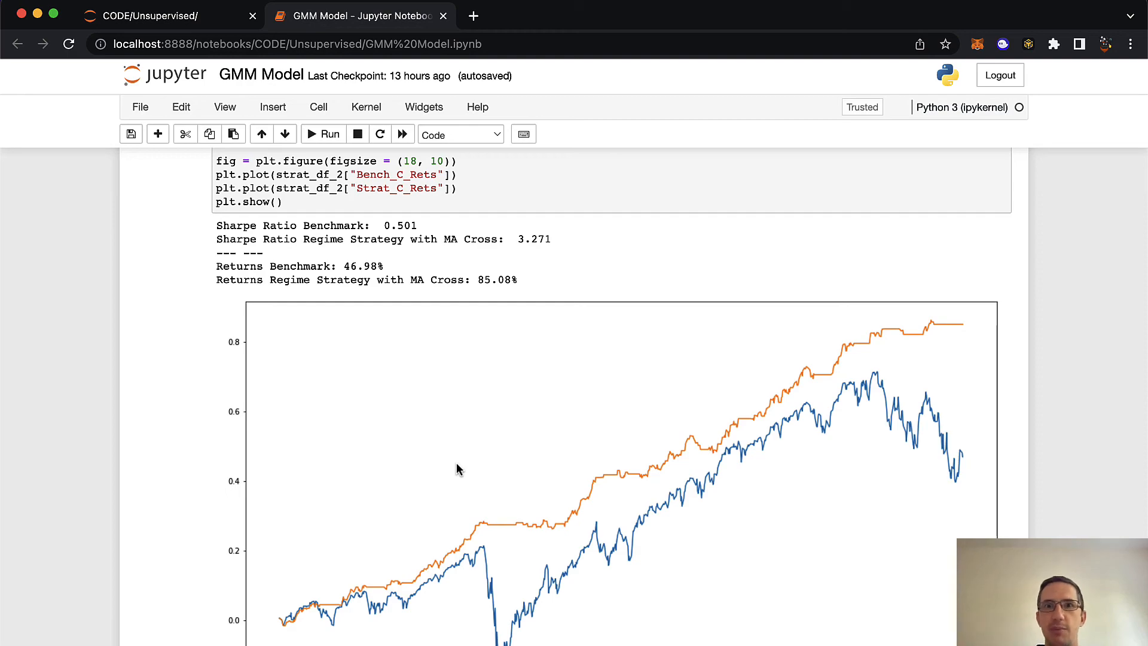
scroll("down", 3)
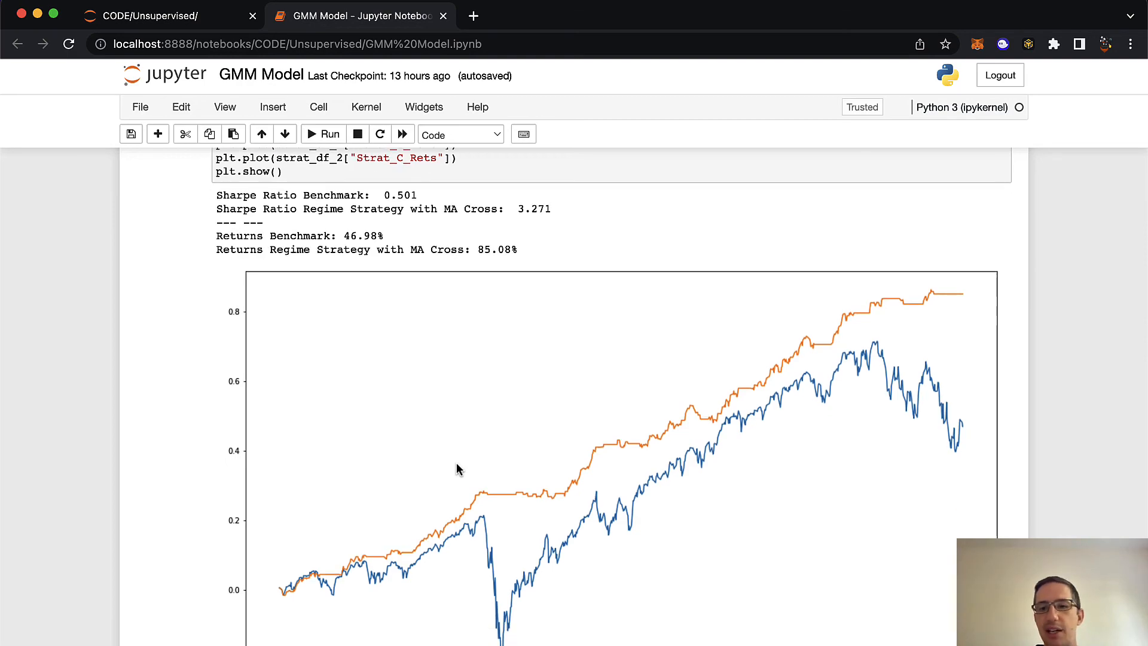
scroll("down", 3)
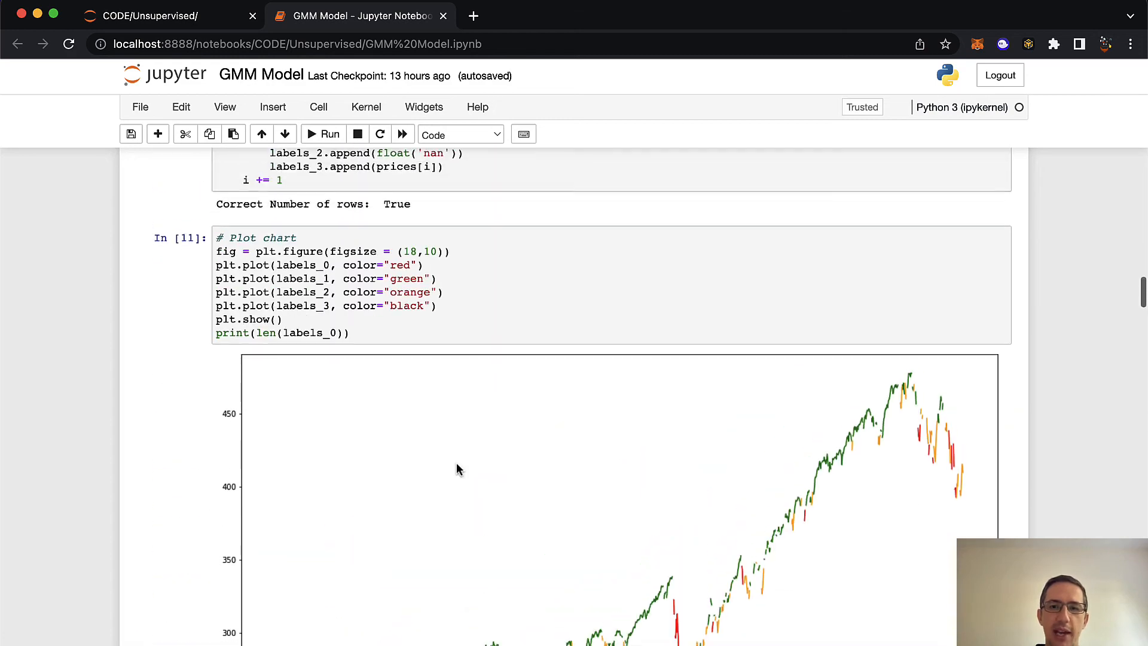
scroll("down", 3)
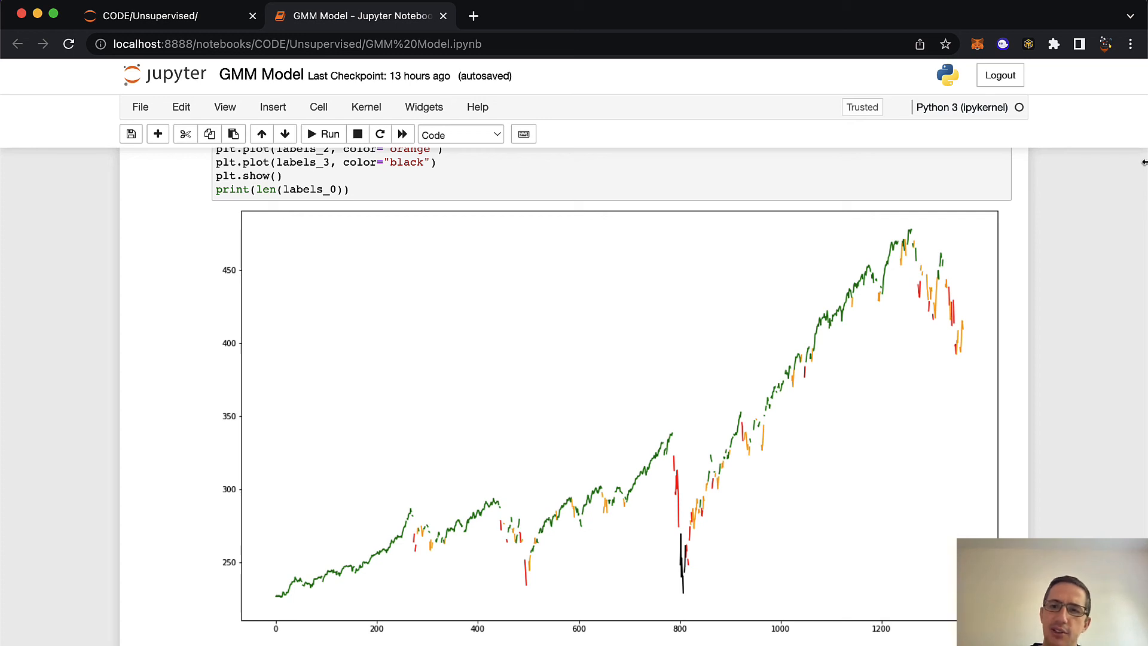
mouse_move(966, 332)
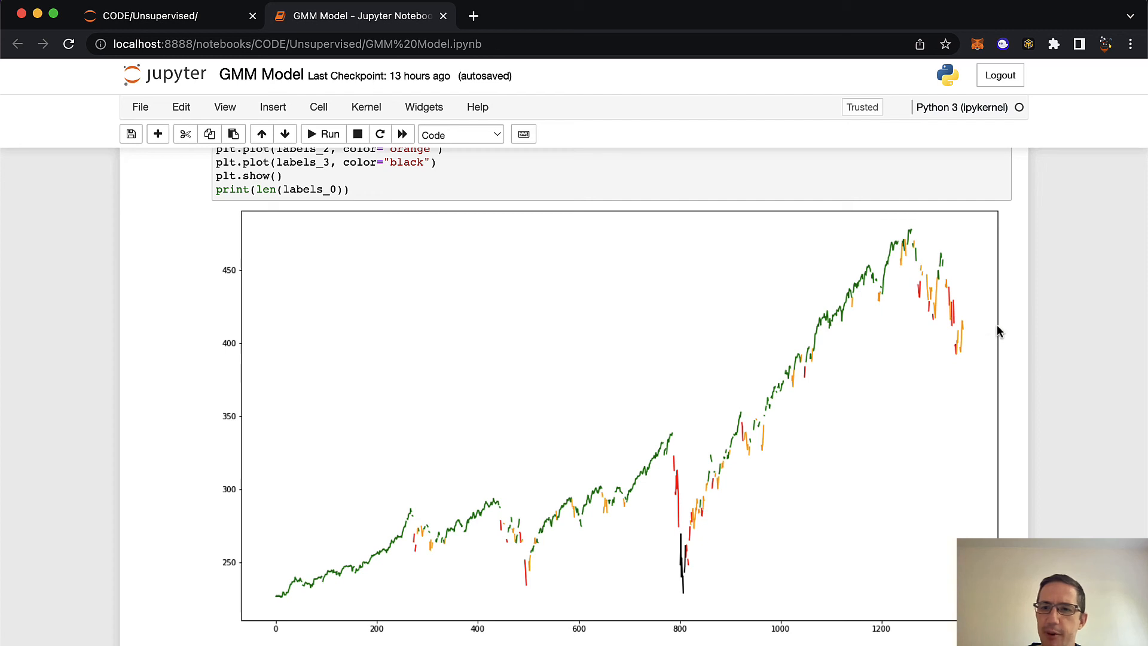
mouse_move(1058, 303)
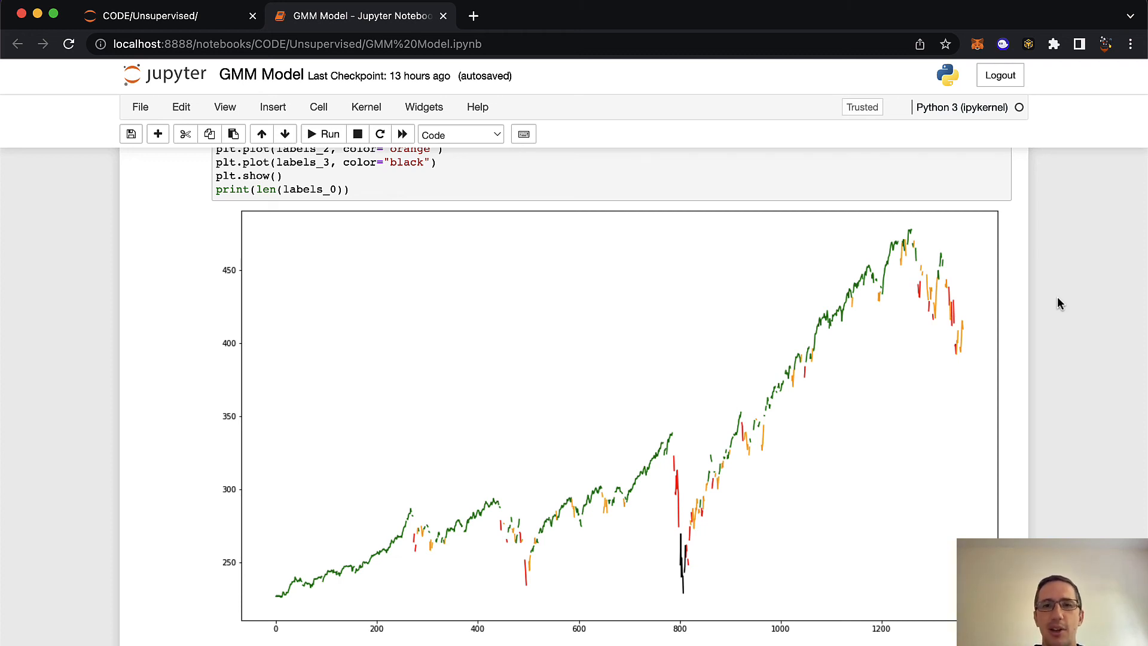
mouse_move(961, 383)
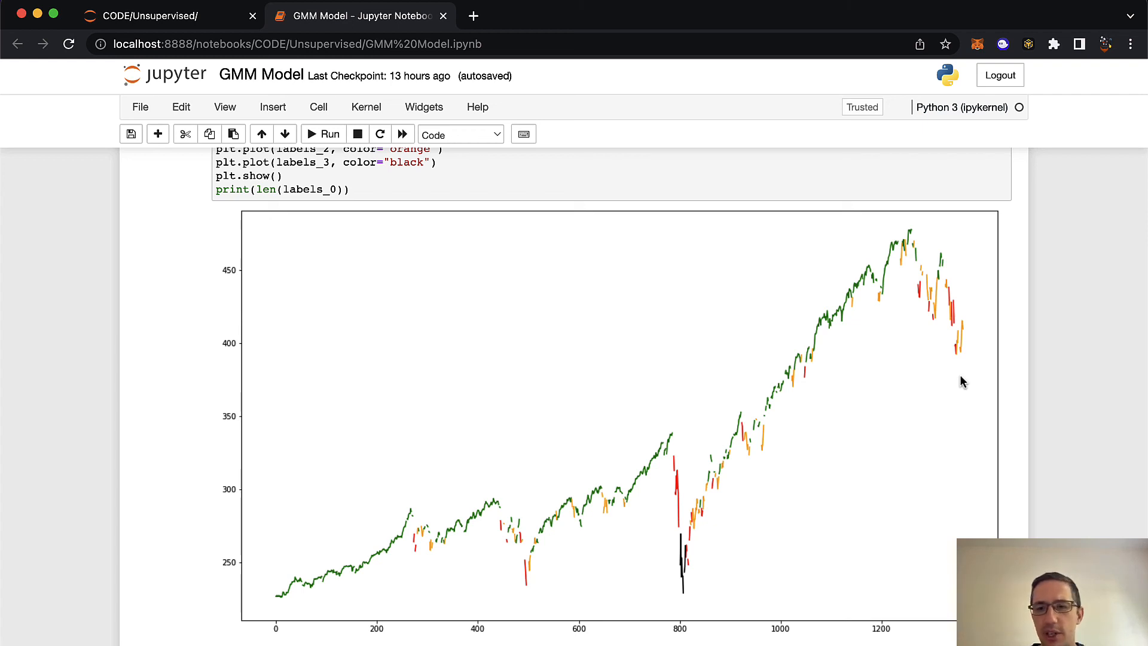
scroll("down", 3)
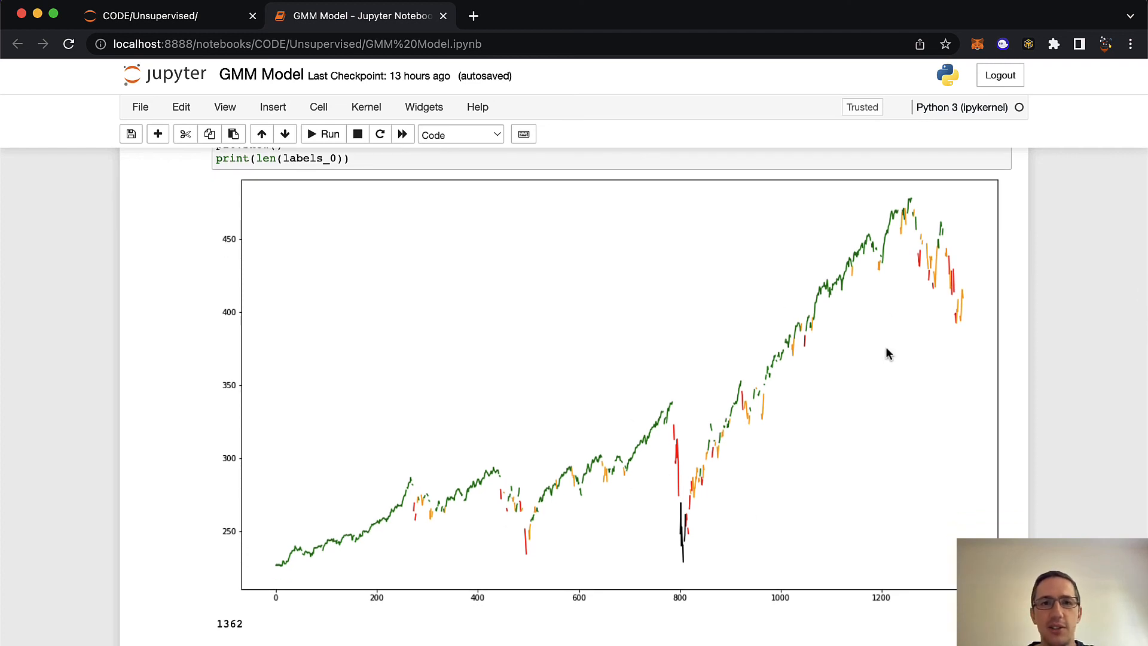